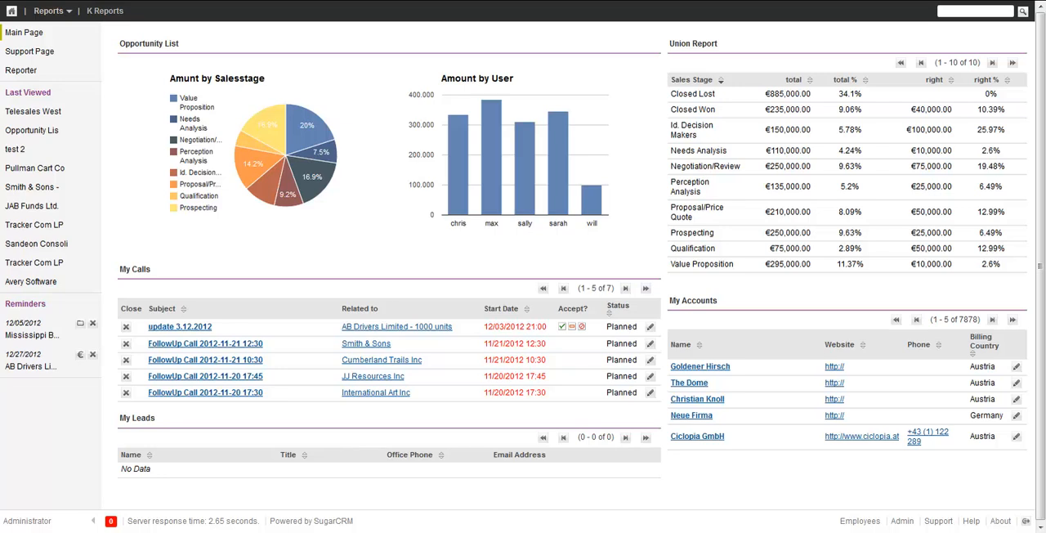
{"action": "mouse_move", "coordinate": [212, 22]}
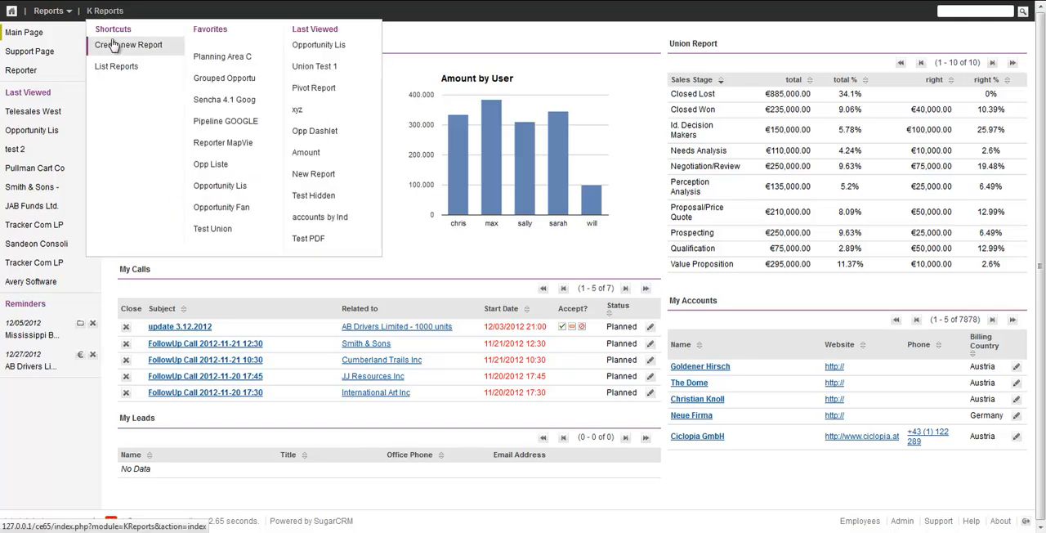
Leave the dashboard for the KReporter module and begin a new report
{"action": "left_click", "coordinate": [318, 44]}
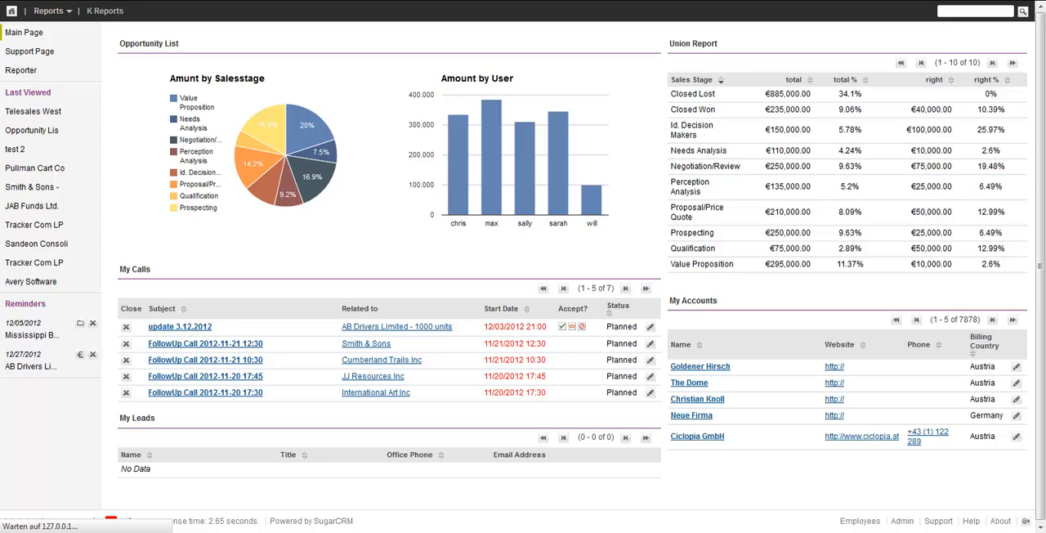
{"action": "left_click", "coordinate": [108, 10]}
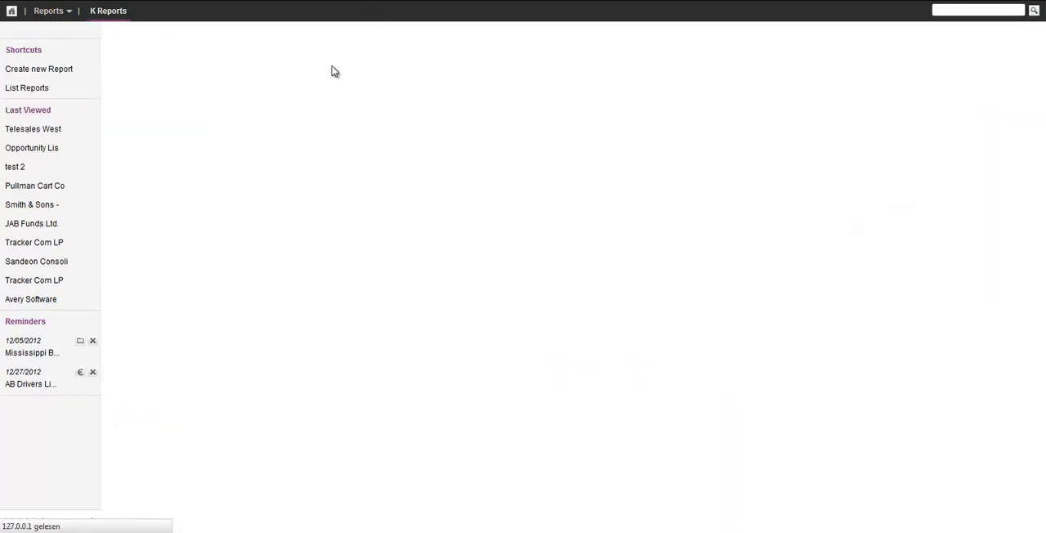
Name the report 'Piepline by Quarter'
{"action": "left_click", "coordinate": [39, 69]}
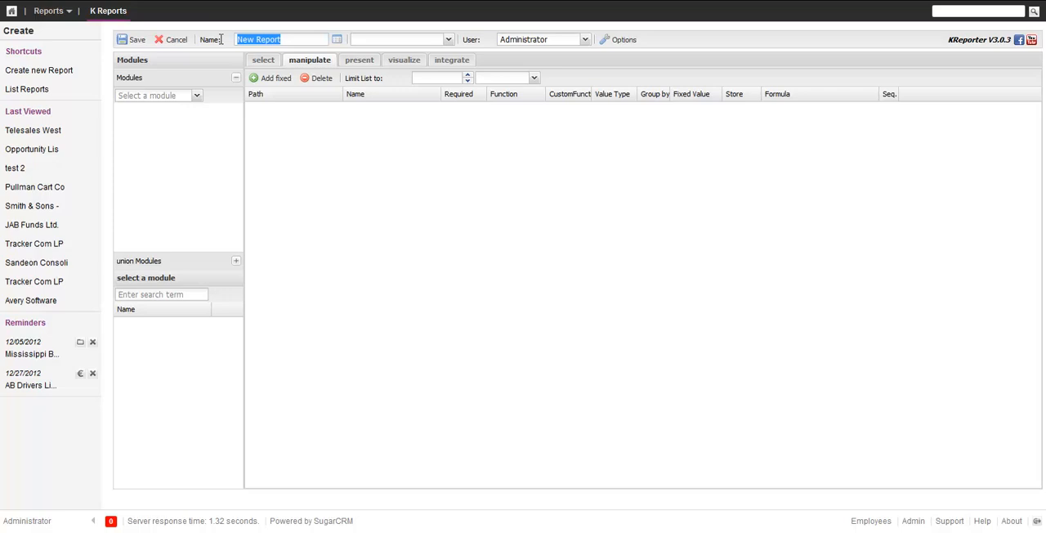
{"action": "type", "text": "Pieplin"}
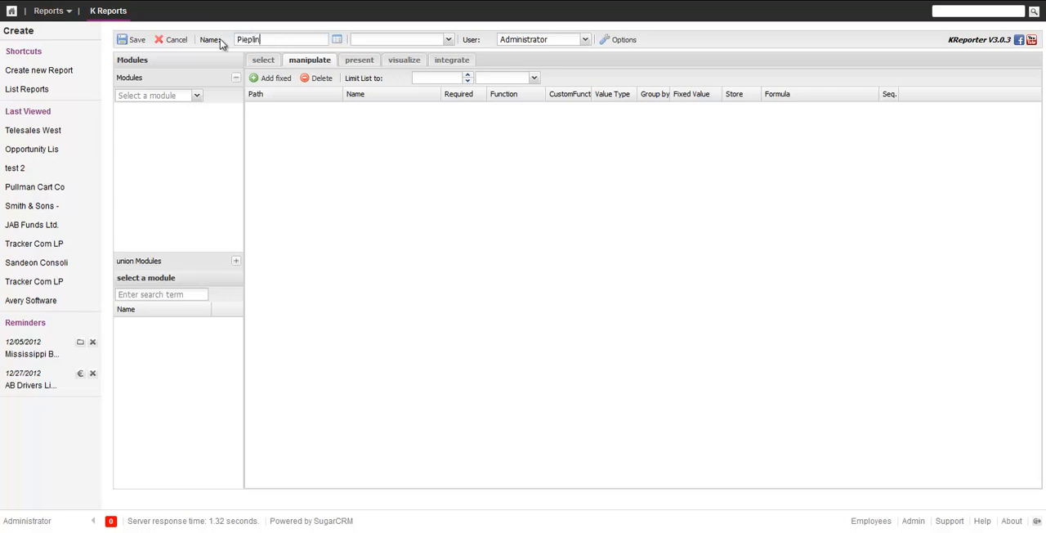
{"action": "type", "text": "line by Quarter"}
{"action": "left_click", "coordinate": [158, 95]}
{"action": "type", "text": "Op"}
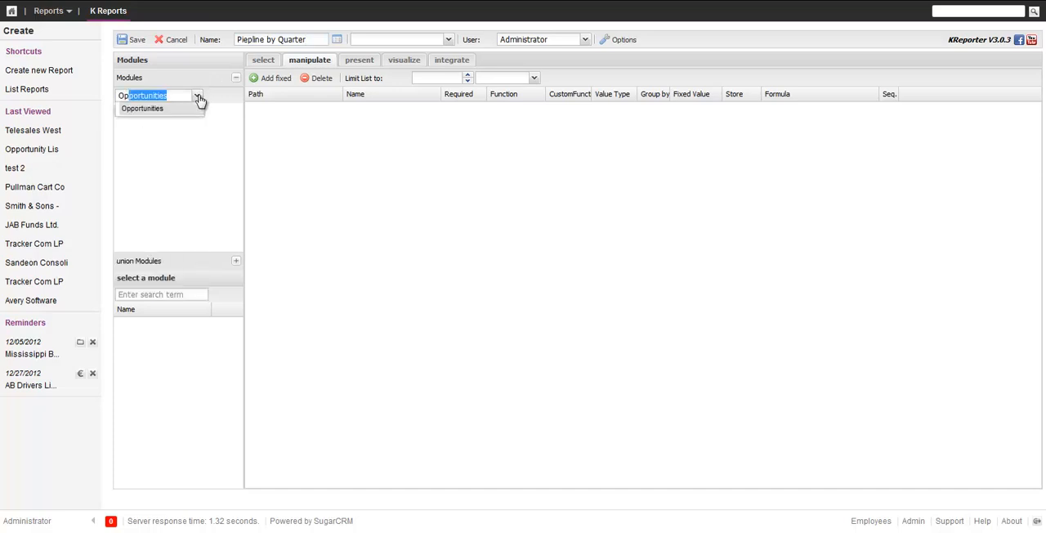
Base the report on Opportunities and add Expected Close Date, Amount and Probability (%)
{"action": "left_click", "coordinate": [141, 108]}
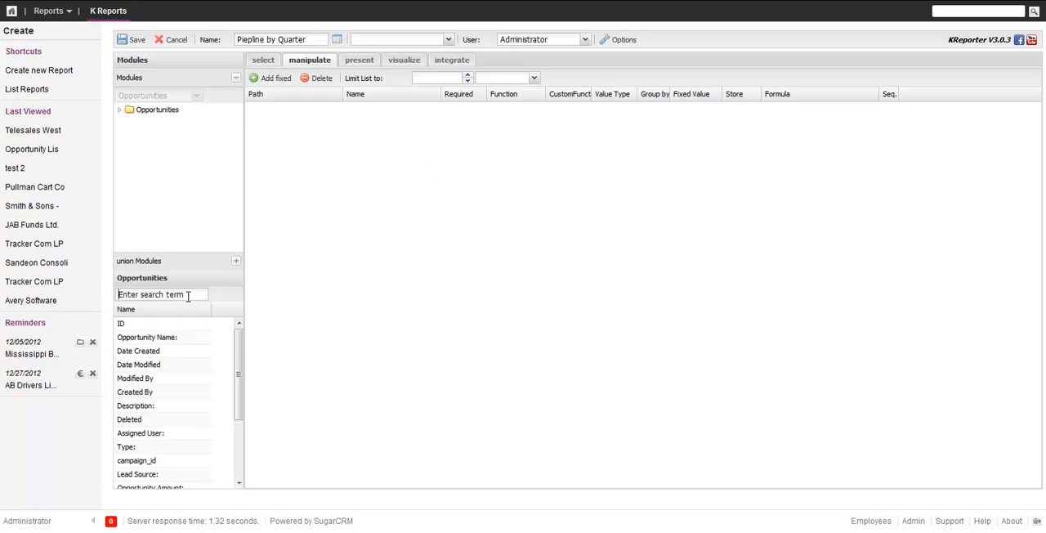
{"action": "type", "text": "exp"}
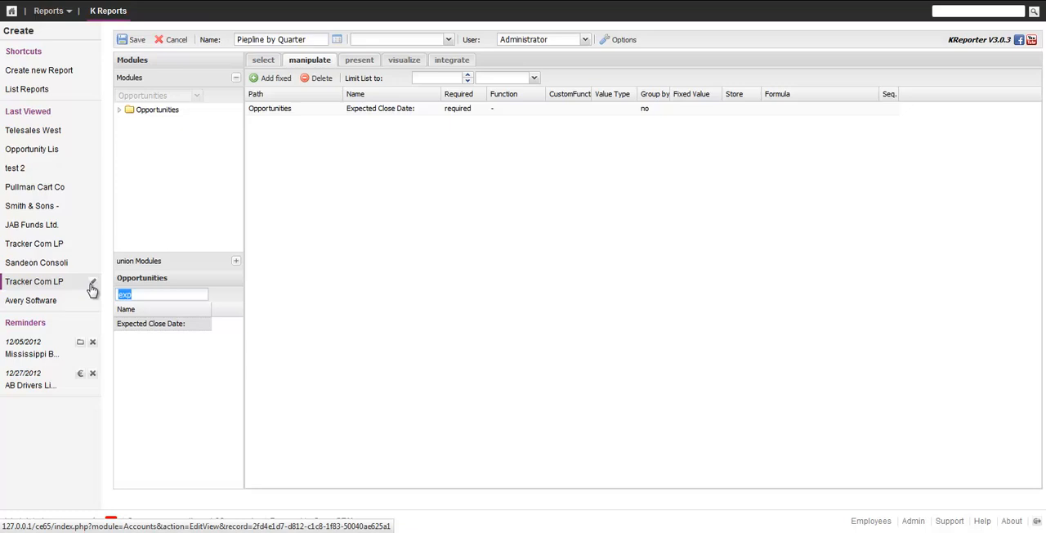
{"action": "type", "text": "am"}
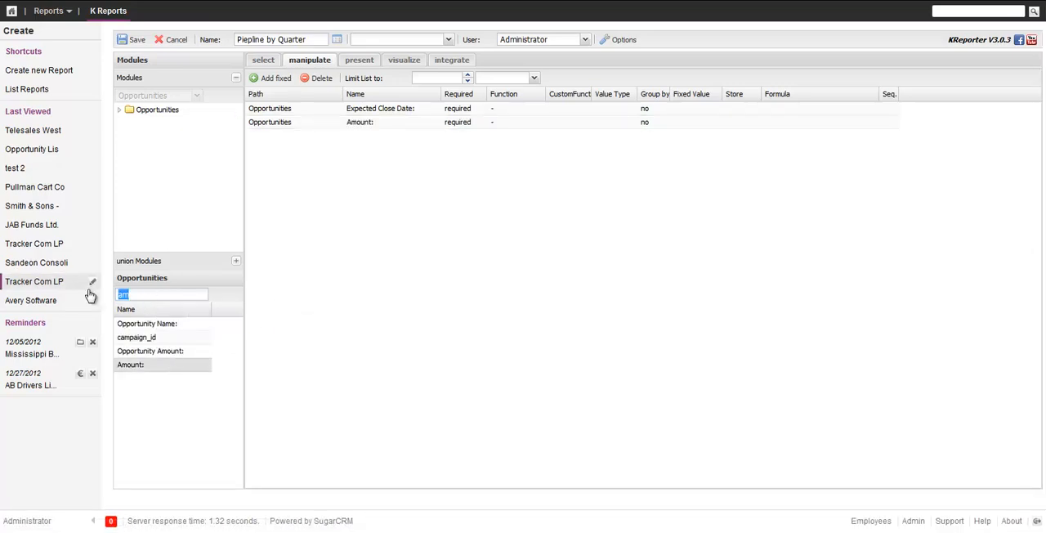
{"action": "type", "text": "pro"}
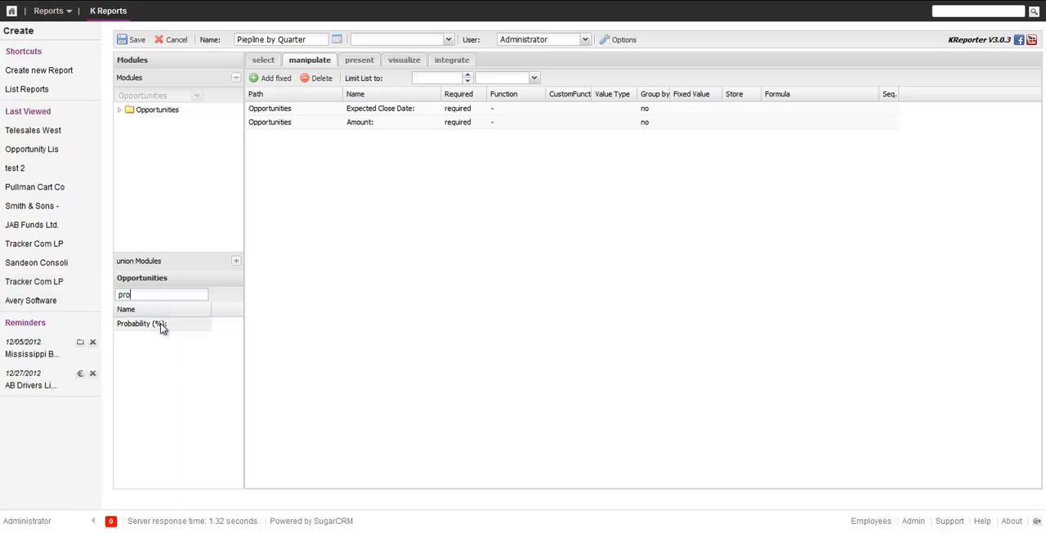
{"action": "left_click", "coordinate": [141, 323]}
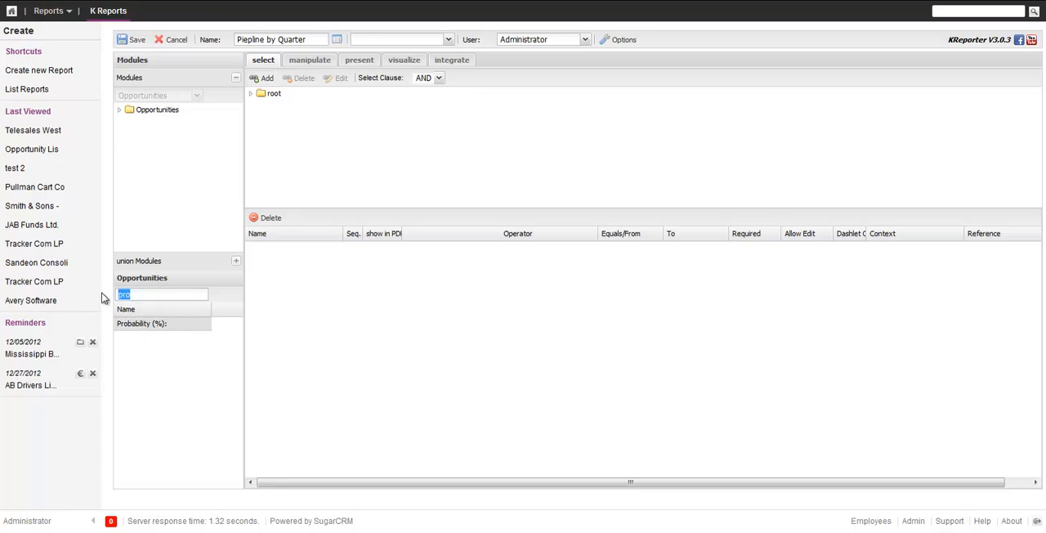
Filter Sales Stage with 'is one of', choosing Prospecting through Perception Analysis
{"action": "type", "text": "st"}
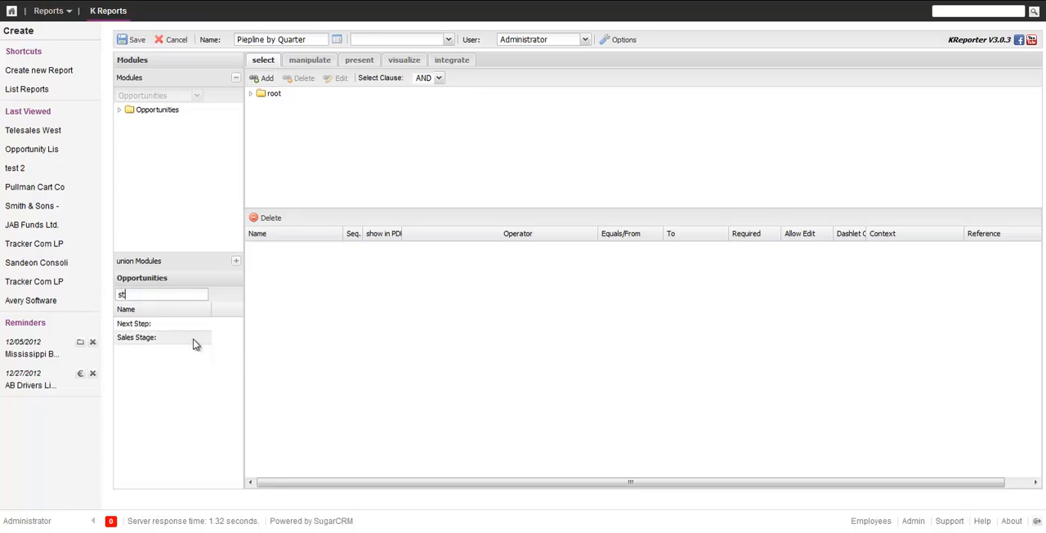
{"action": "left_click", "coordinate": [136, 337]}
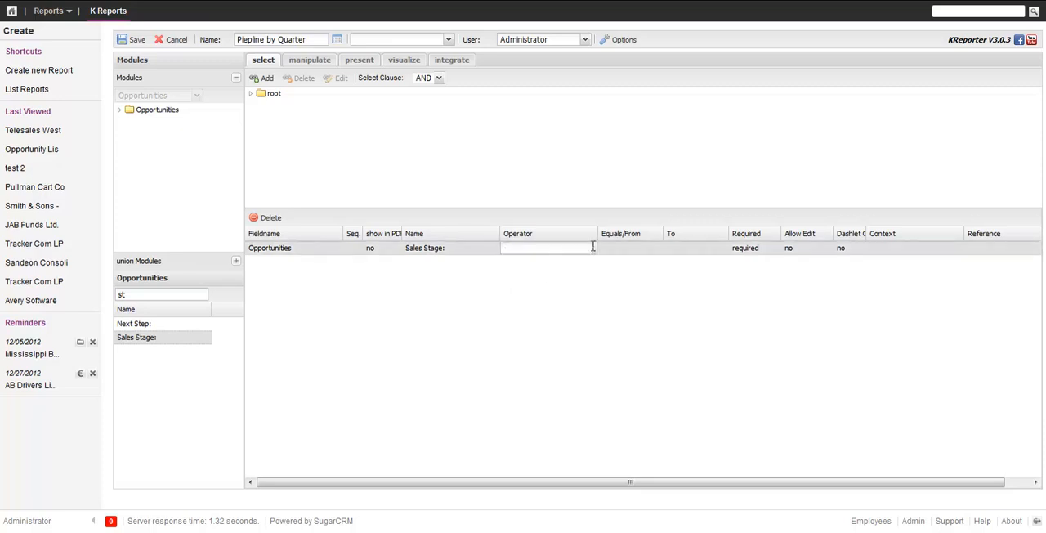
{"action": "left_click", "coordinate": [546, 247]}
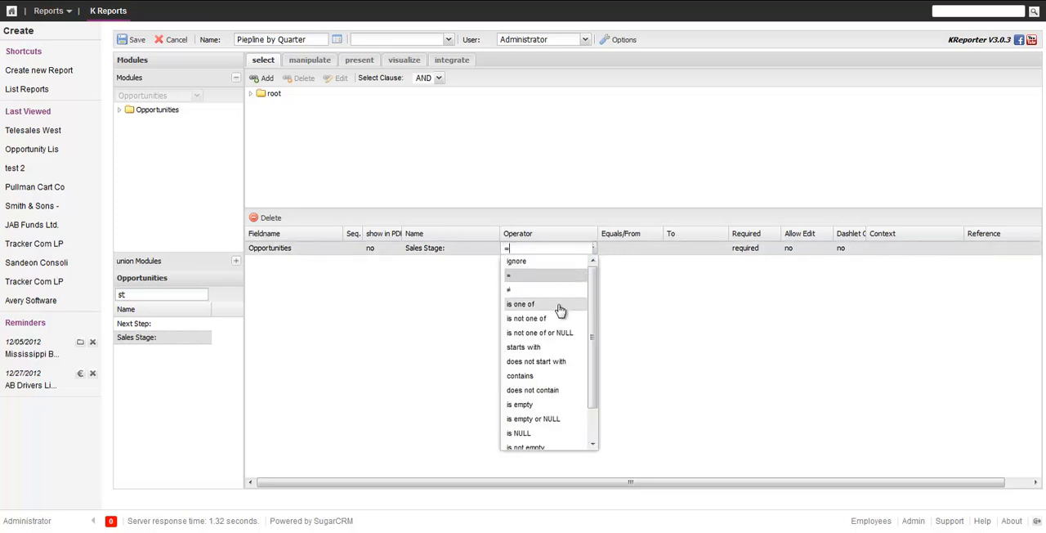
{"action": "left_click", "coordinate": [520, 303]}
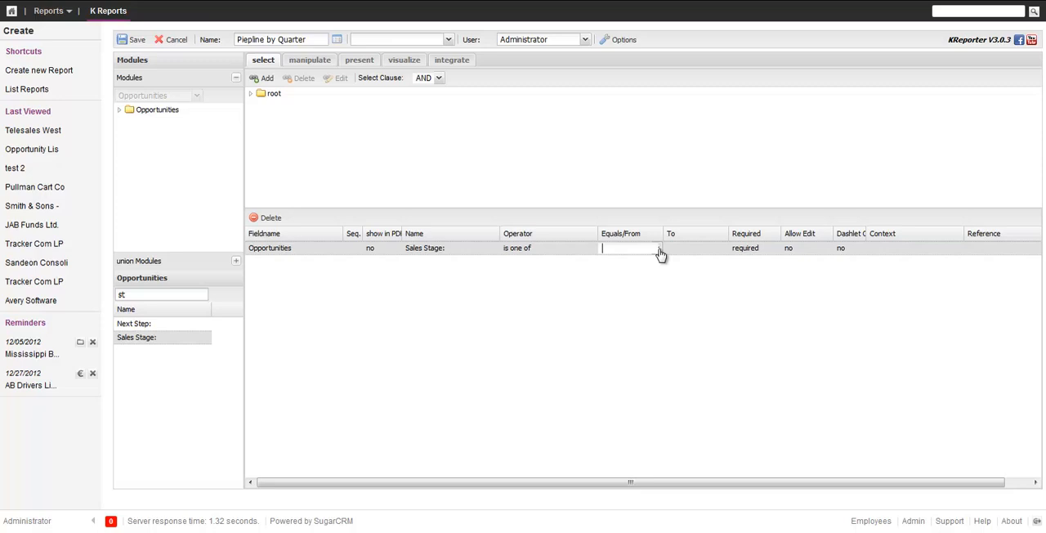
{"action": "left_click", "coordinate": [629, 247]}
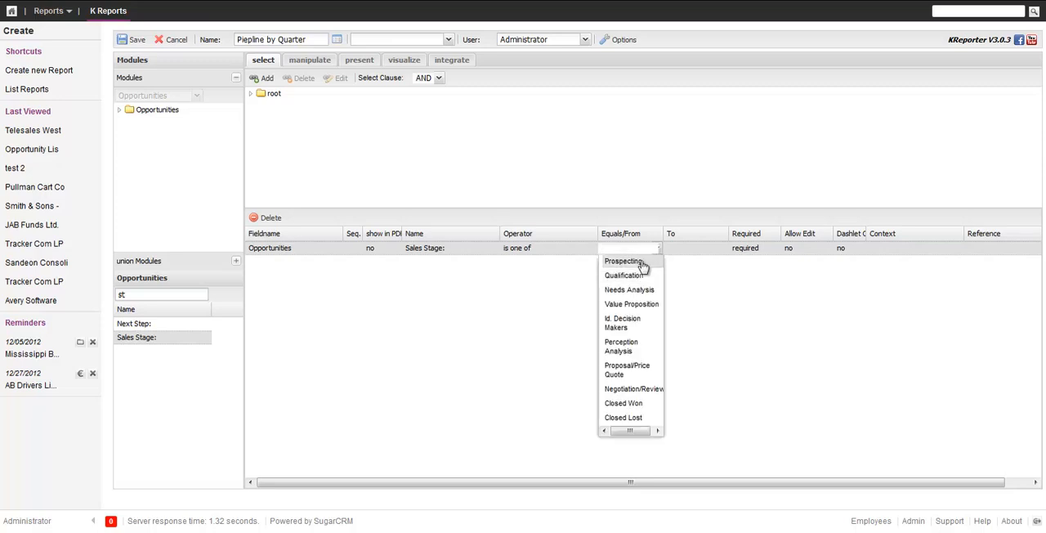
{"action": "left_click", "coordinate": [623, 275]}
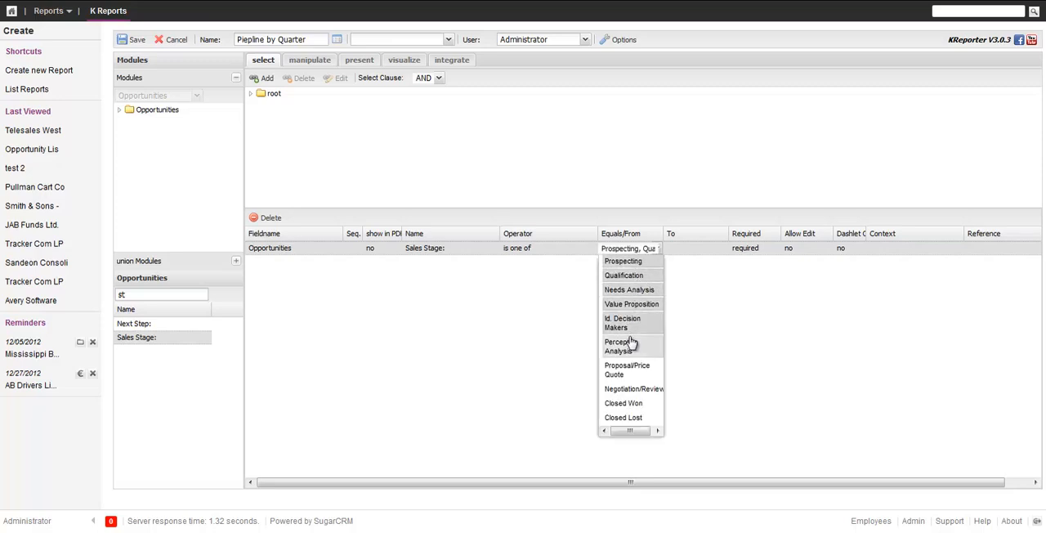
{"action": "mouse_move", "coordinate": [529, 399]}
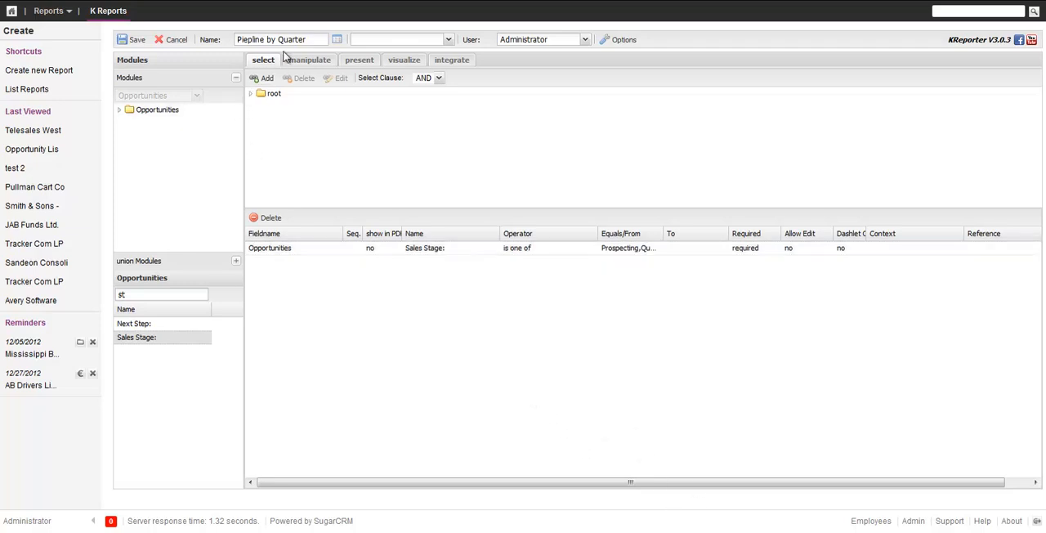
Use the standardws presentation plugin and apply Sum to the Amount column
{"action": "left_click", "coordinate": [310, 59]}
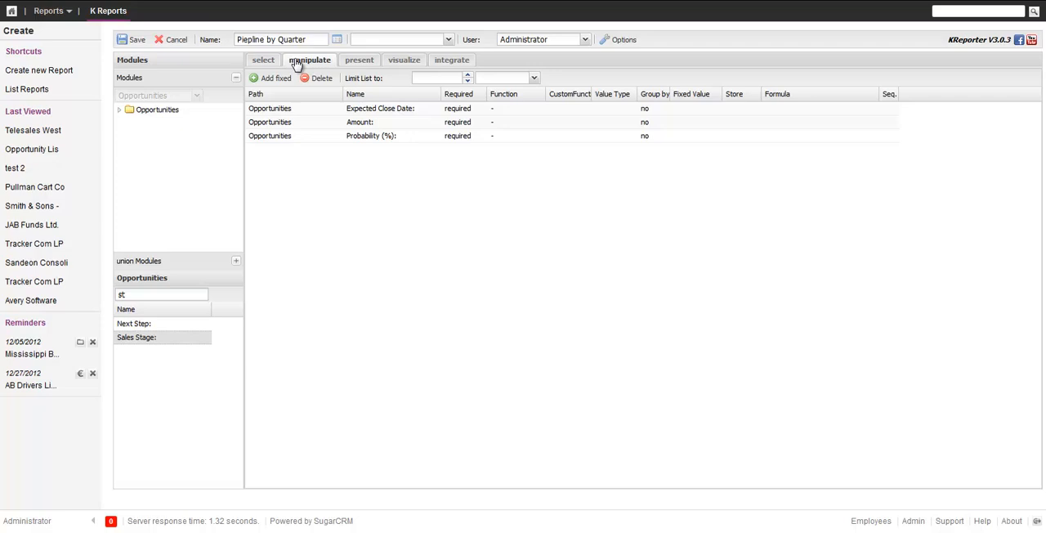
{"action": "left_click", "coordinate": [358, 60]}
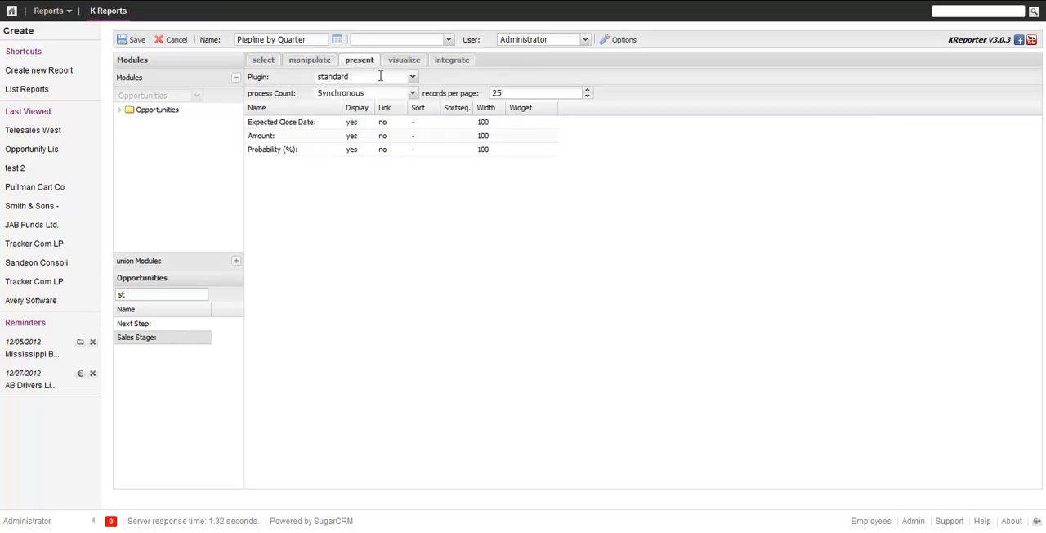
{"action": "left_click", "coordinate": [412, 76]}
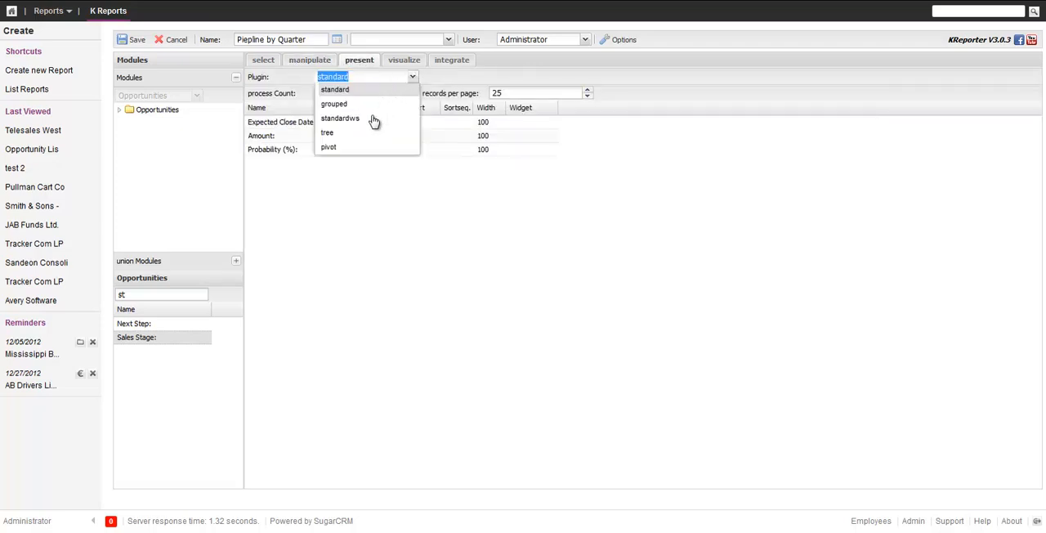
{"action": "left_click", "coordinate": [340, 118]}
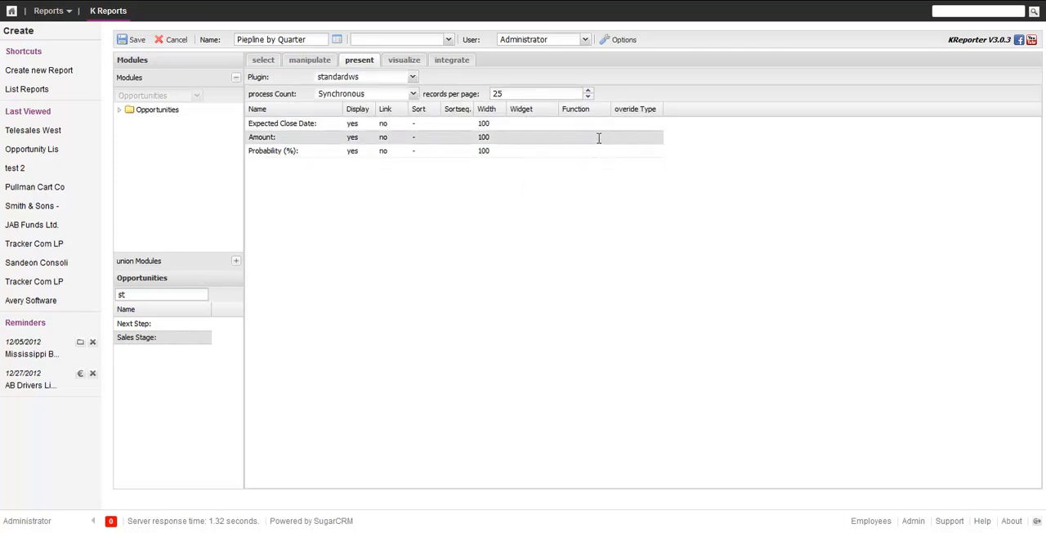
{"action": "left_click", "coordinate": [584, 137]}
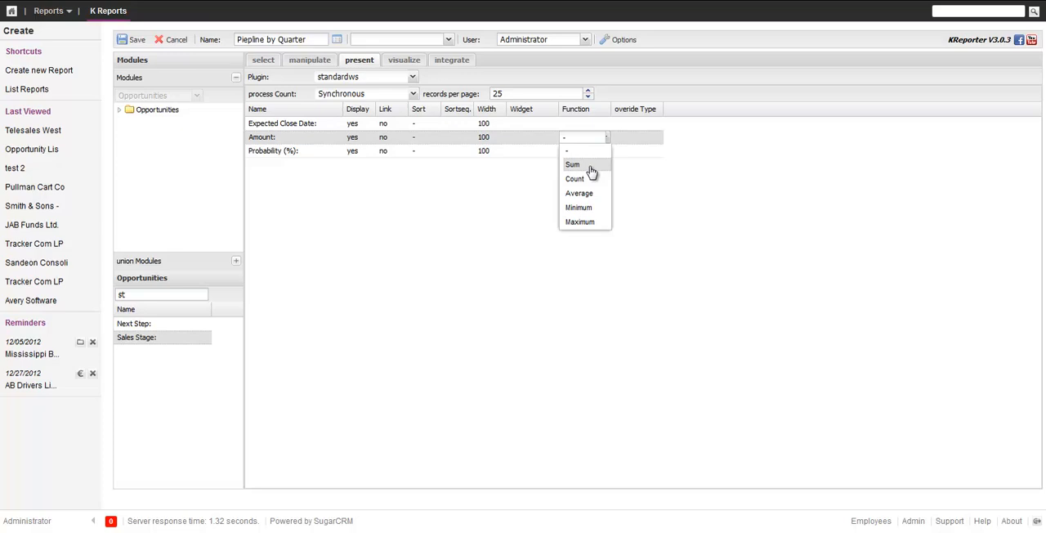
{"action": "left_click", "coordinate": [572, 164]}
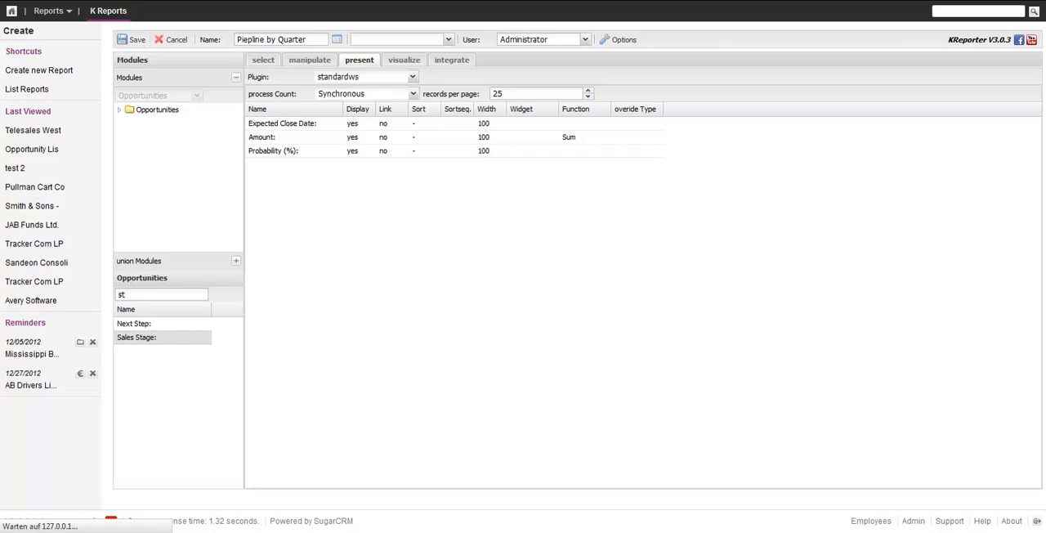
Save the report to display its 38-record results grid
{"action": "left_click", "coordinate": [132, 39]}
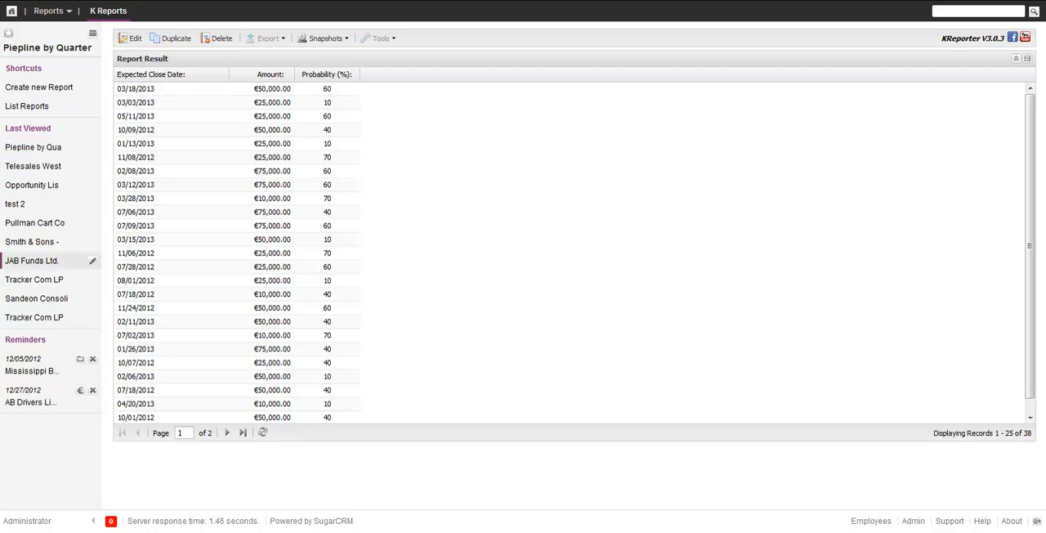
{"action": "mouse_move", "coordinate": [200, 217]}
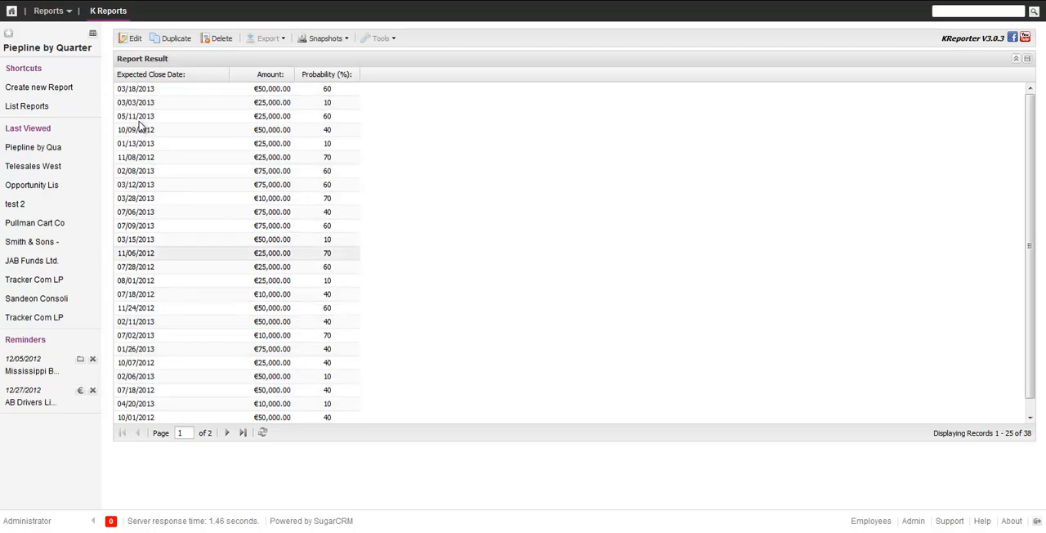
{"action": "mouse_move", "coordinate": [264, 126]}
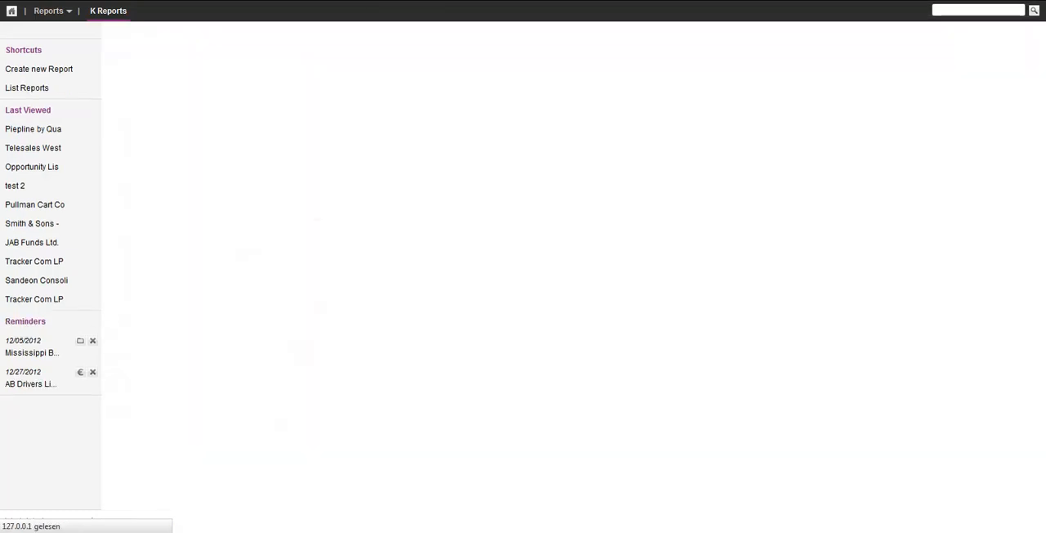
Edit the report and open the CustomFunction editor for Expected Close Quarter
{"action": "left_click", "coordinate": [33, 128]}
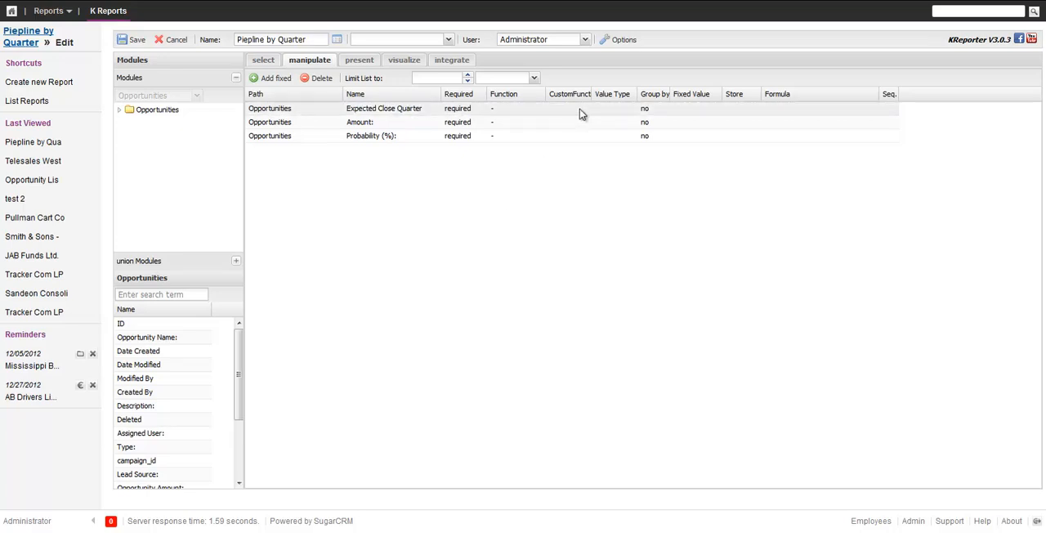
{"action": "left_click", "coordinate": [570, 108]}
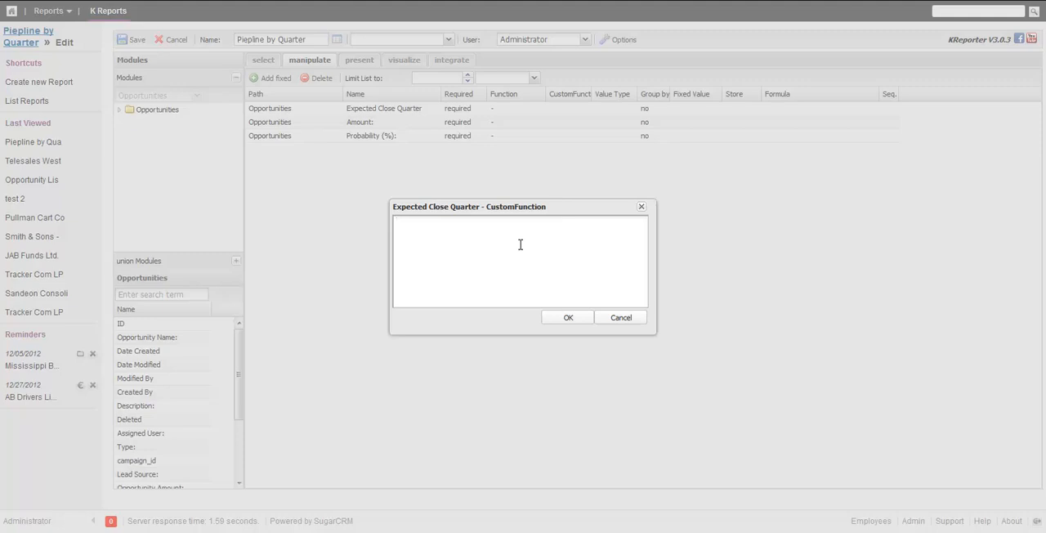
Set Expected Close Quarter's custom function to quarter({t}.{f}) and confirm it
{"action": "type", "text": "quar"}
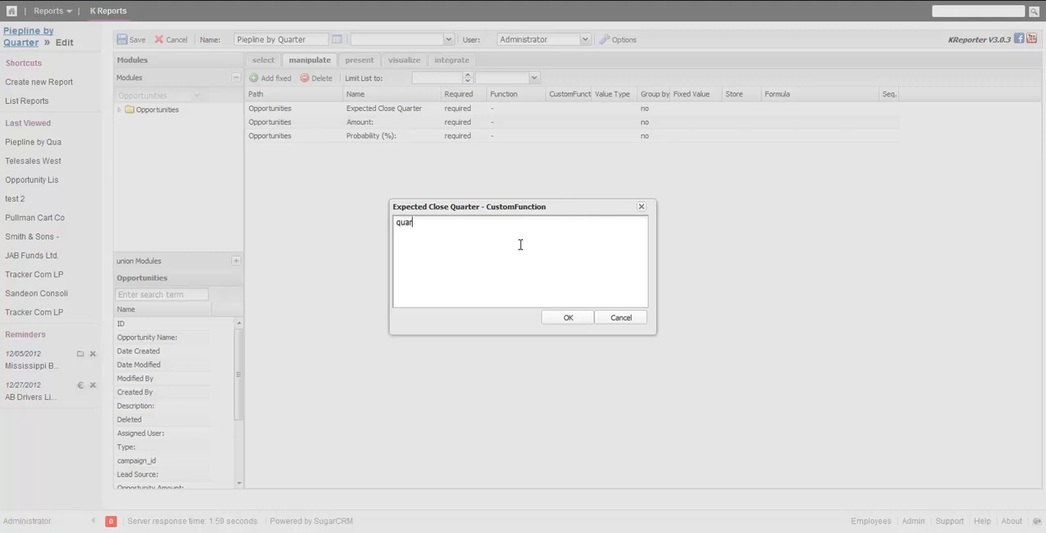
{"action": "type", "text": "ter()"}
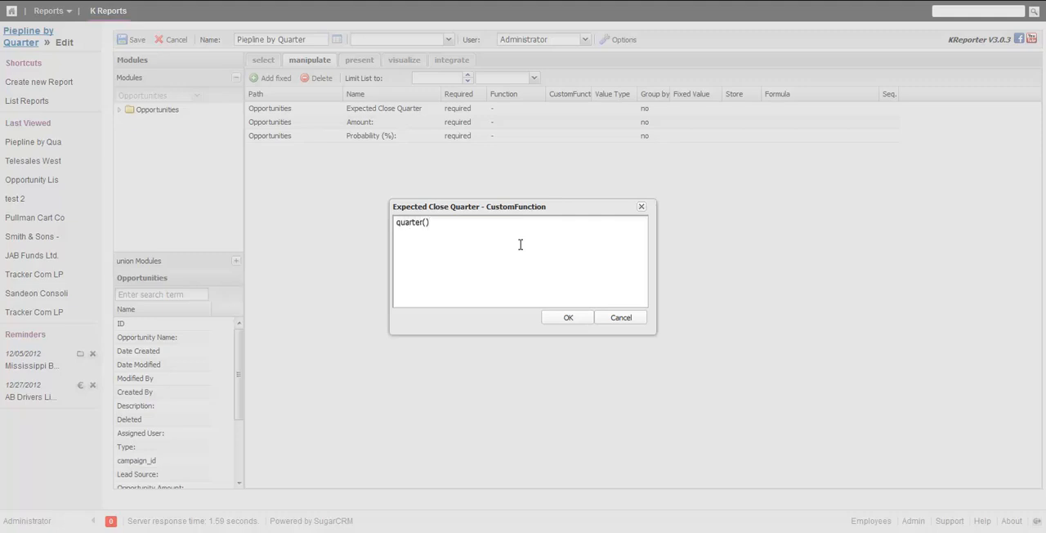
{"action": "type", "text": "{t}.{"}
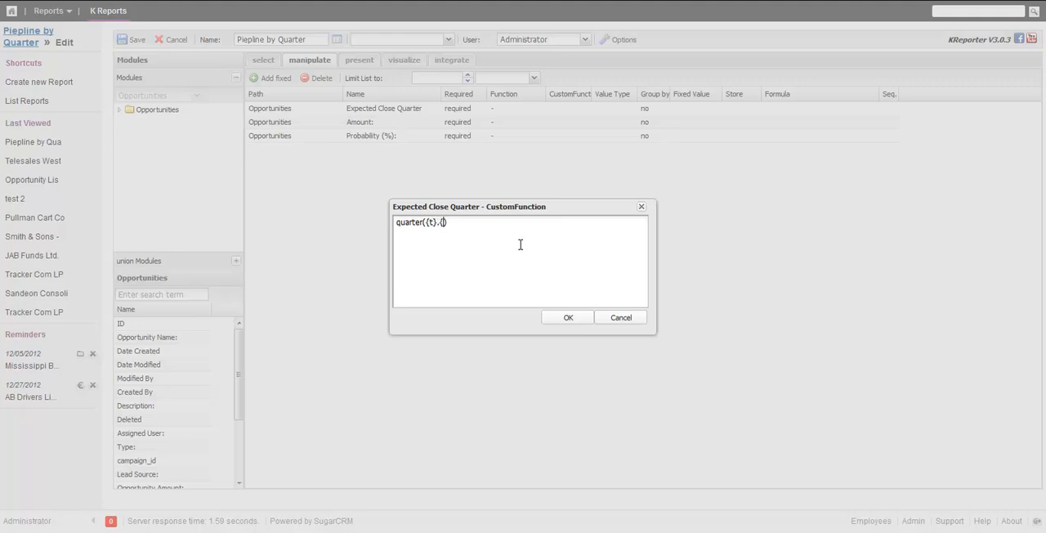
{"action": "type", "text": "f}"}
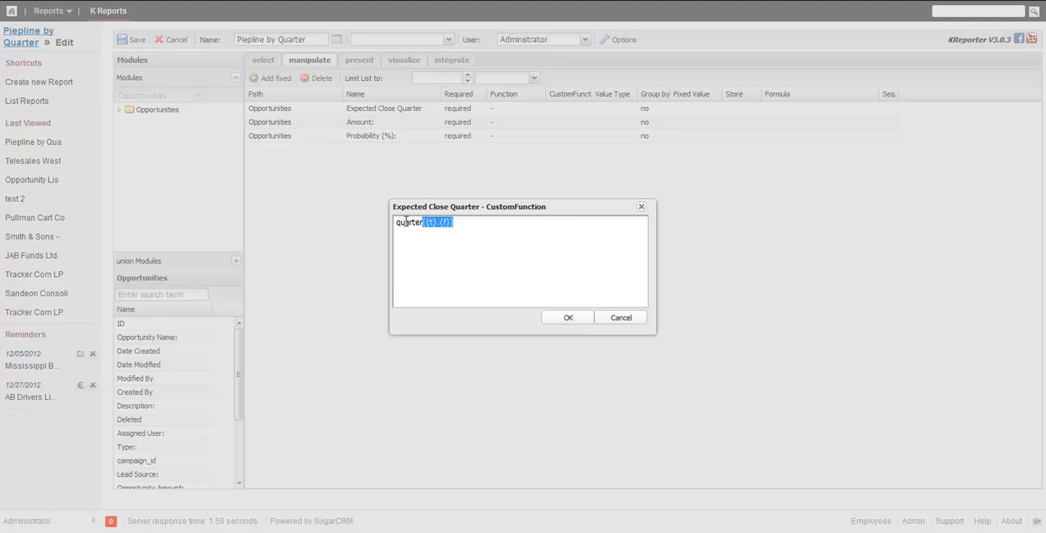
{"action": "left_click", "coordinate": [559, 237]}
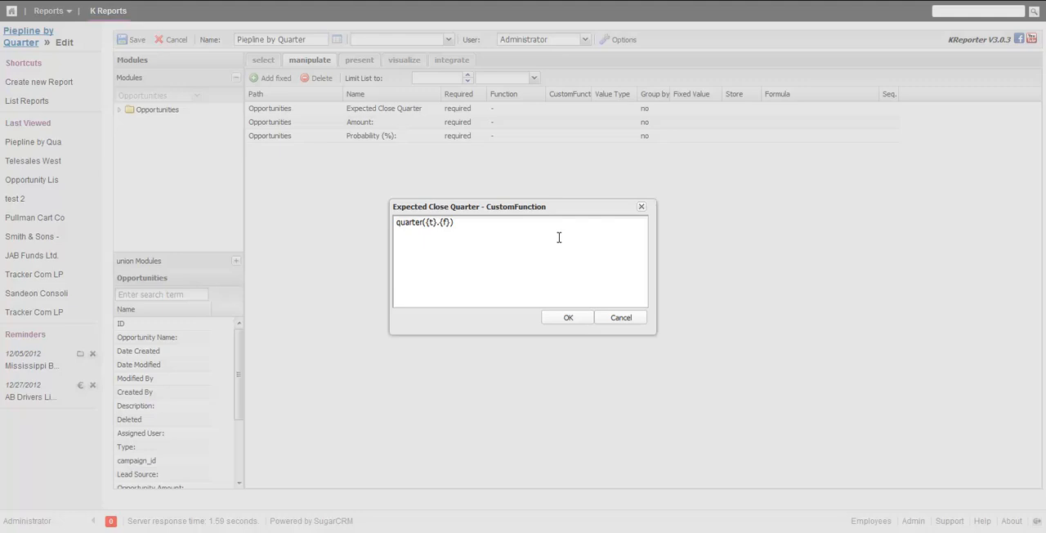
{"action": "left_click", "coordinate": [568, 317]}
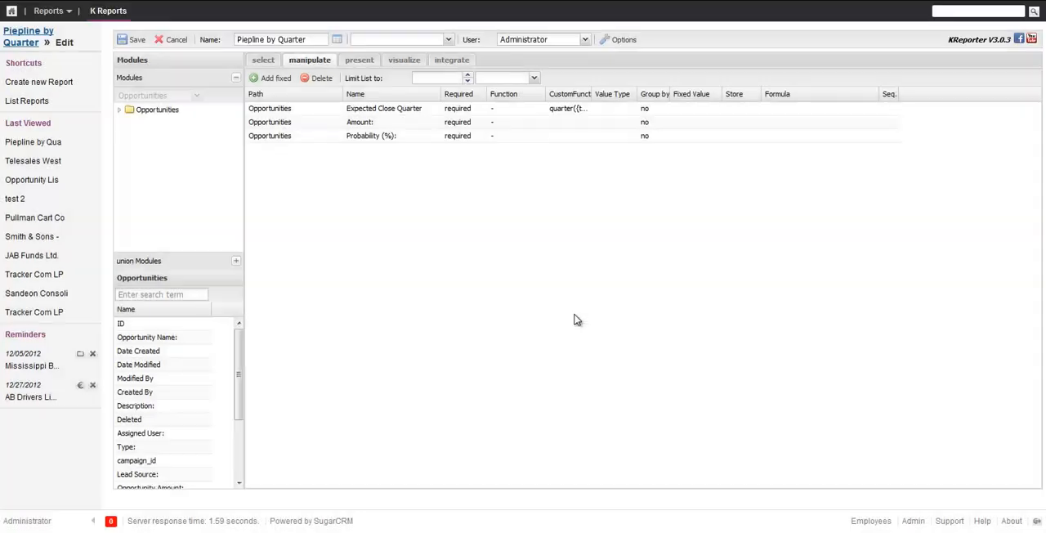
{"action": "left_click", "coordinate": [451, 59]}
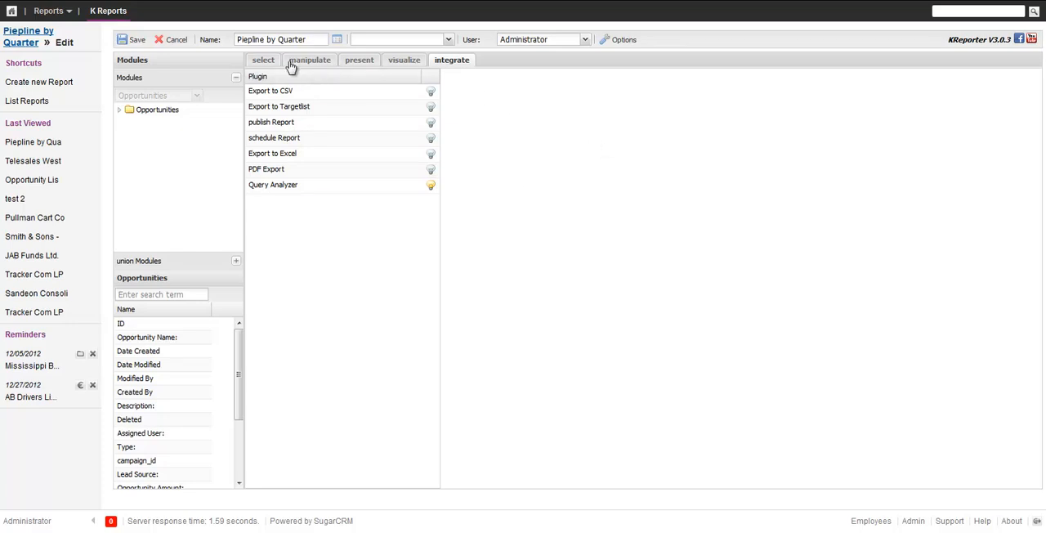
{"action": "mouse_move", "coordinate": [300, 62]}
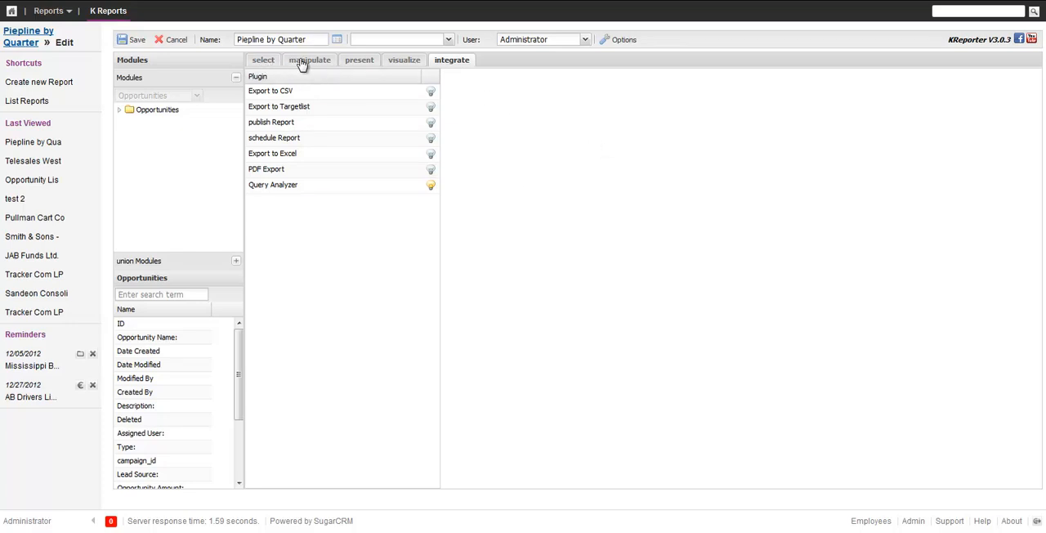
Search Opportunities fields for 'amo' and add Amount as a fourth column
{"action": "left_click", "coordinate": [309, 60]}
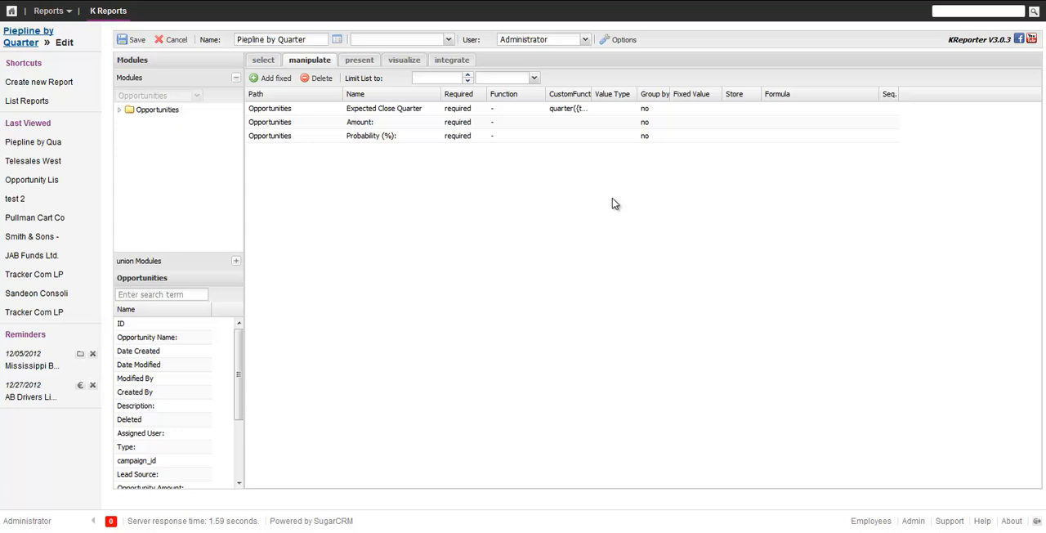
{"action": "mouse_move", "coordinate": [400, 226]}
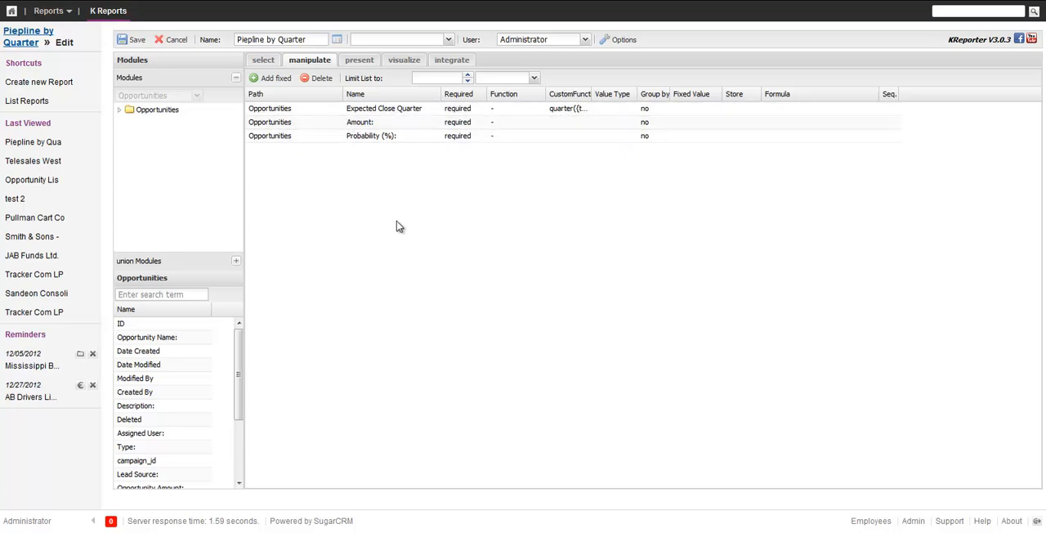
{"action": "left_click", "coordinate": [161, 294]}
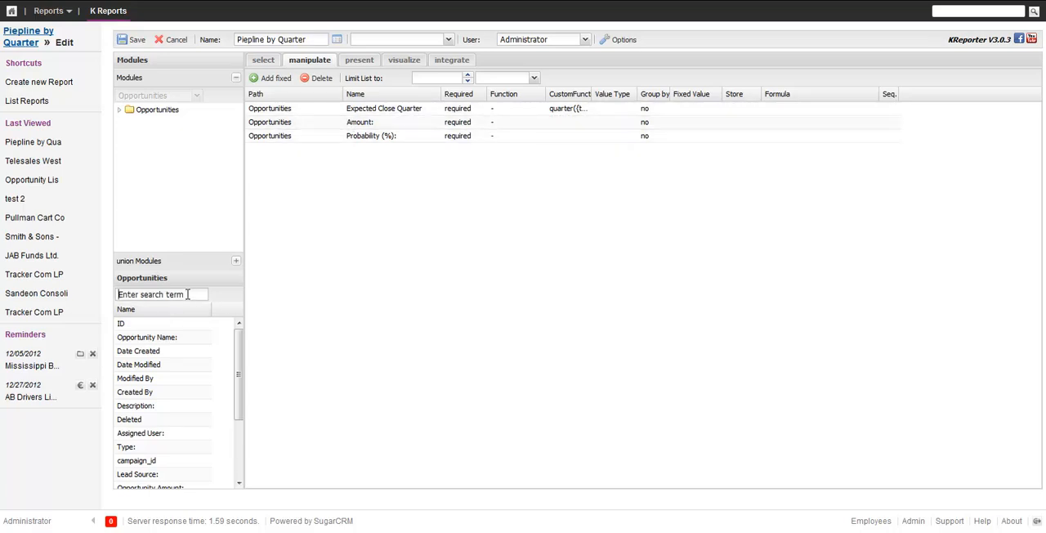
{"action": "type", "text": "amo"}
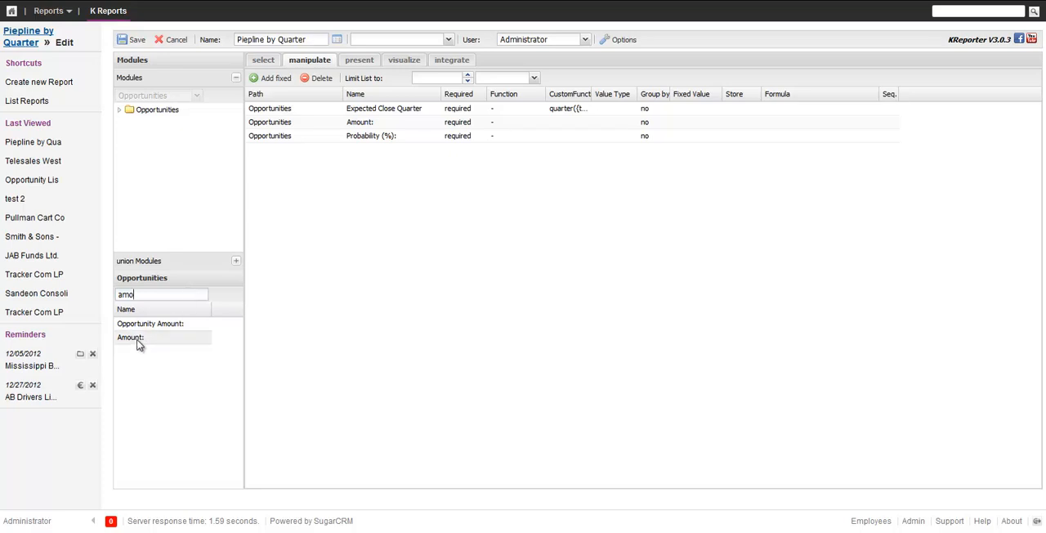
{"action": "double_click", "coordinate": [130, 336]}
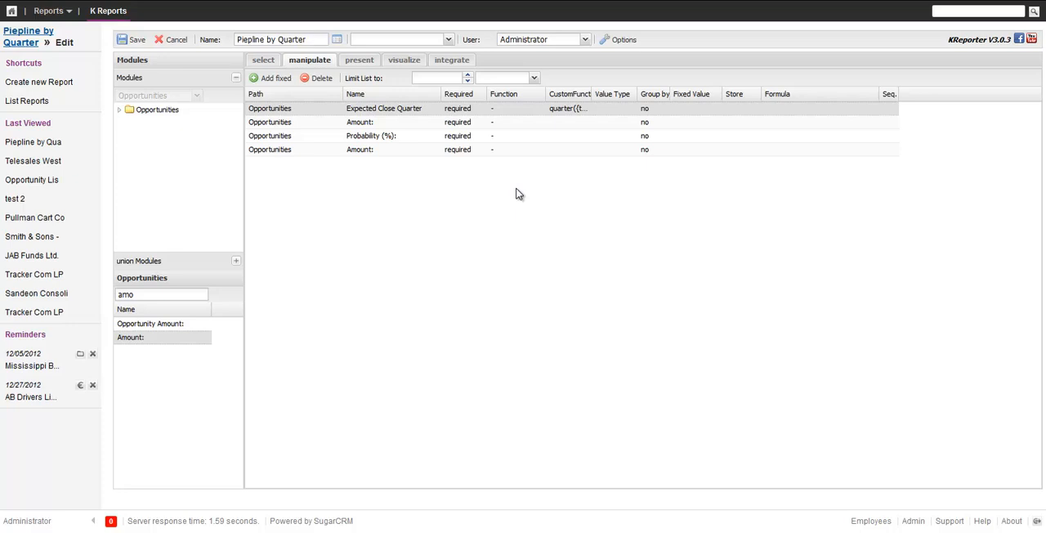
{"action": "mouse_move", "coordinate": [588, 98]}
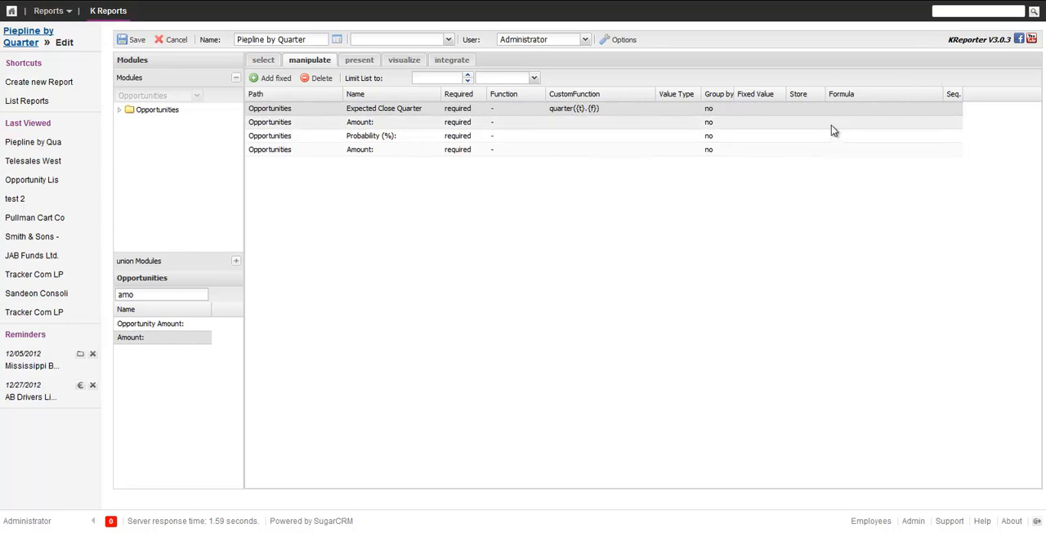
{"action": "mouse_move", "coordinate": [866, 151]}
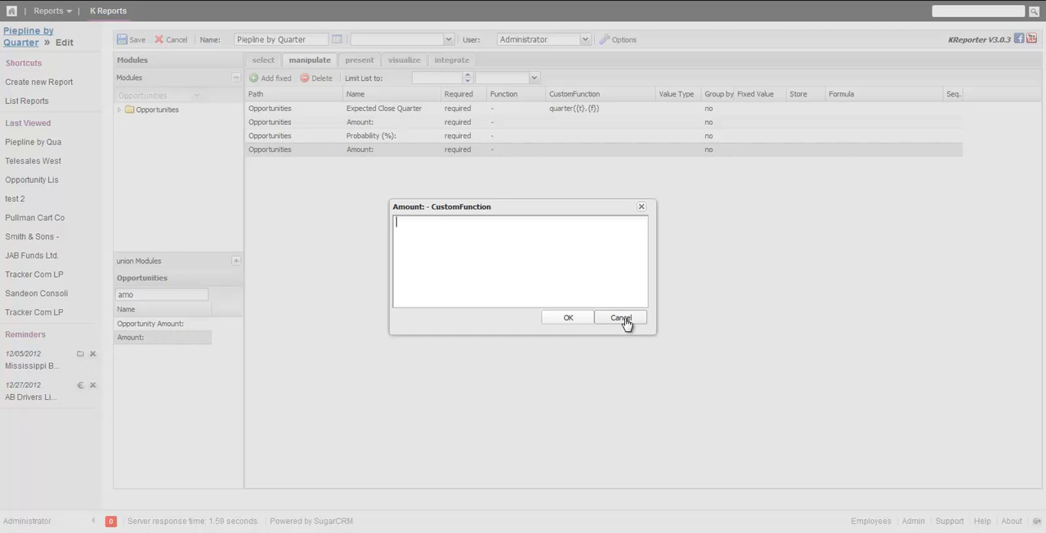
Cancel the empty editor, search 'pro' and show the Fieldname column
{"action": "left_click", "coordinate": [620, 317]}
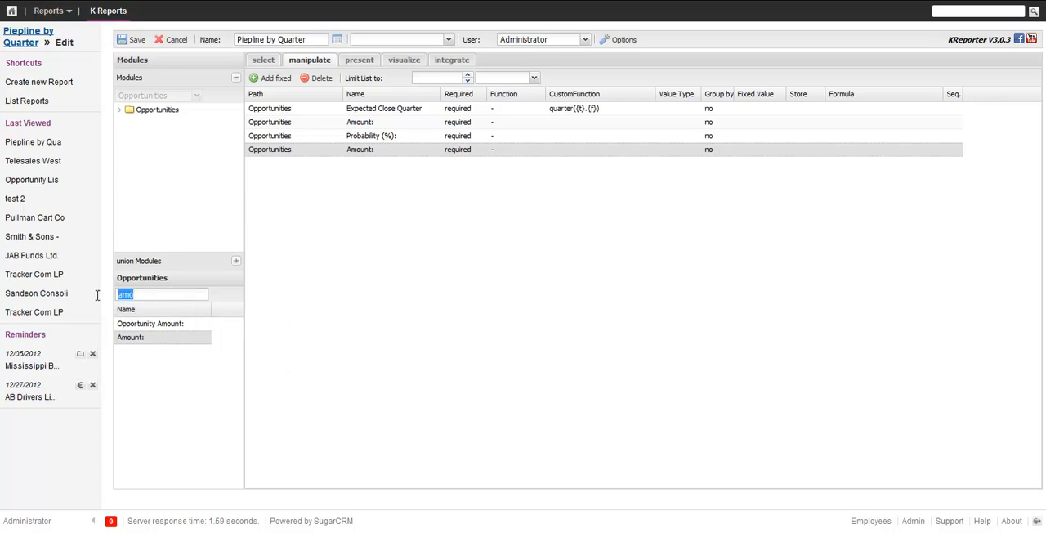
{"action": "type", "text": "pro"}
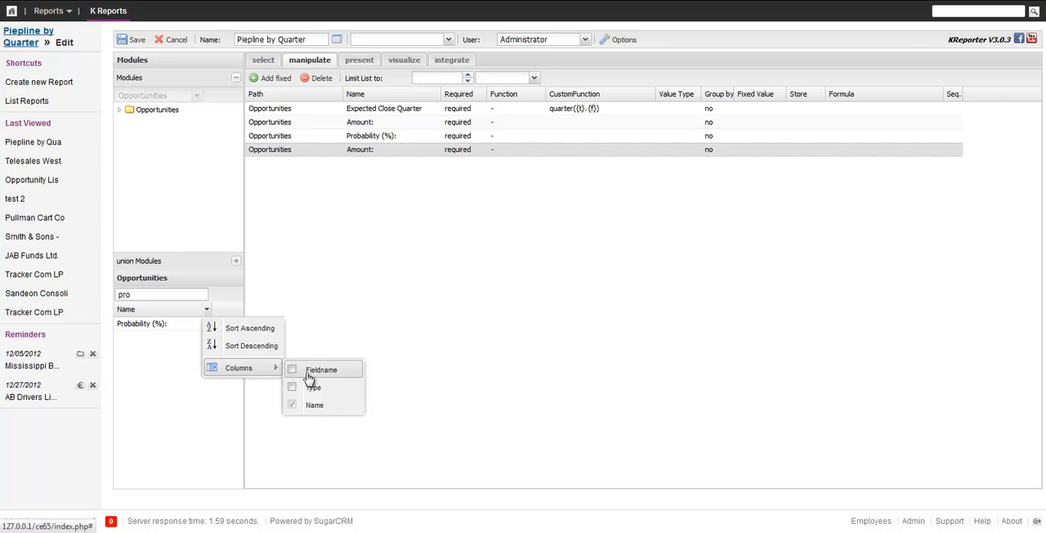
{"action": "left_click", "coordinate": [292, 369]}
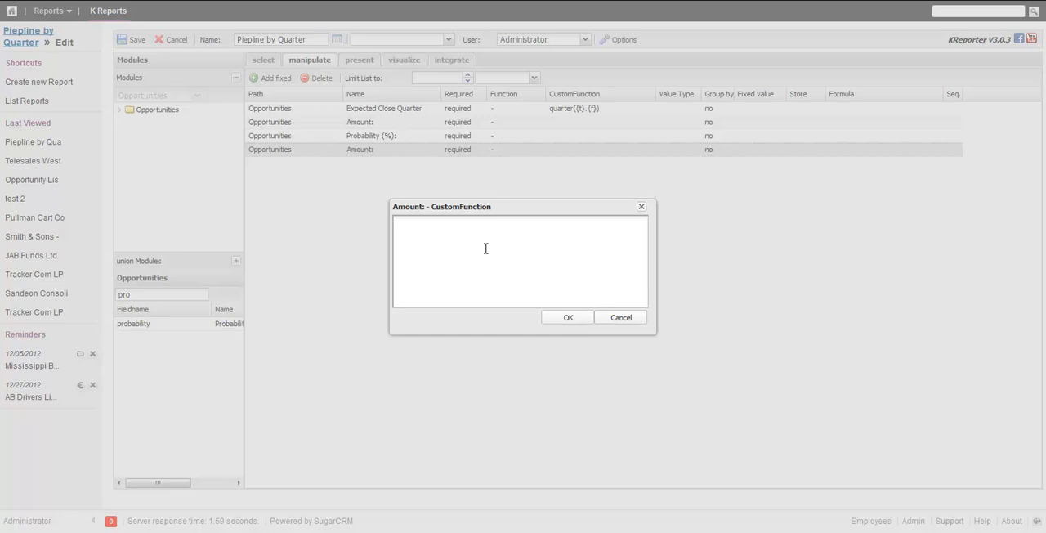
Enter {t}.{f} * {t}.probability / 100 as the Amount custom function and confirm
{"action": "type", "text": "{t"}
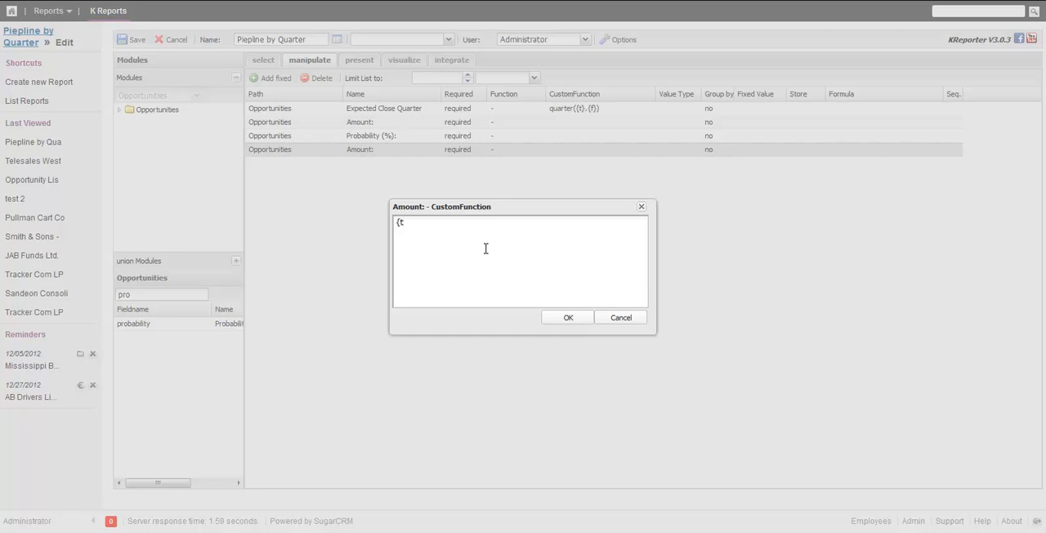
{"action": "type", "text": "}"}
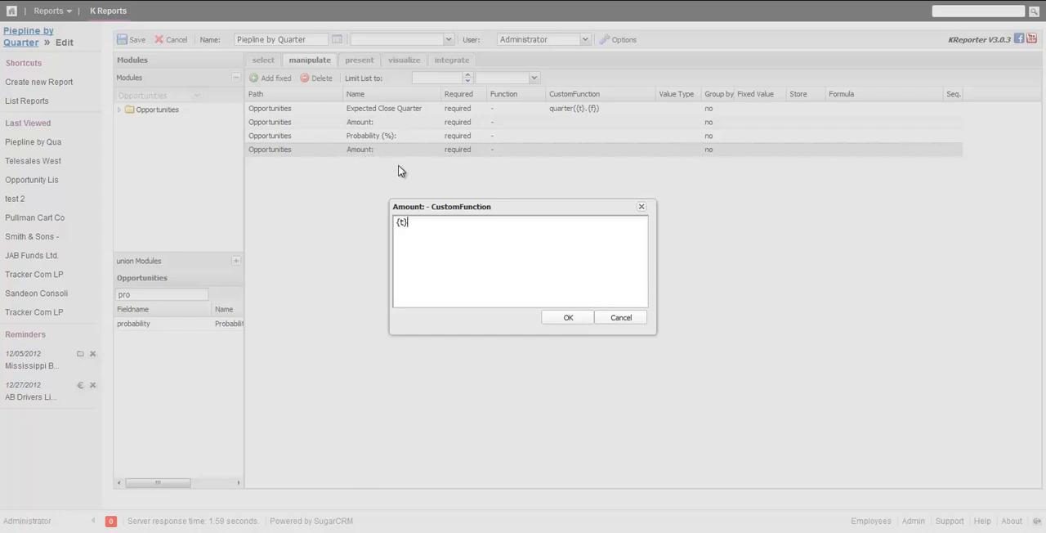
{"action": "type", "text": ".{f}"}
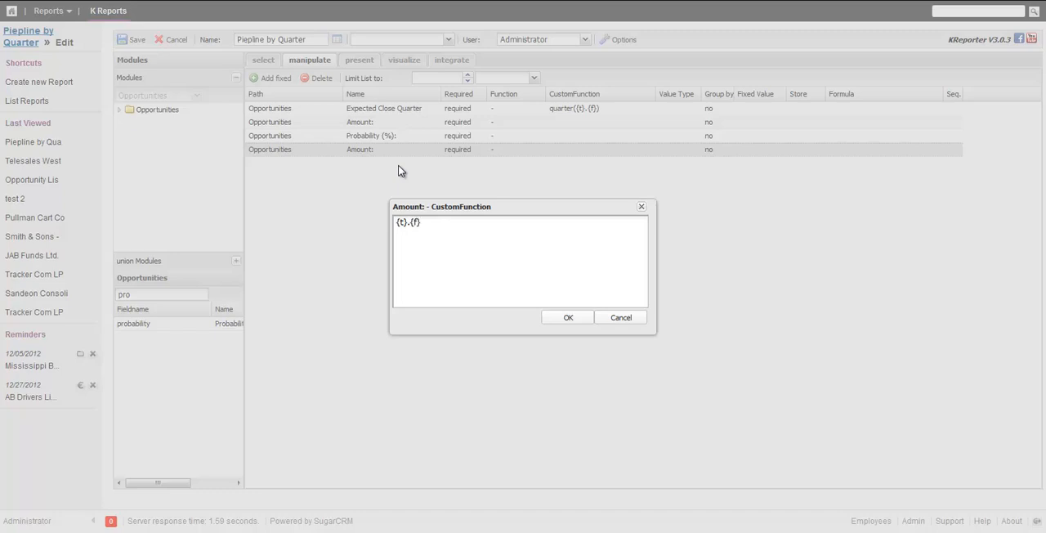
{"action": "type", "text": "* {"}
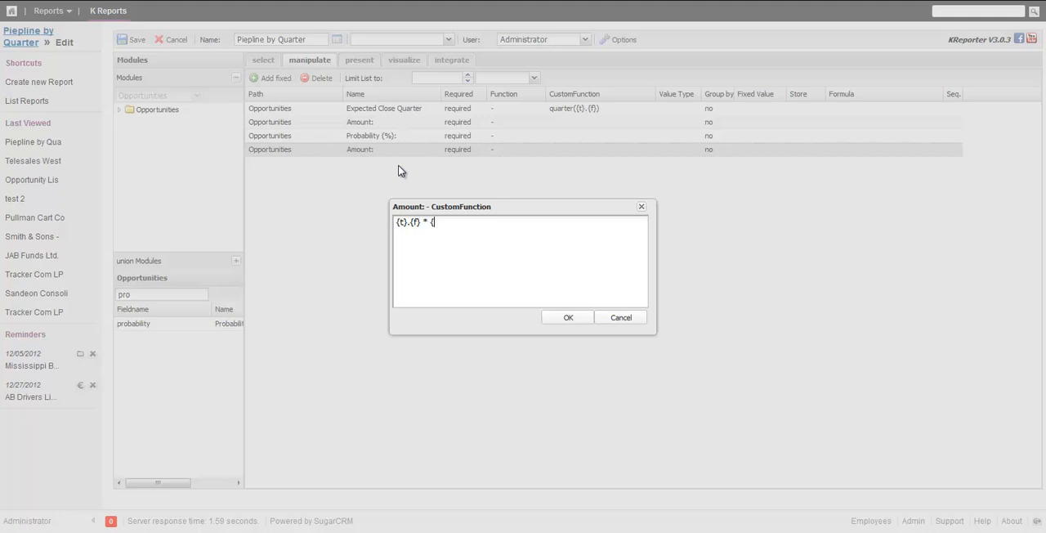
{"action": "type", "text": "t}"}
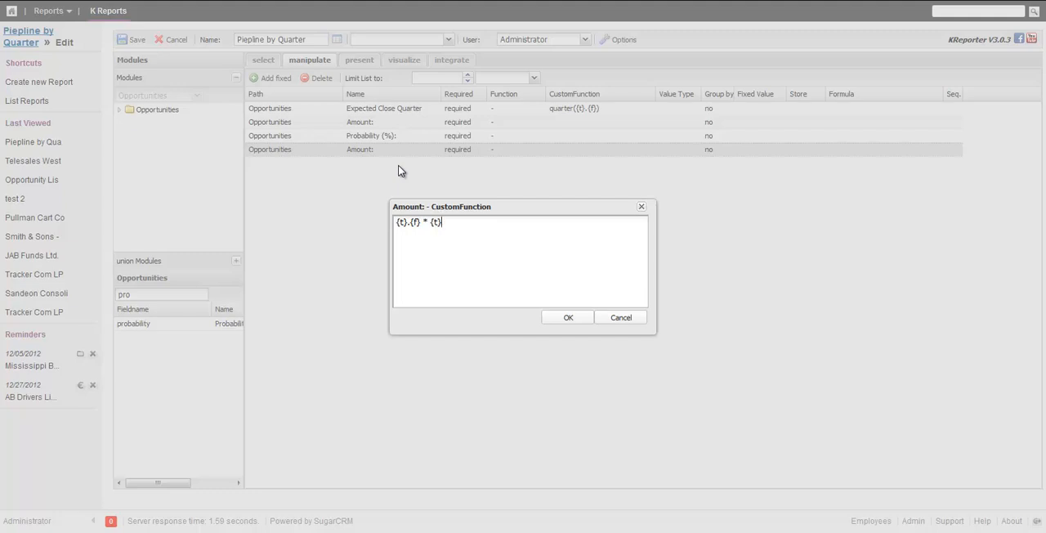
{"action": "type", "text": ".{"}
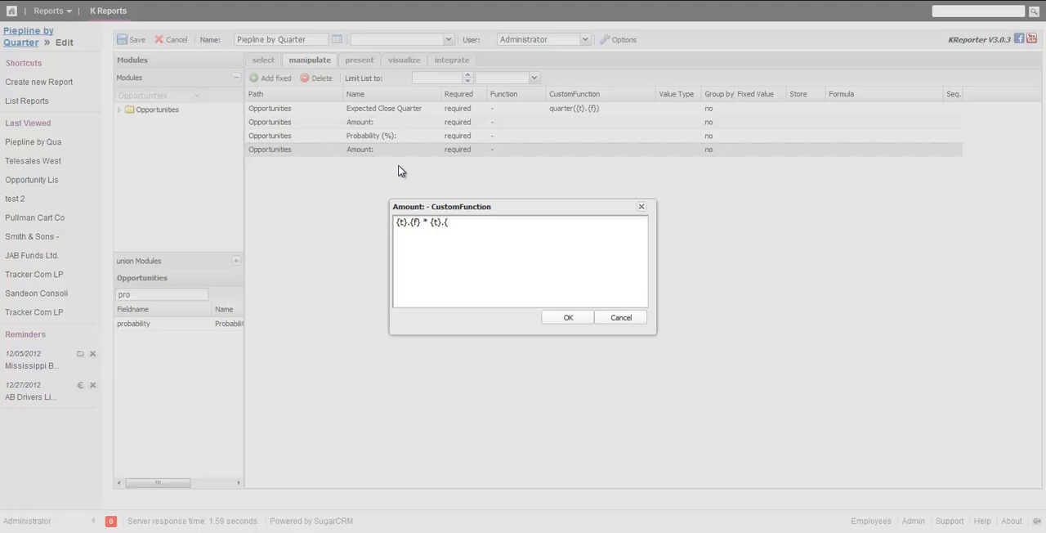
{"action": "type", "text": "prob"}
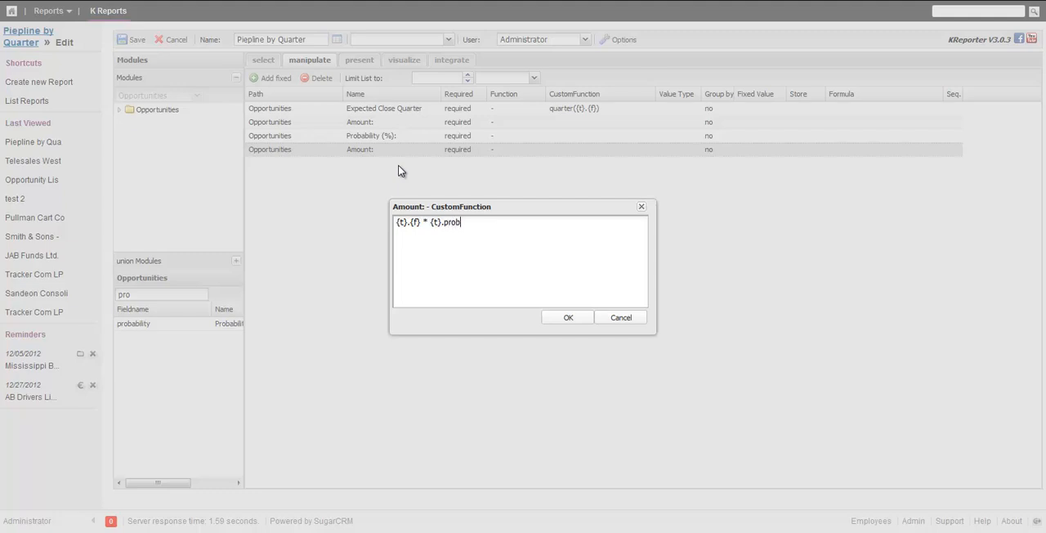
{"action": "type", "text": "ability /"}
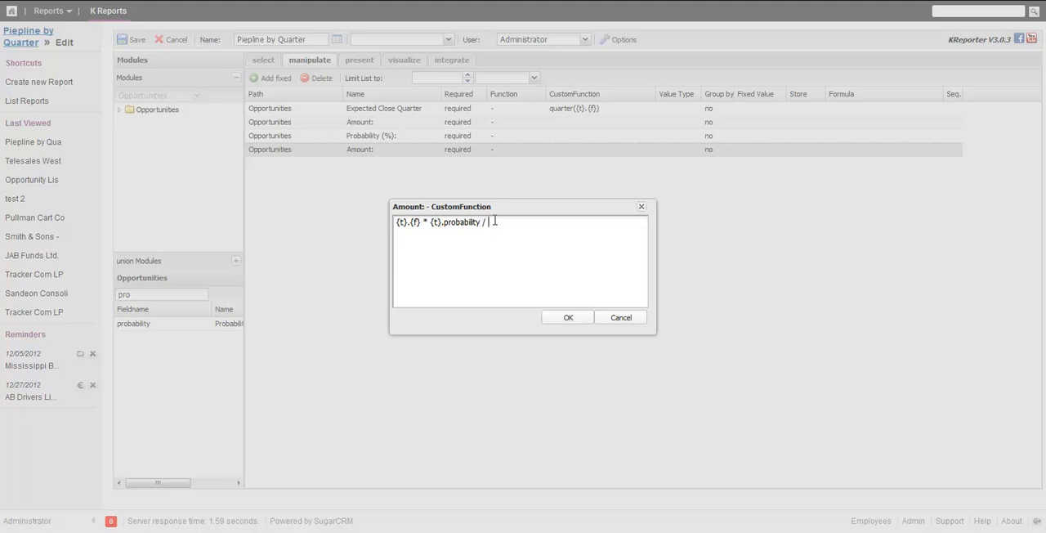
{"action": "type", "text": "100"}
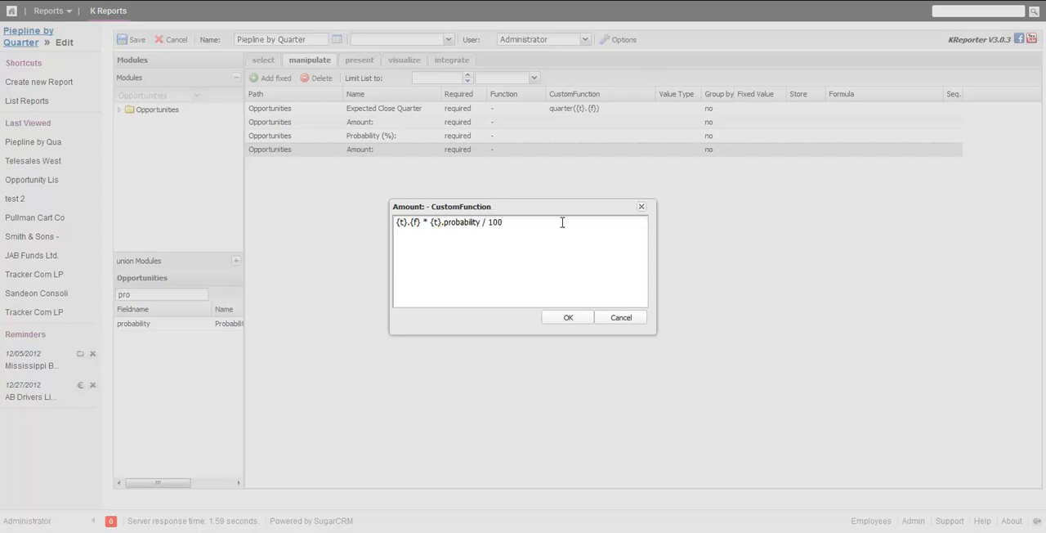
{"action": "mouse_move", "coordinate": [621, 207]}
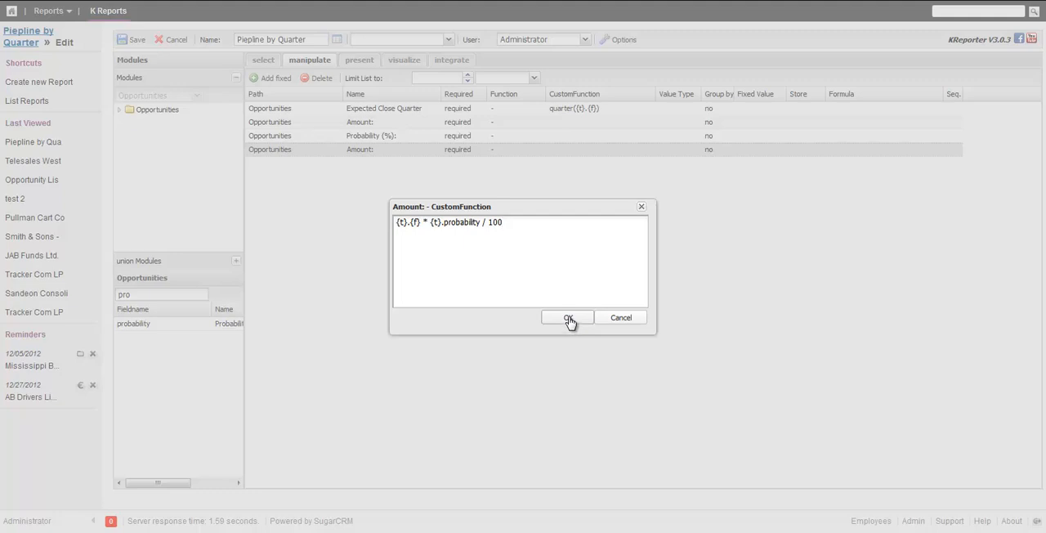
{"action": "left_click", "coordinate": [568, 317]}
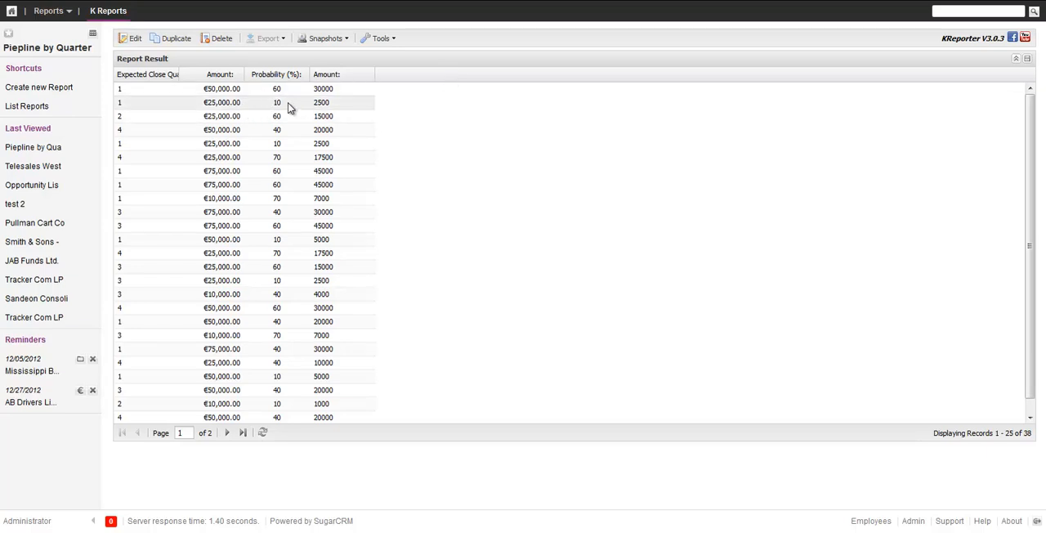
{"action": "mouse_move", "coordinate": [300, 107]}
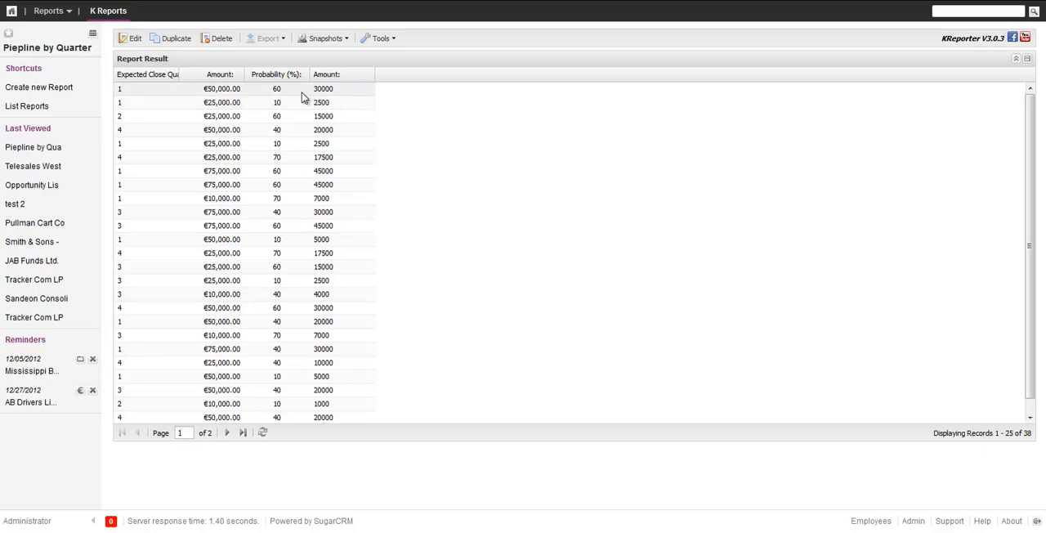
{"action": "mouse_move", "coordinate": [239, 90]}
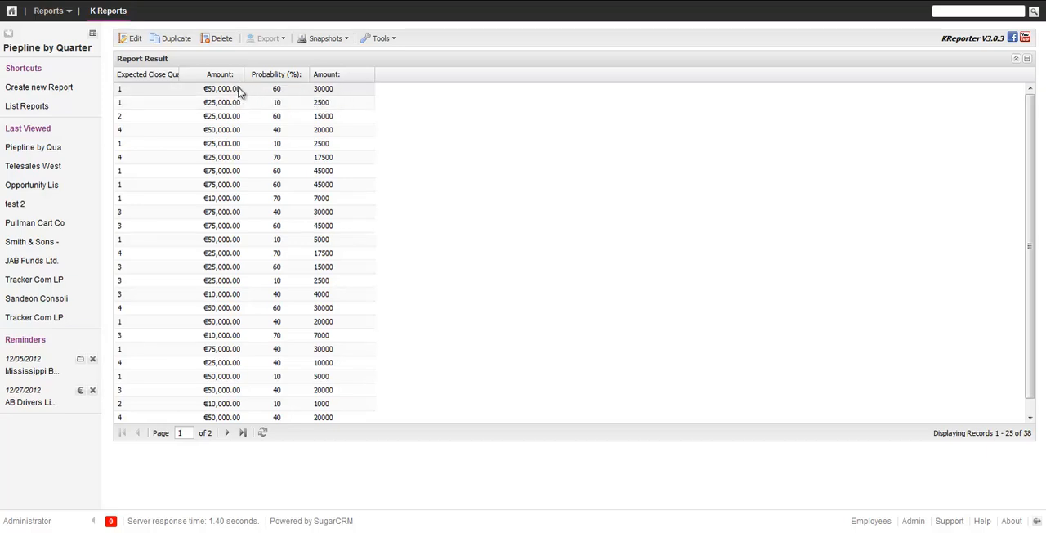
{"action": "mouse_move", "coordinate": [408, 183]}
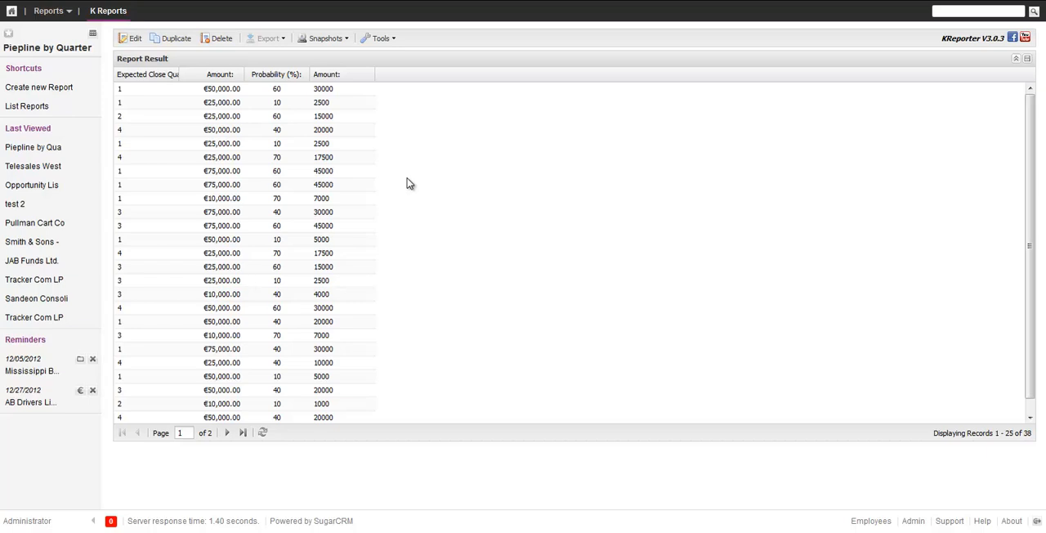
{"action": "mouse_move", "coordinate": [132, 41]}
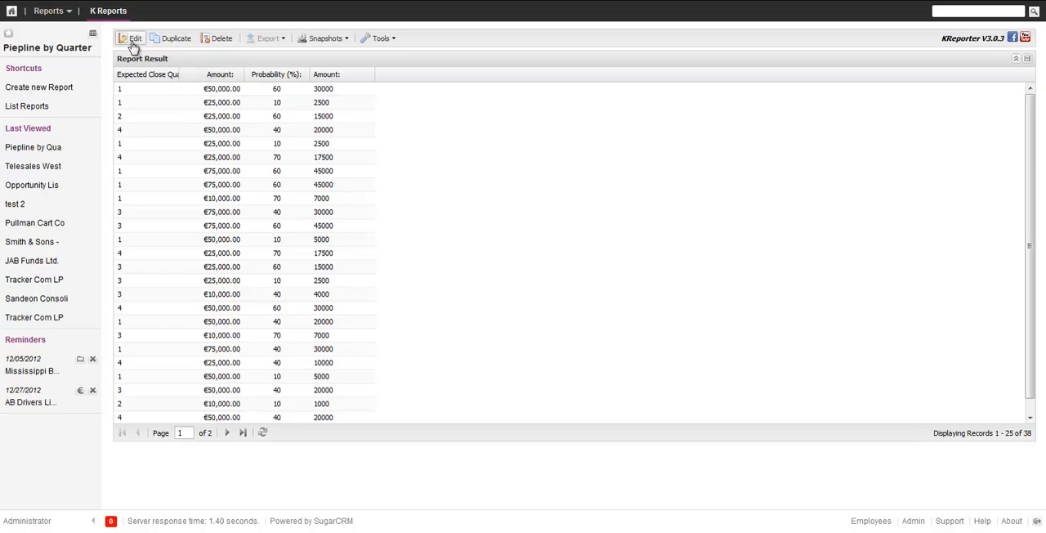
{"action": "mouse_move", "coordinate": [347, 263]}
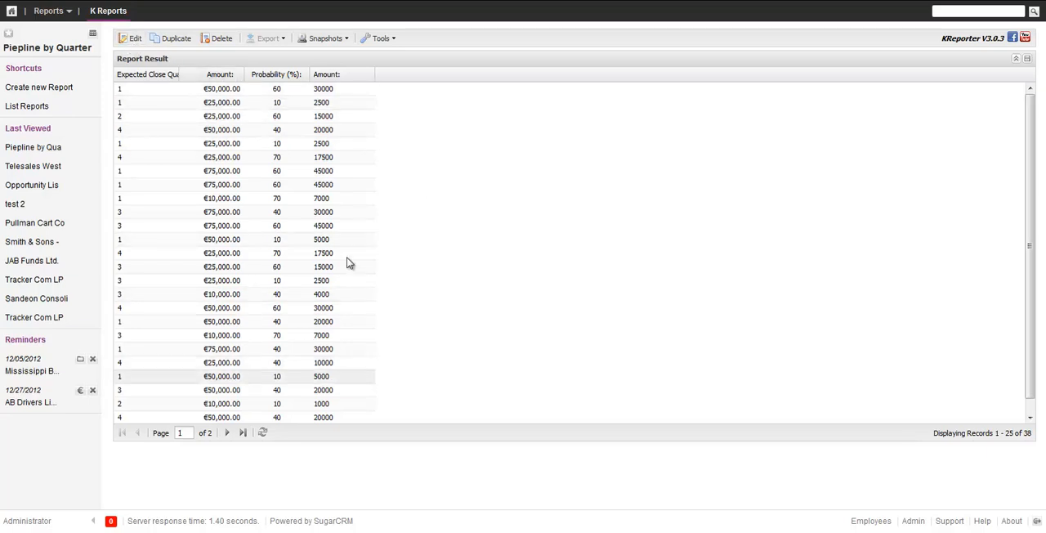
Scroll through the ungrouped €1,475,000.00 results, then reopen Pipeline by Quarter in the designer
{"action": "scroll", "scroll_direction": "down", "scroll_amount": 3}
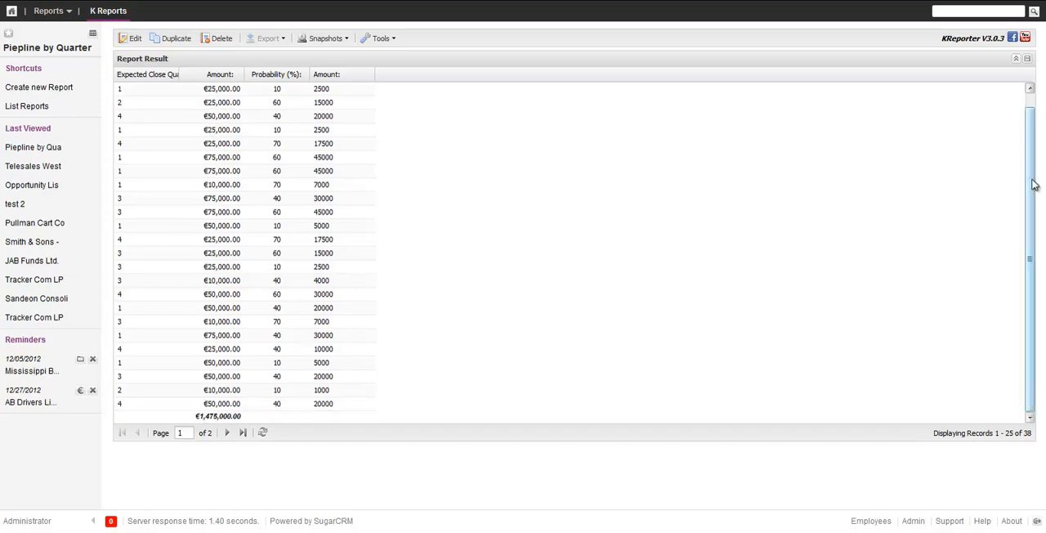
{"action": "mouse_move", "coordinate": [316, 411]}
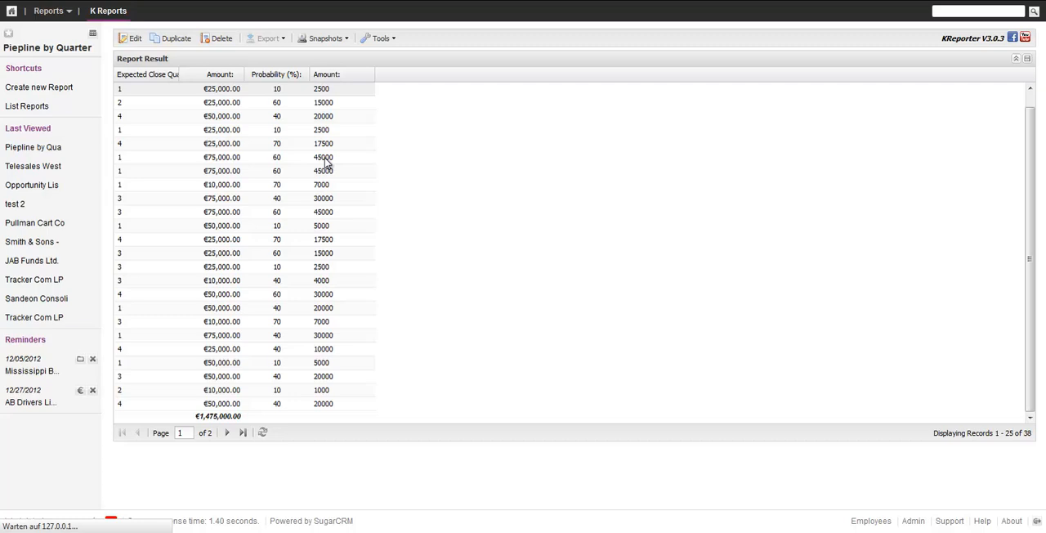
{"action": "mouse_move", "coordinate": [540, 151]}
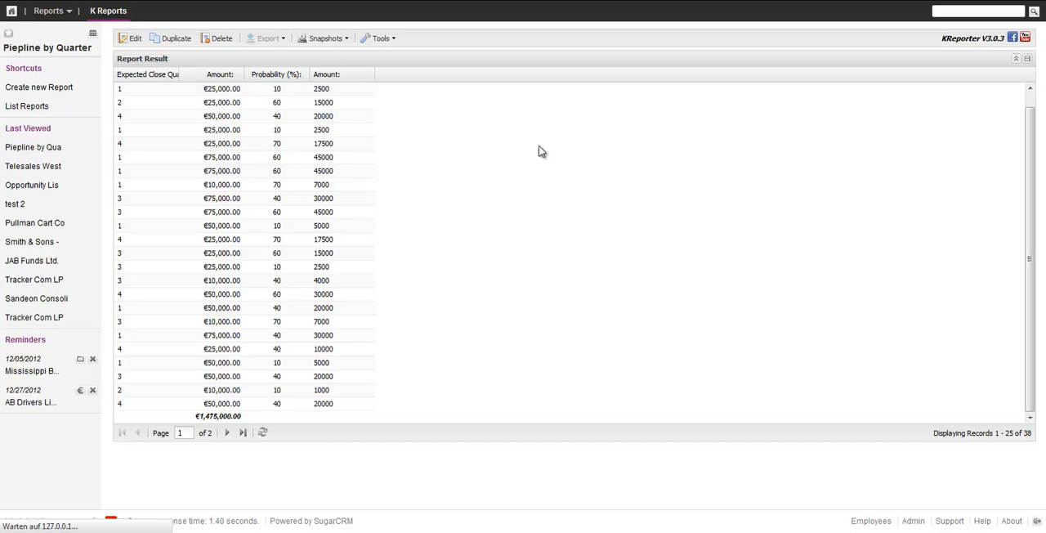
{"action": "left_click", "coordinate": [135, 37]}
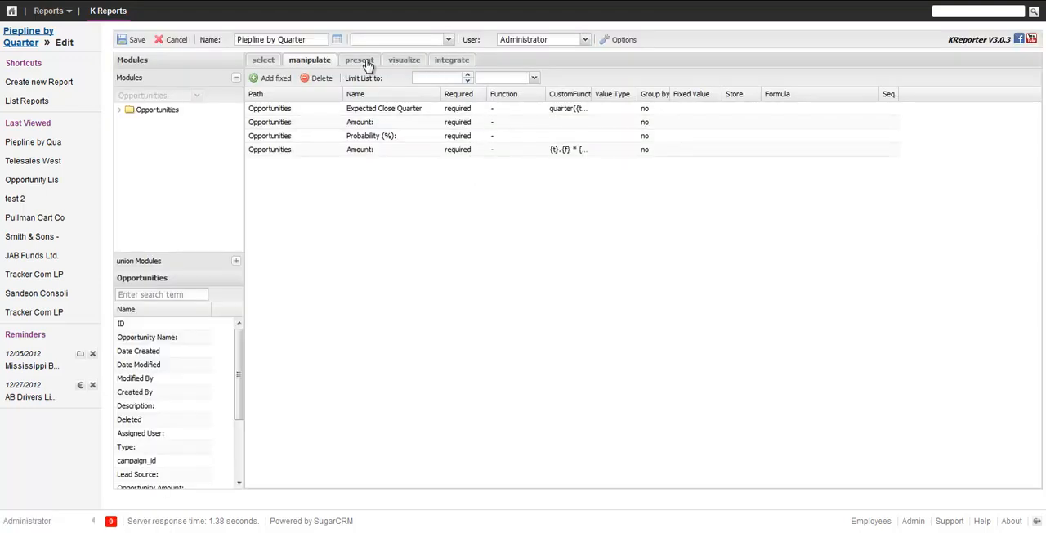
Set the second Amount's display type to currency and Probability (%) to percentage
{"action": "left_click", "coordinate": [358, 60]}
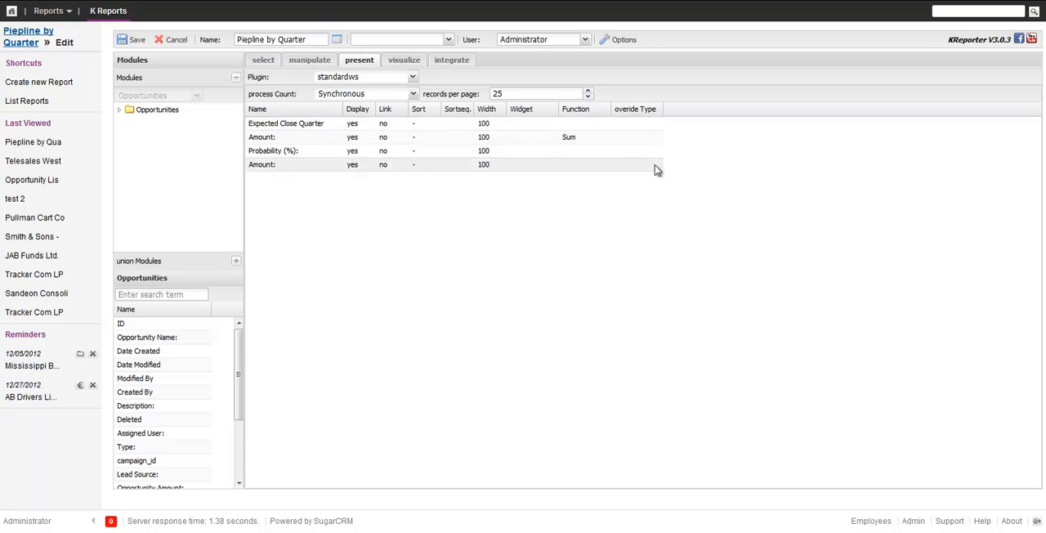
{"action": "left_click", "coordinate": [658, 164]}
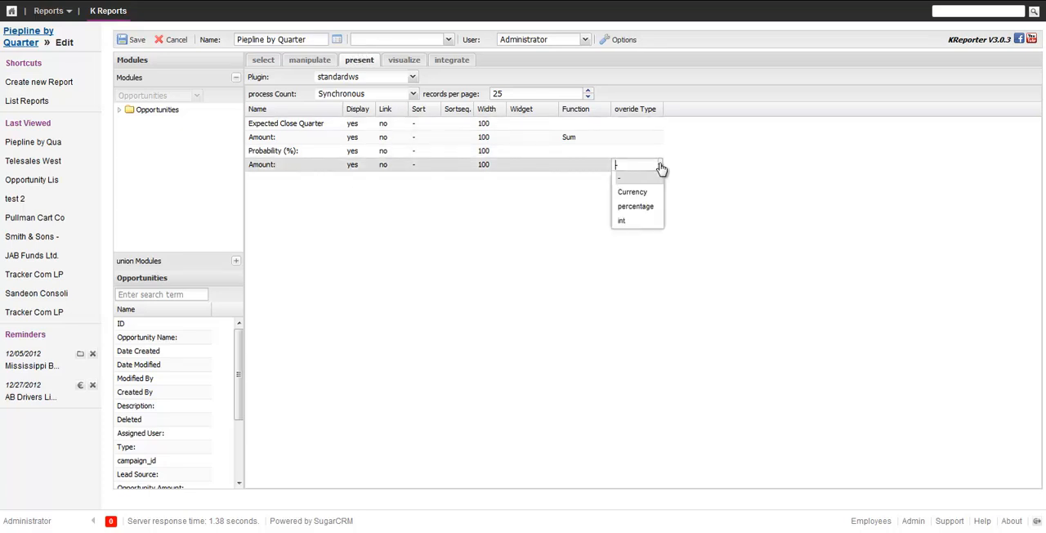
{"action": "left_click", "coordinate": [631, 179]}
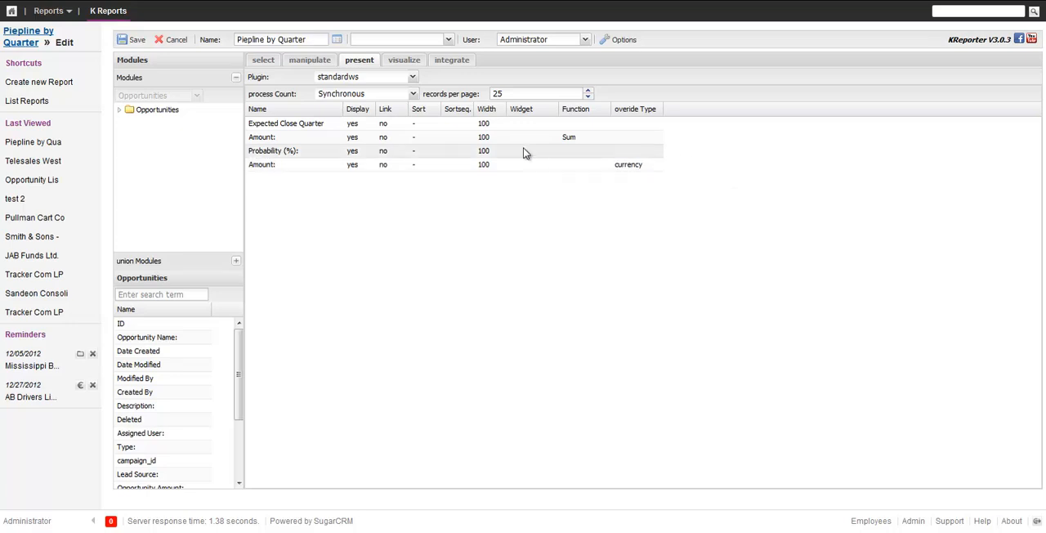
{"action": "left_click", "coordinate": [638, 151]}
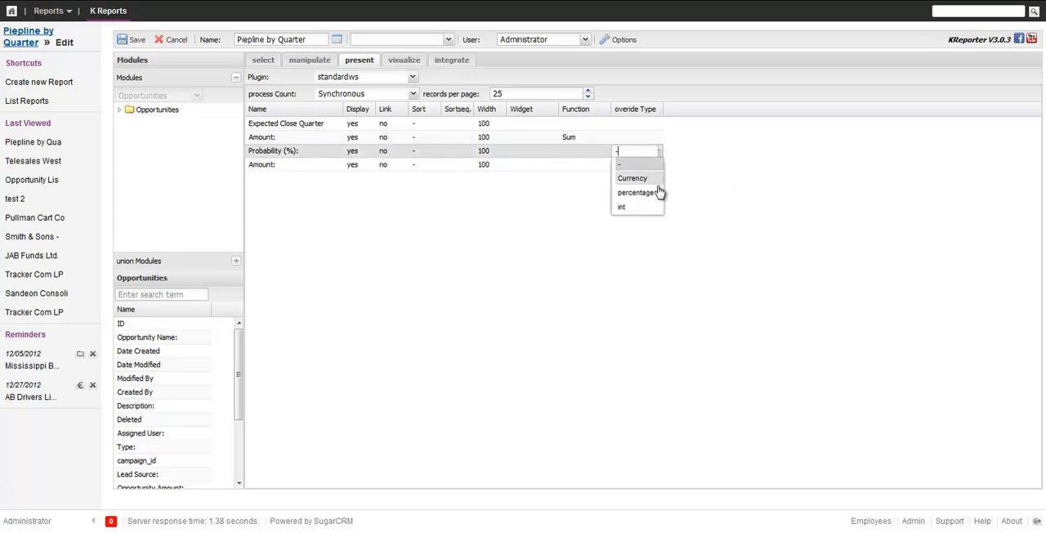
{"action": "left_click", "coordinate": [636, 192]}
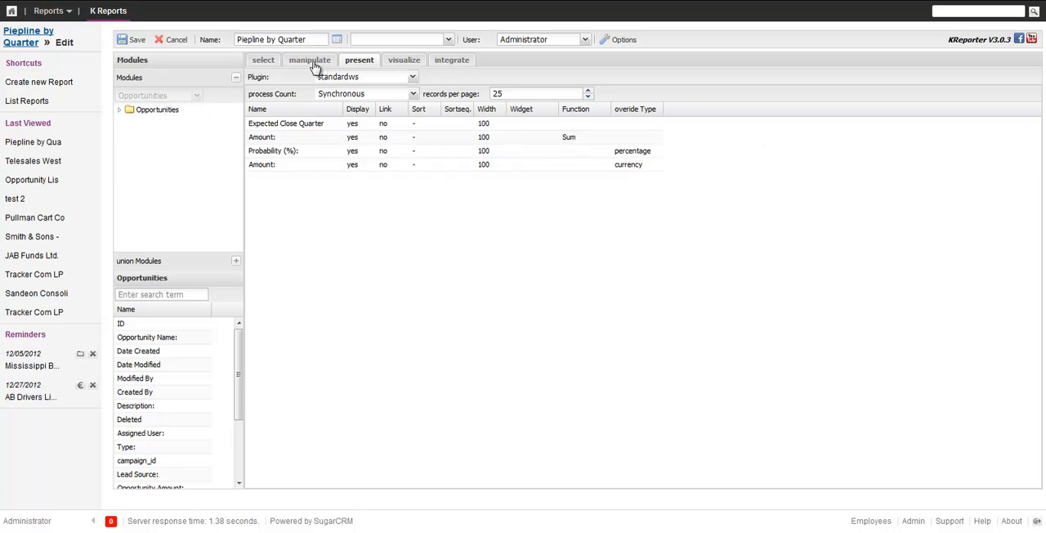
{"action": "left_click", "coordinate": [310, 59]}
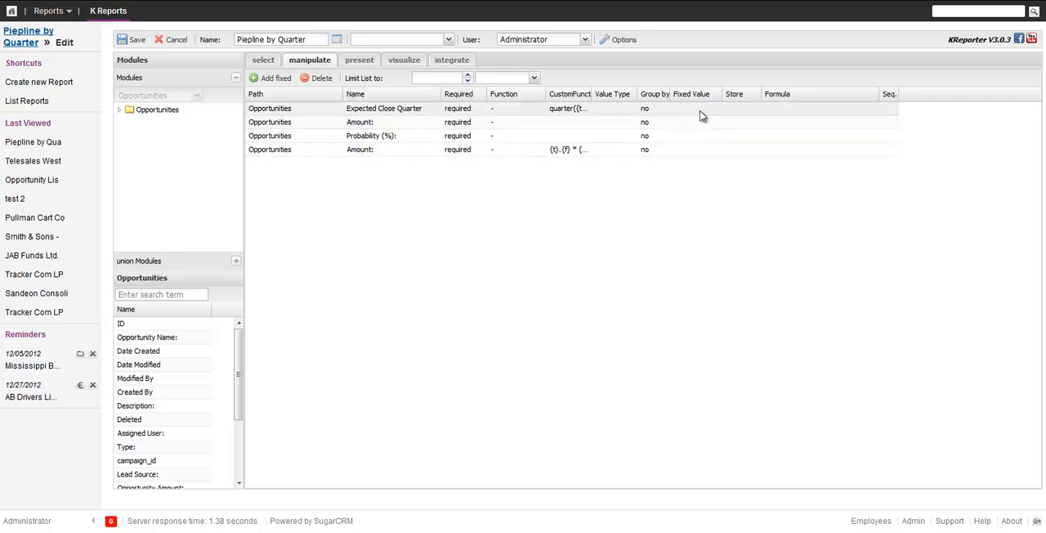
Group by Expected Close Quarter, summing Amount and averaging Probability (%)
{"action": "left_click", "coordinate": [653, 108]}
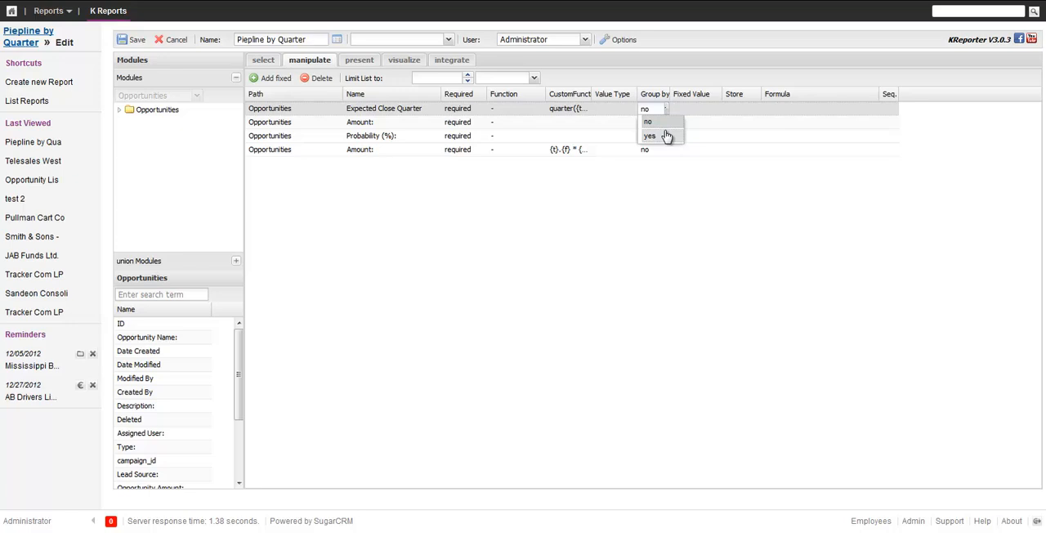
{"action": "left_click", "coordinate": [649, 135]}
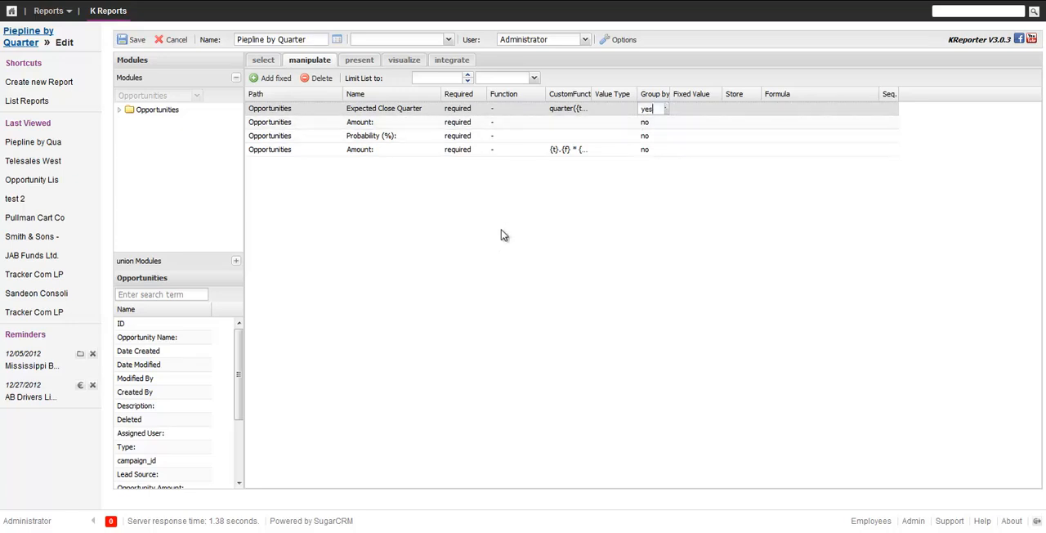
{"action": "left_click", "coordinate": [515, 122]}
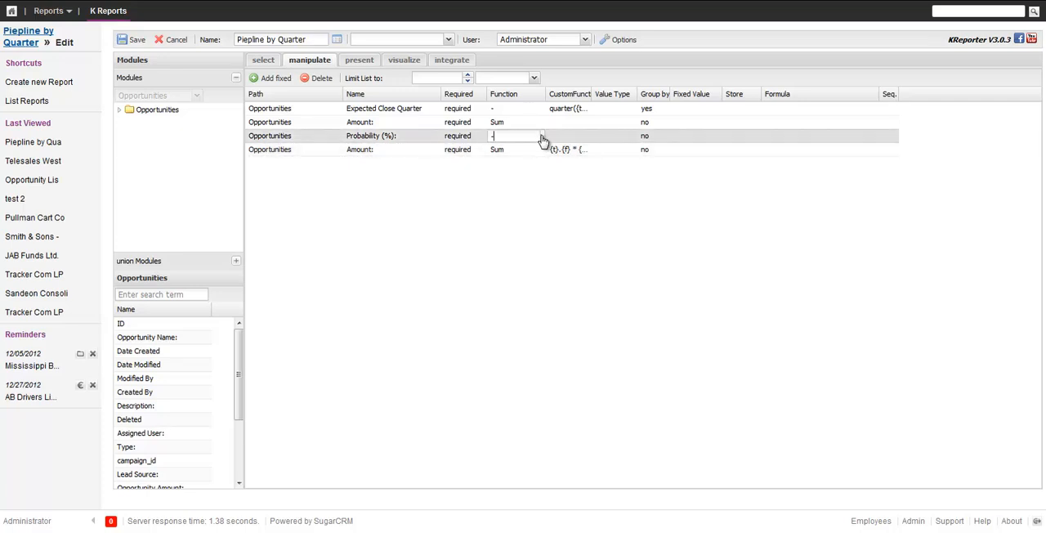
{"action": "left_click", "coordinate": [515, 136]}
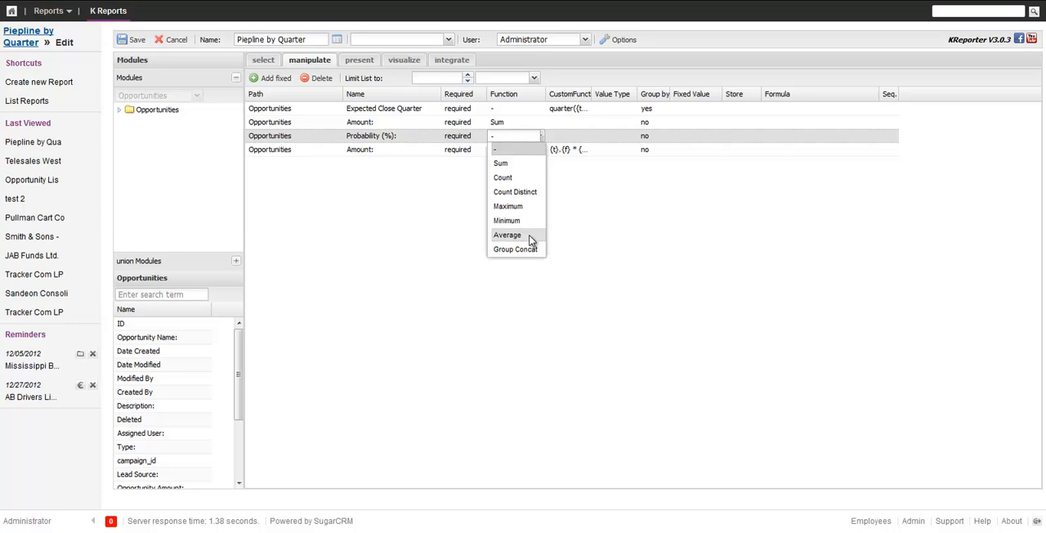
{"action": "left_click", "coordinate": [507, 235]}
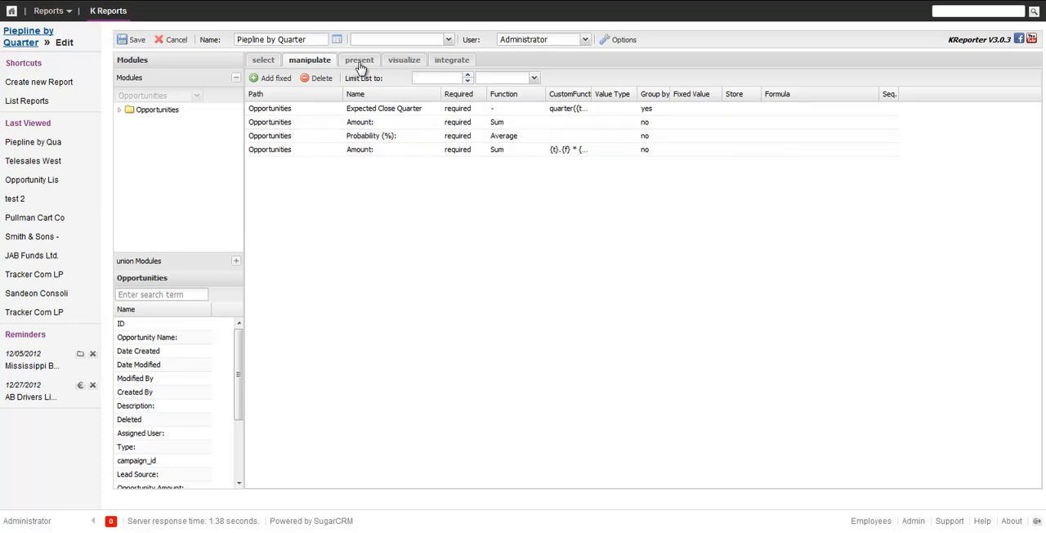
Give the second Amount a Sum total in the present settings
{"action": "left_click", "coordinate": [358, 60]}
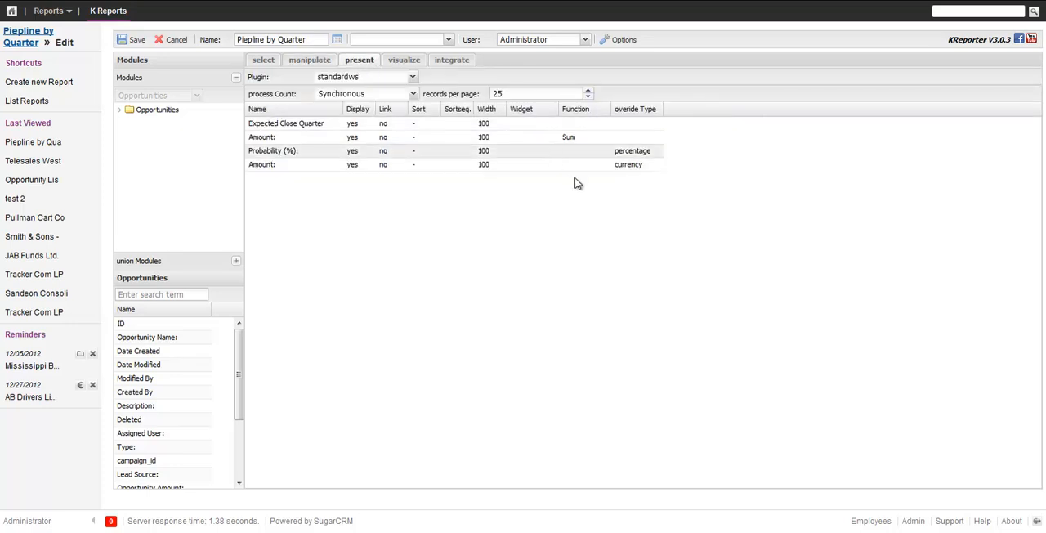
{"action": "left_click", "coordinate": [582, 164]}
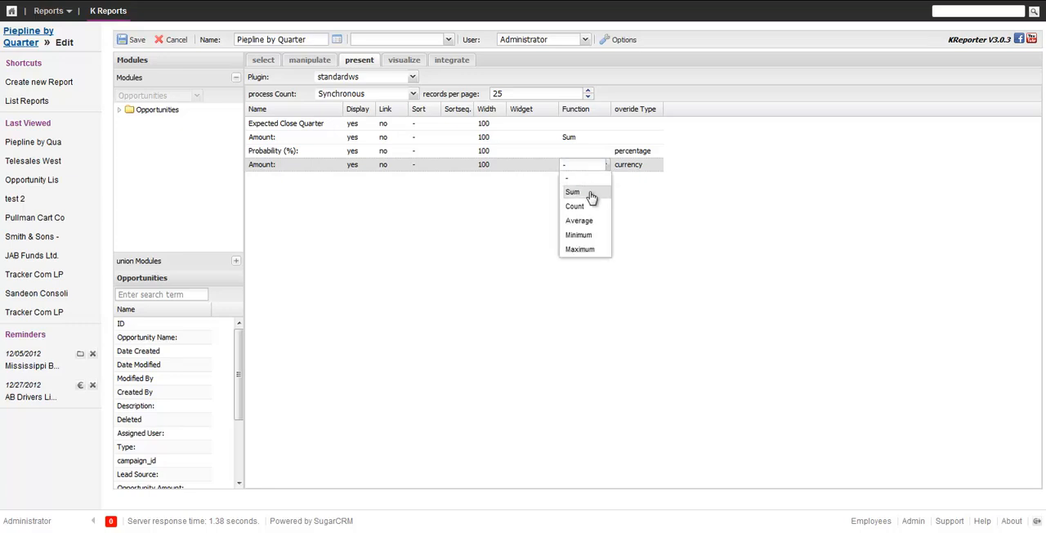
{"action": "left_click", "coordinate": [572, 191]}
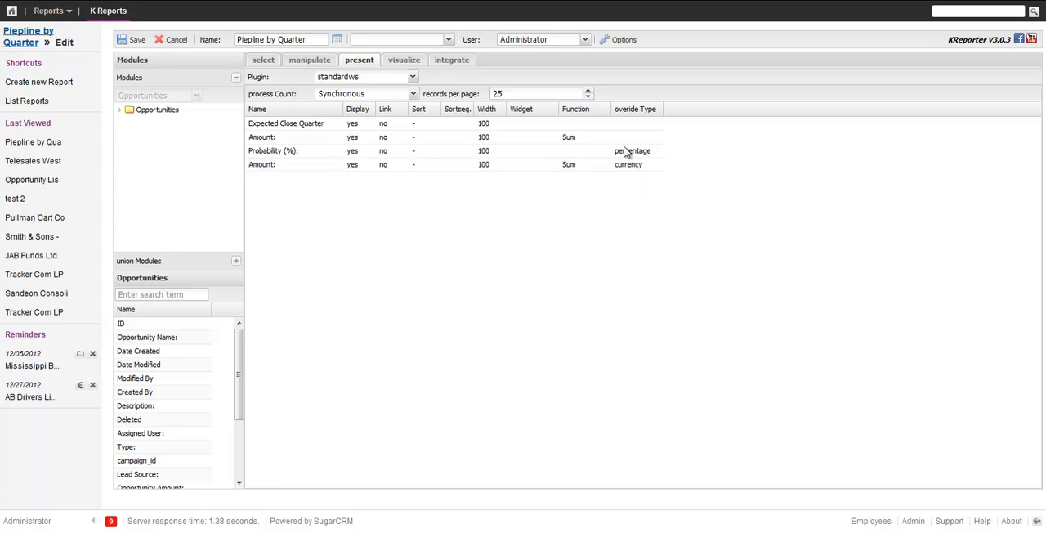
{"action": "mouse_move", "coordinate": [317, 63]}
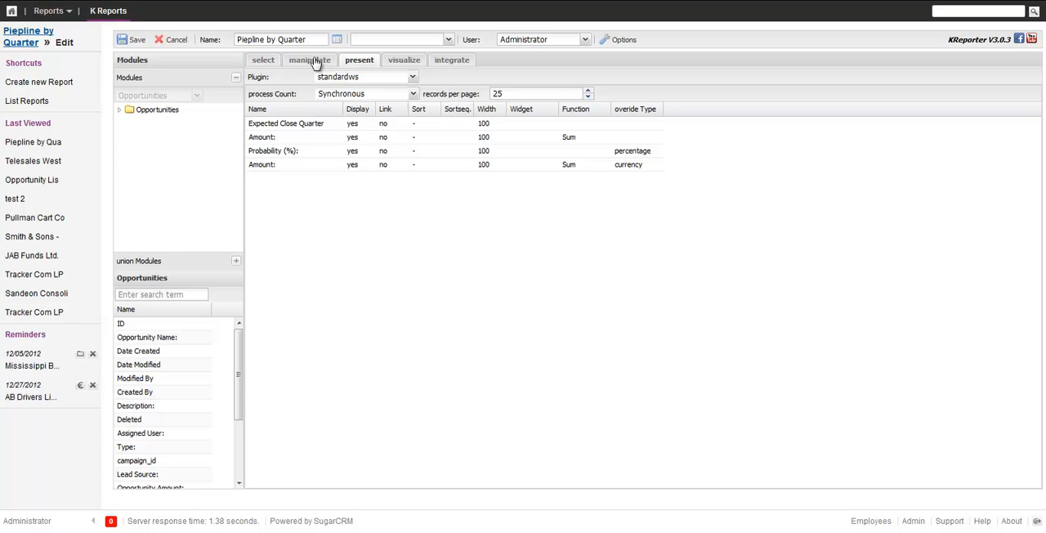
{"action": "left_click", "coordinate": [309, 60]}
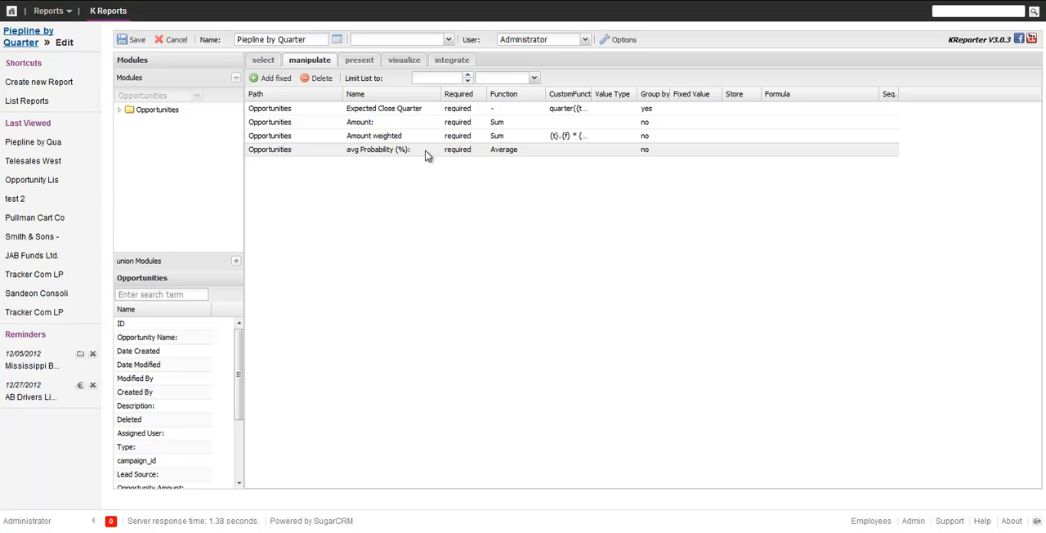
Rename the Amount field without its trailing colon and review the present settings
{"action": "left_click", "coordinate": [374, 121]}
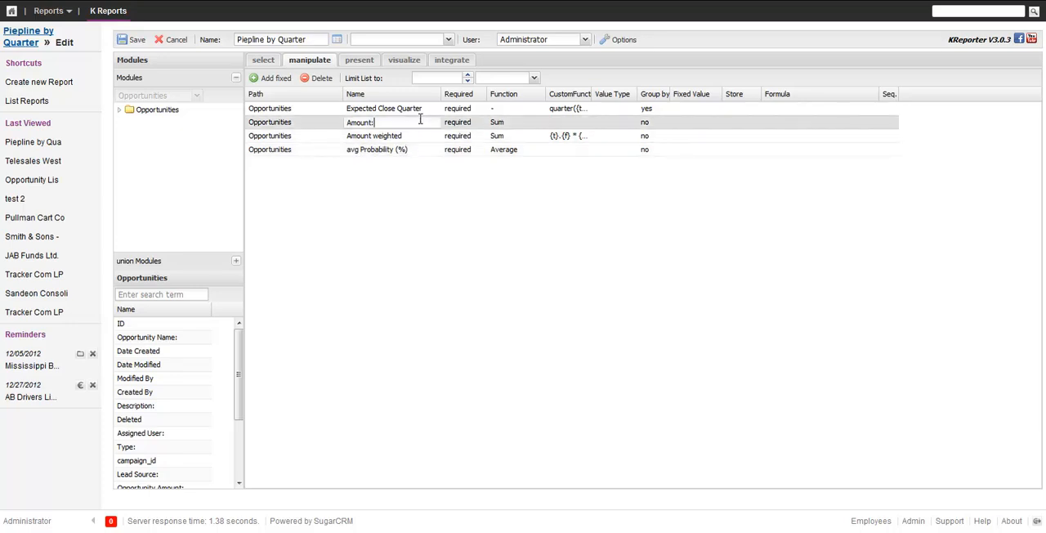
{"action": "left_click", "coordinate": [460, 225]}
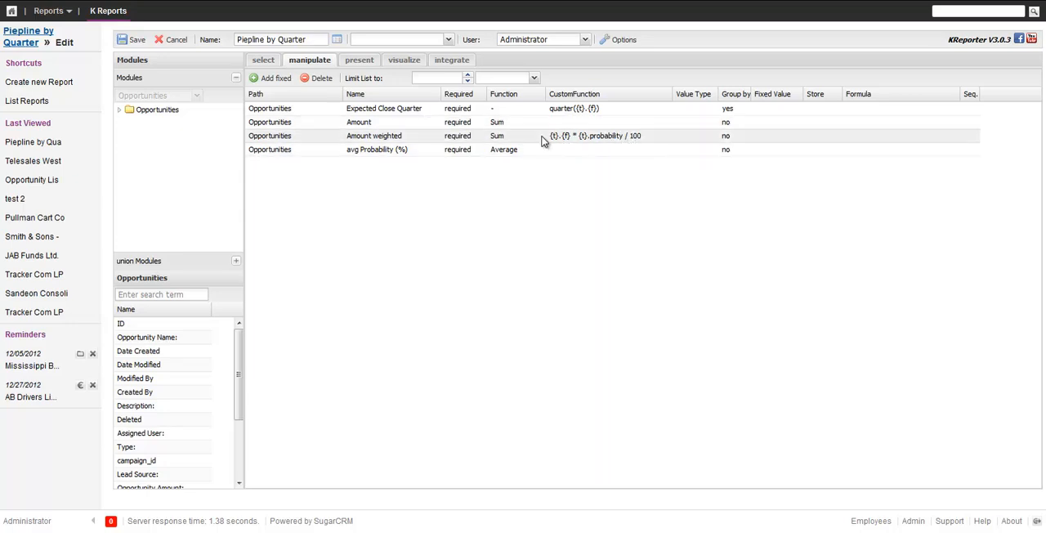
{"action": "mouse_move", "coordinate": [564, 147]}
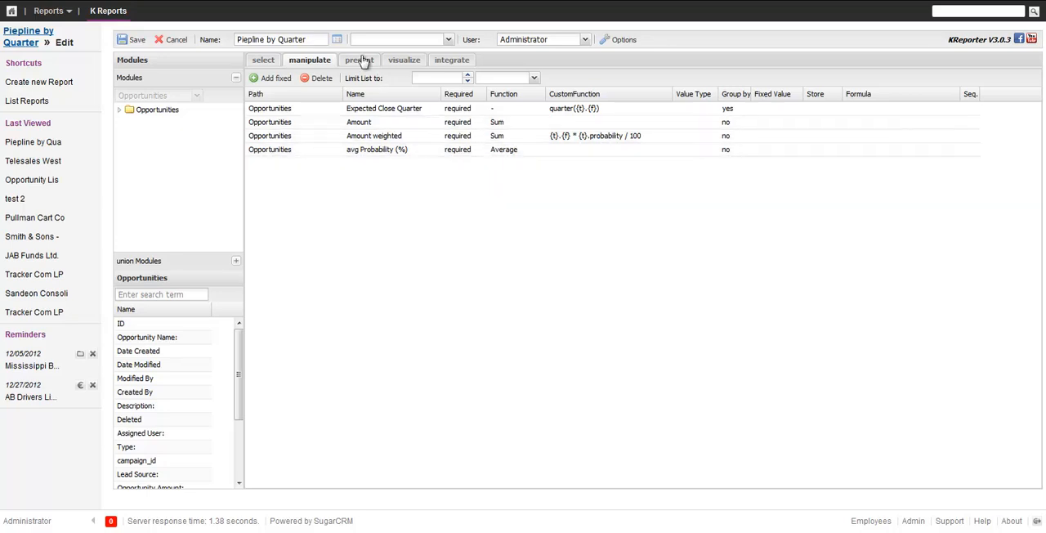
{"action": "left_click", "coordinate": [359, 60]}
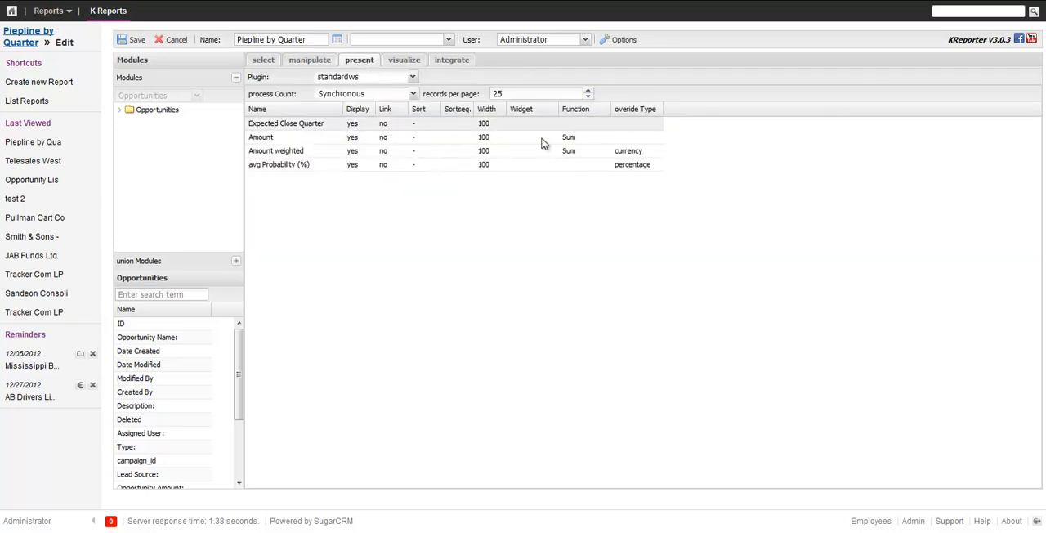
{"action": "mouse_move", "coordinate": [132, 39]}
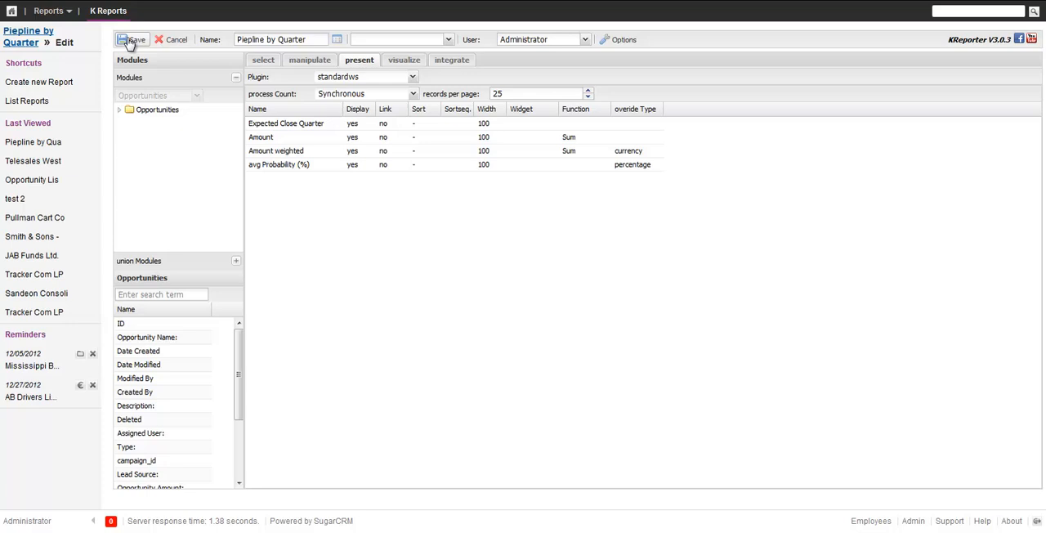
Save the report to view results grouped into four quarters with currency and percentage columns
{"action": "left_click", "coordinate": [132, 39]}
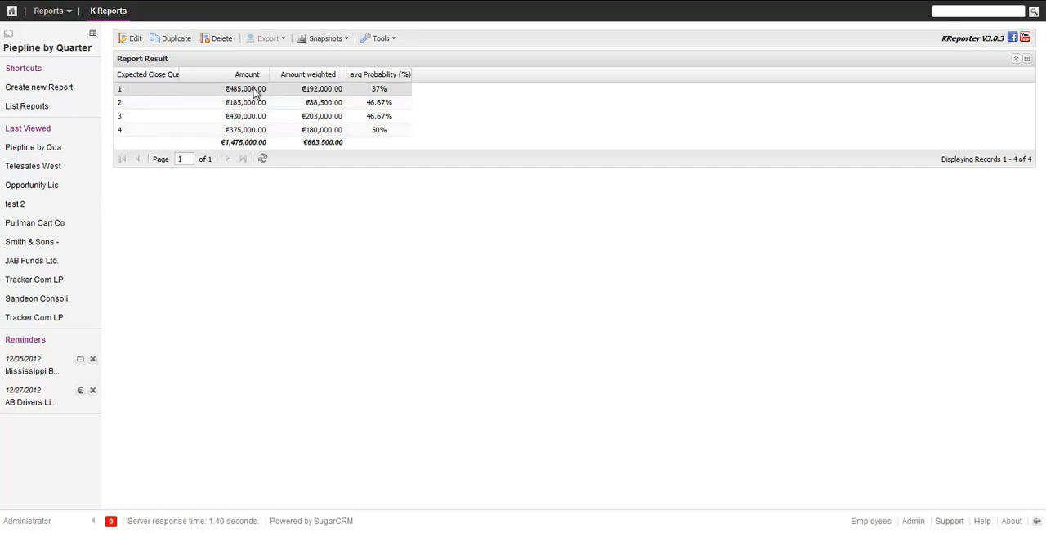
{"action": "mouse_move", "coordinate": [343, 88]}
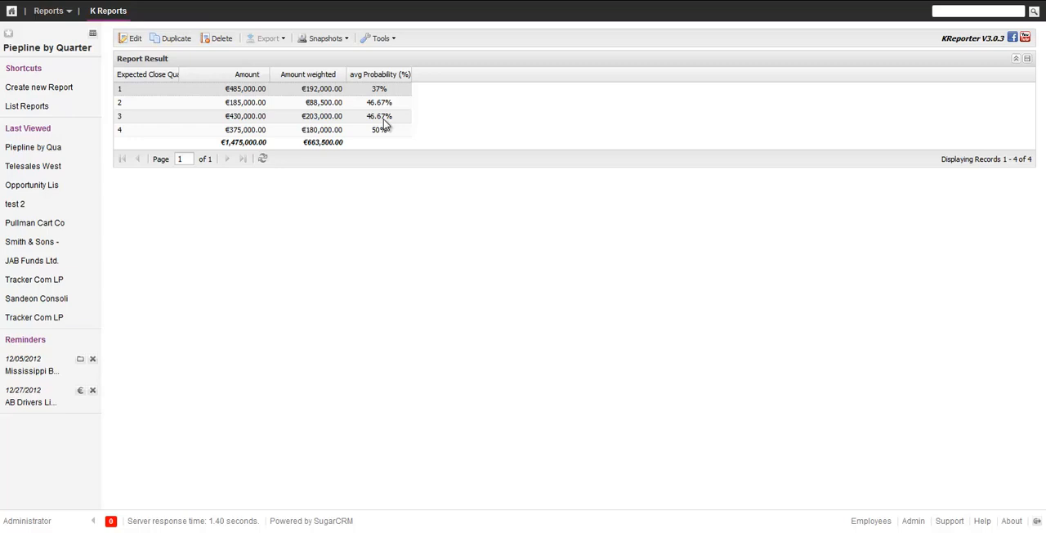
{"action": "mouse_move", "coordinate": [190, 91]}
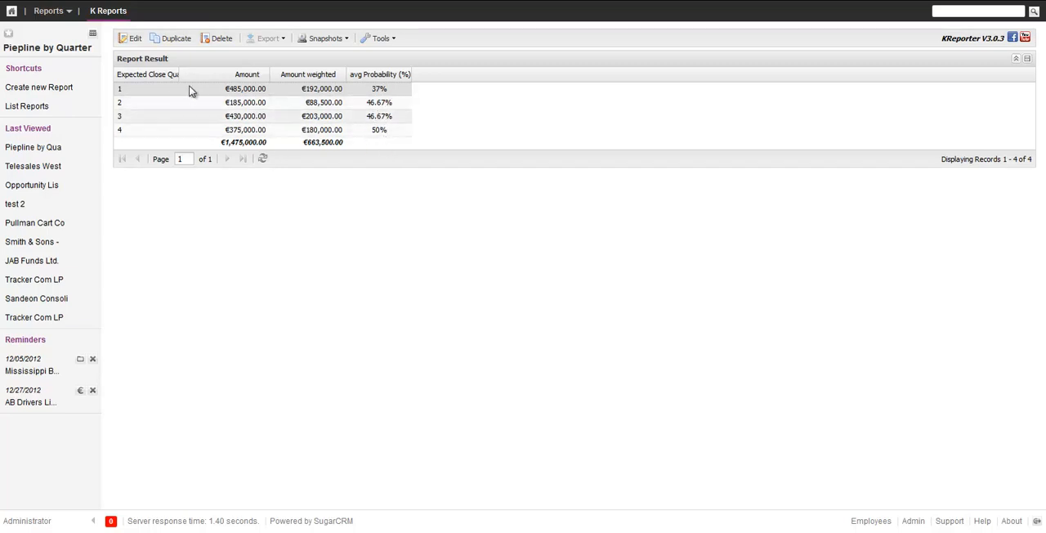
{"action": "mouse_move", "coordinate": [188, 82]}
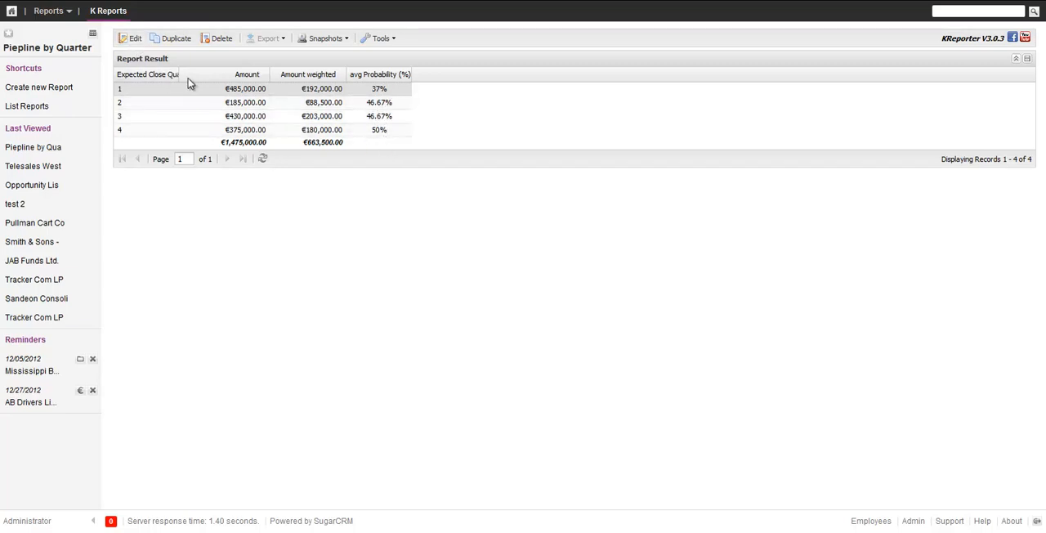
{"action": "mouse_move", "coordinate": [391, 94]}
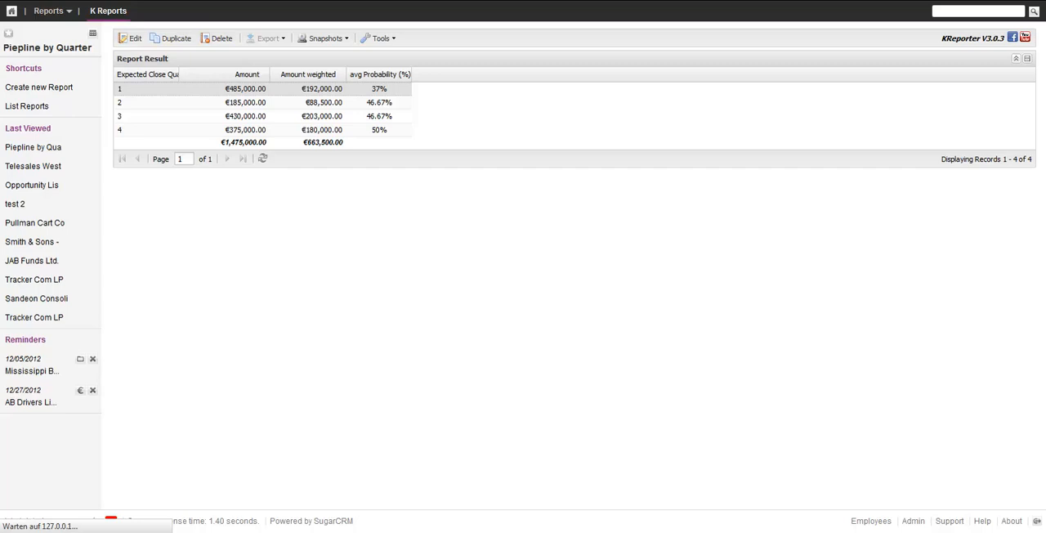
{"action": "mouse_move", "coordinate": [431, 422]}
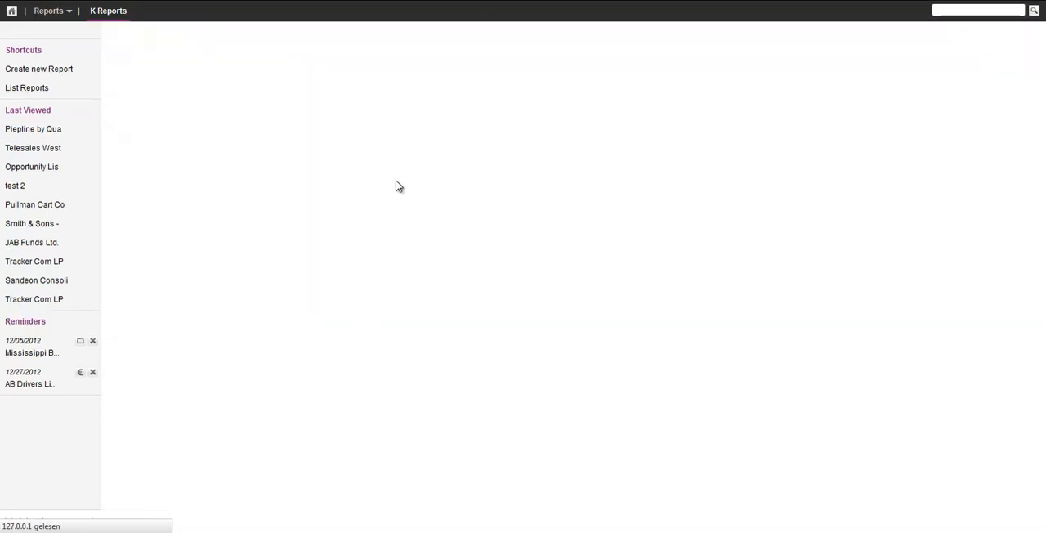
Add a fixed 'total weighting' field and store Amount as amt, Amount weighted as wgh
{"action": "left_click", "coordinate": [33, 129]}
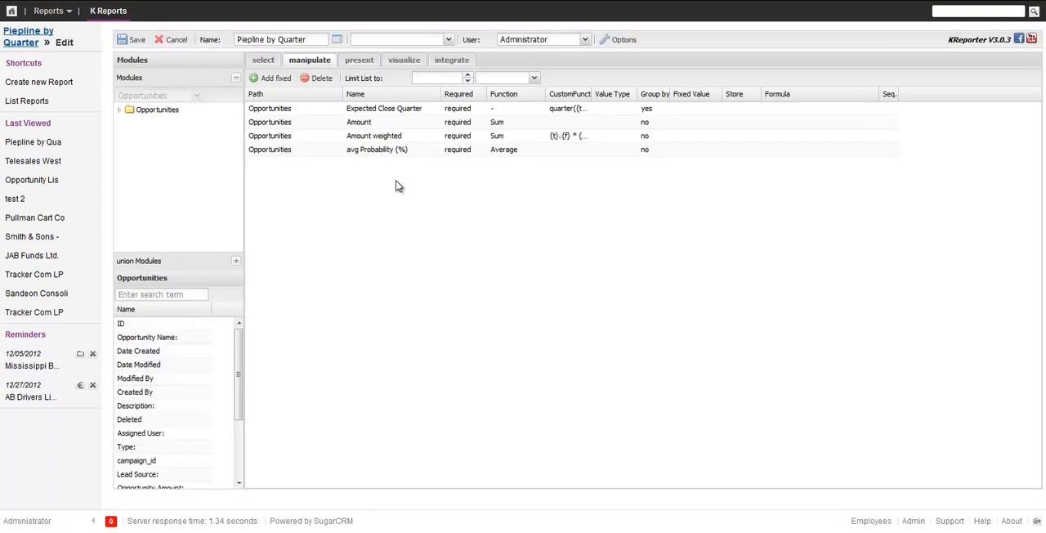
{"action": "left_click", "coordinate": [270, 77]}
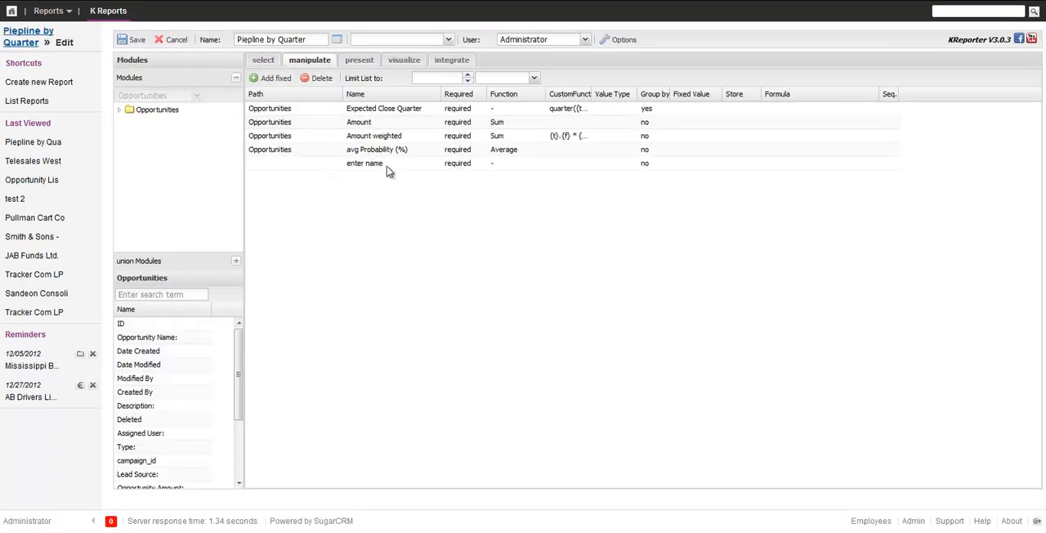
{"action": "type", "text": "total weighting"}
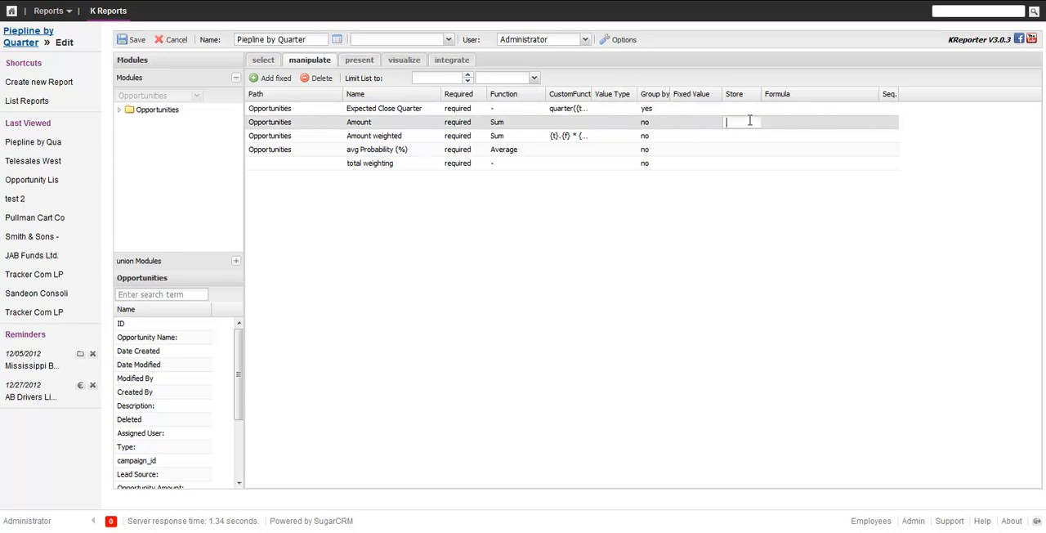
{"action": "type", "text": "amt"}
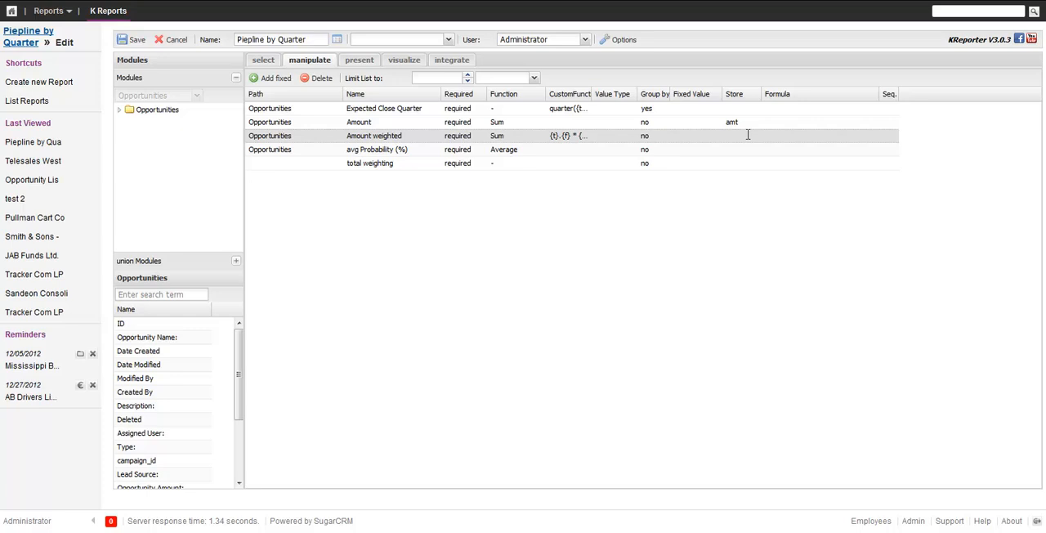
{"action": "type", "text": "w"}
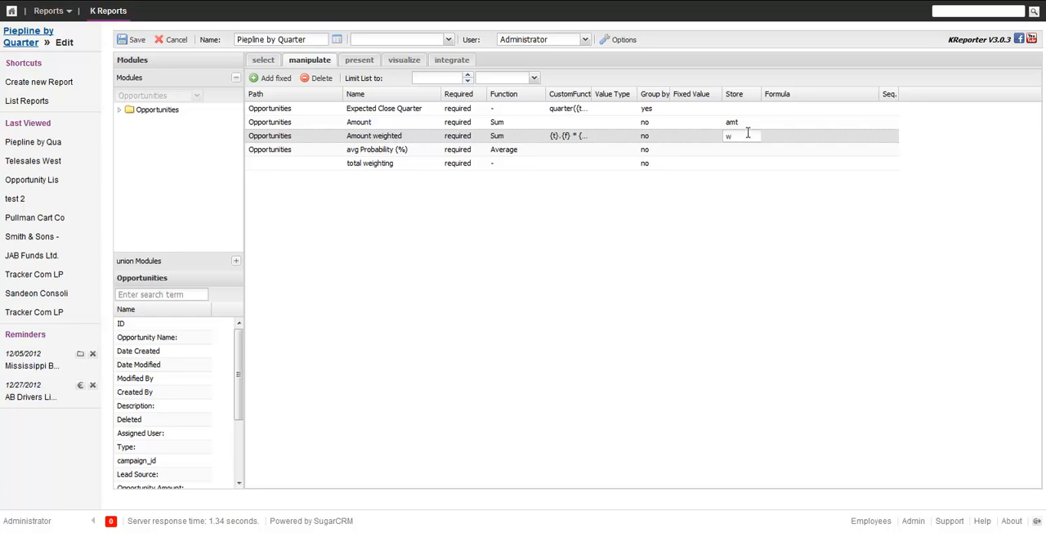
{"action": "type", "text": "gh"}
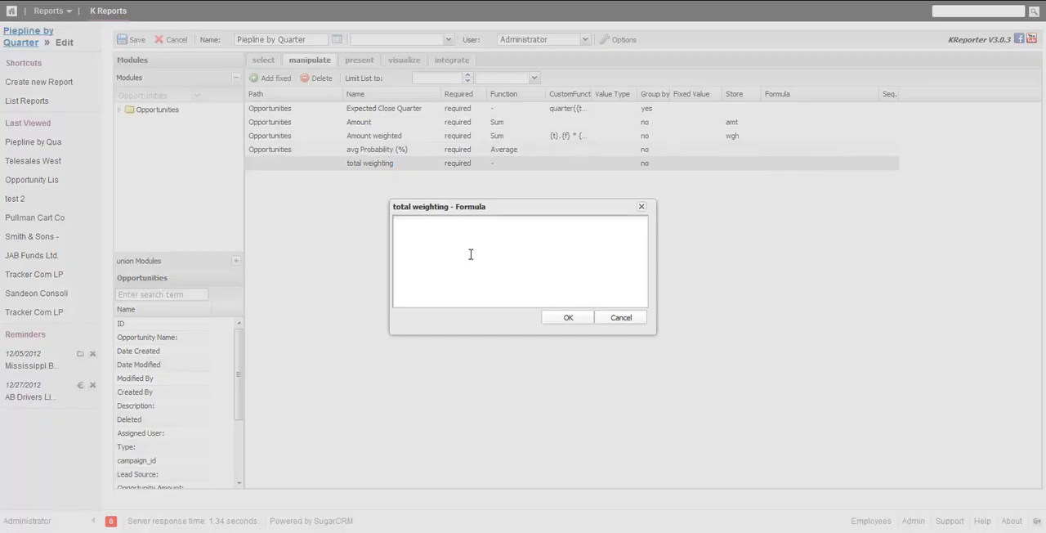
Enter {wgh} / {amt} * 100 as the total weighting formula and confirm it
{"action": "type", "text": "{wgh"}
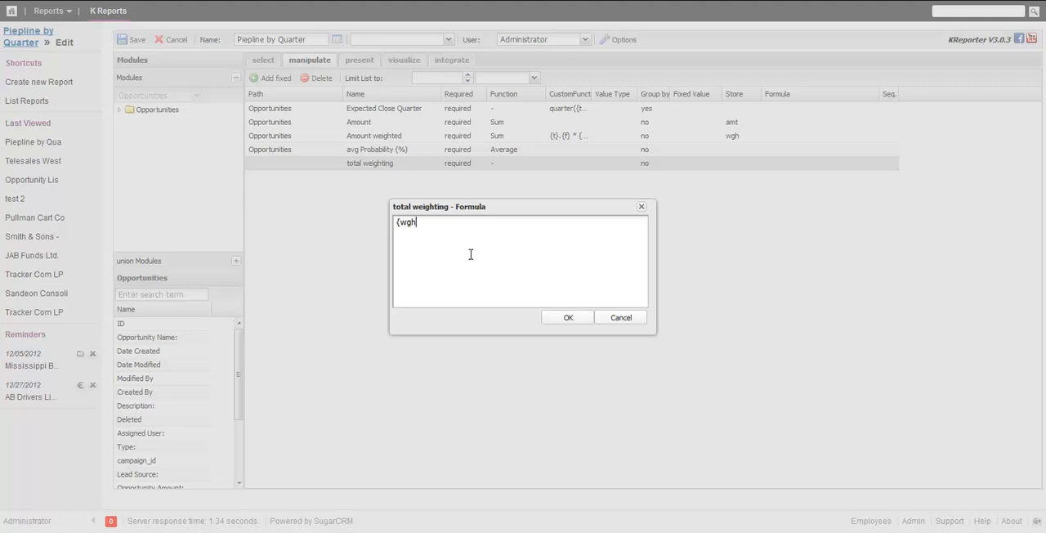
{"action": "type", "text": "} / ("}
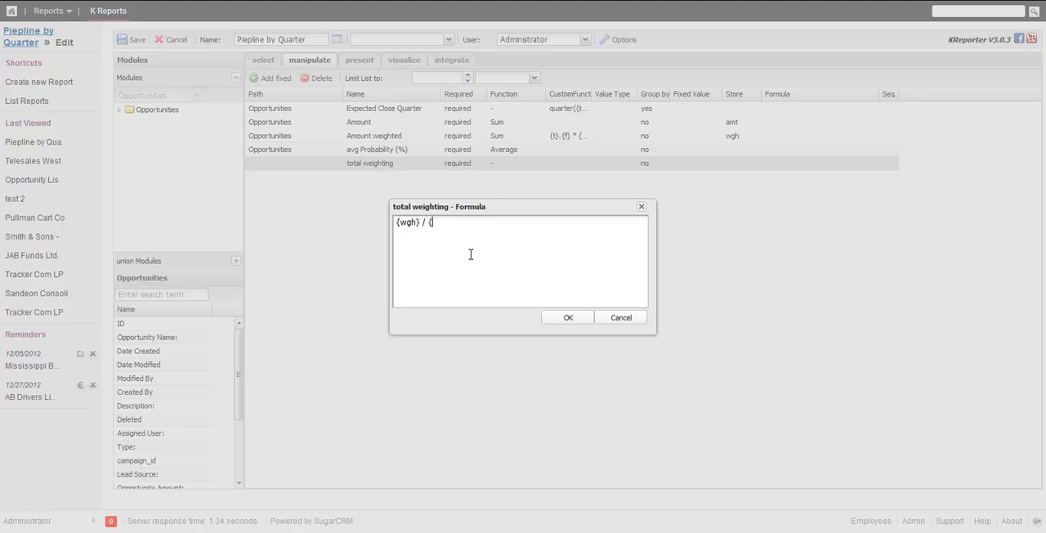
{"action": "type", "text": "amt}"}
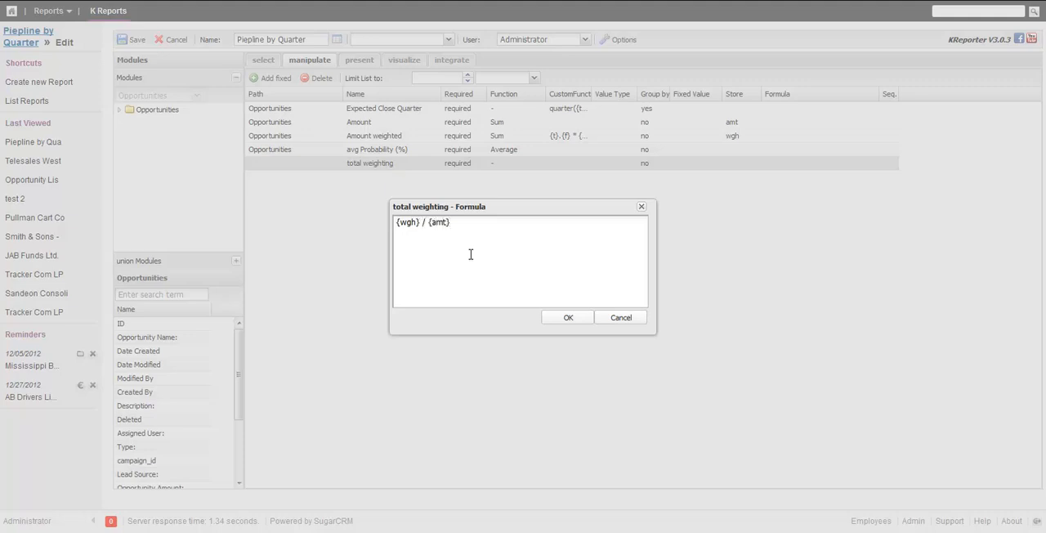
{"action": "type", "text": "* 100"}
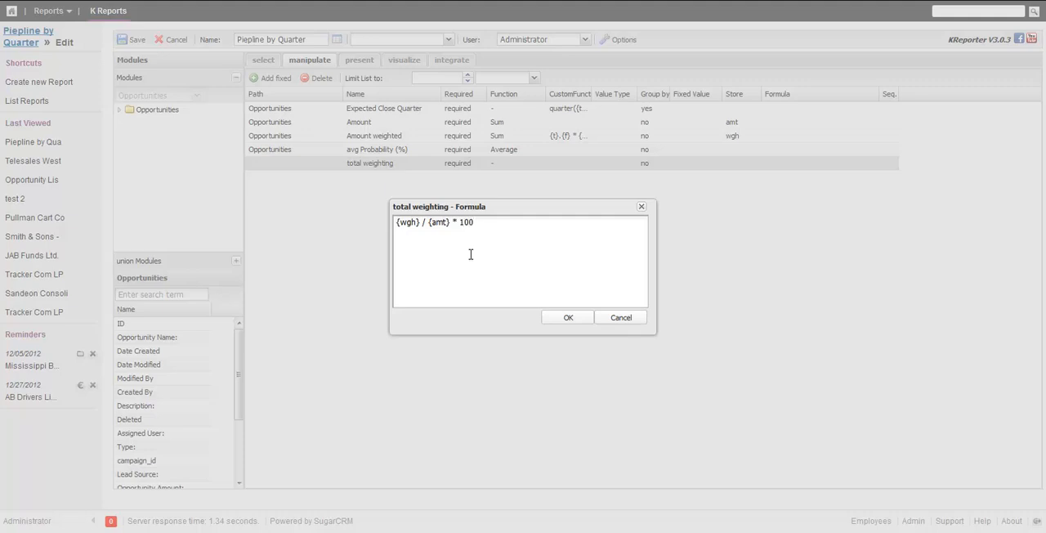
{"action": "mouse_move", "coordinate": [408, 190]}
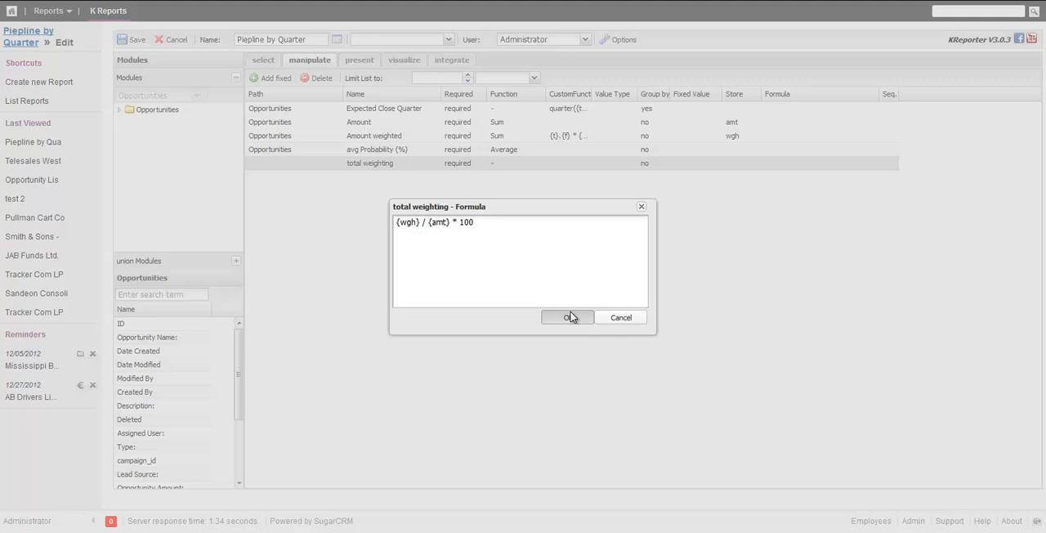
{"action": "left_click", "coordinate": [567, 317]}
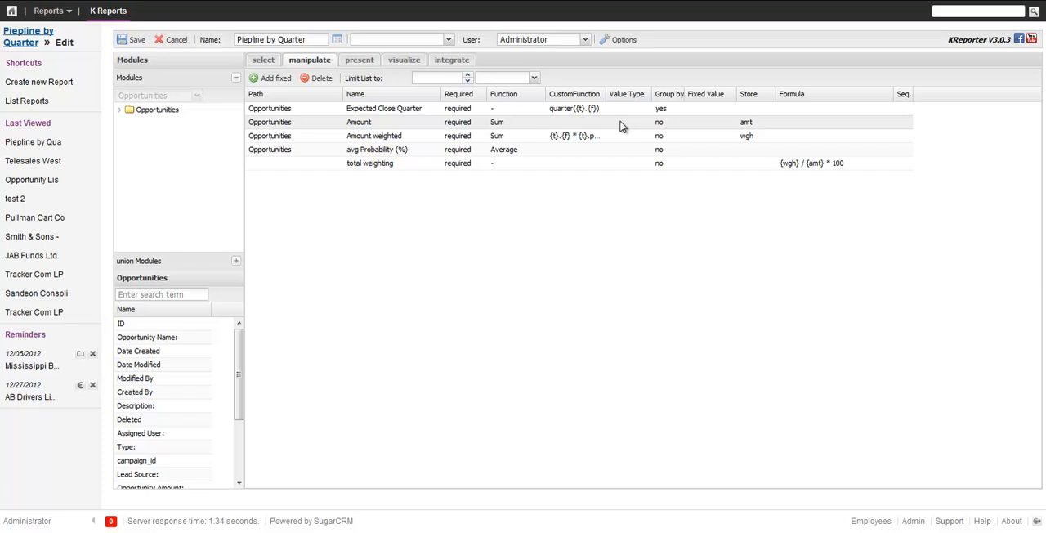
{"action": "mouse_move", "coordinate": [607, 97]}
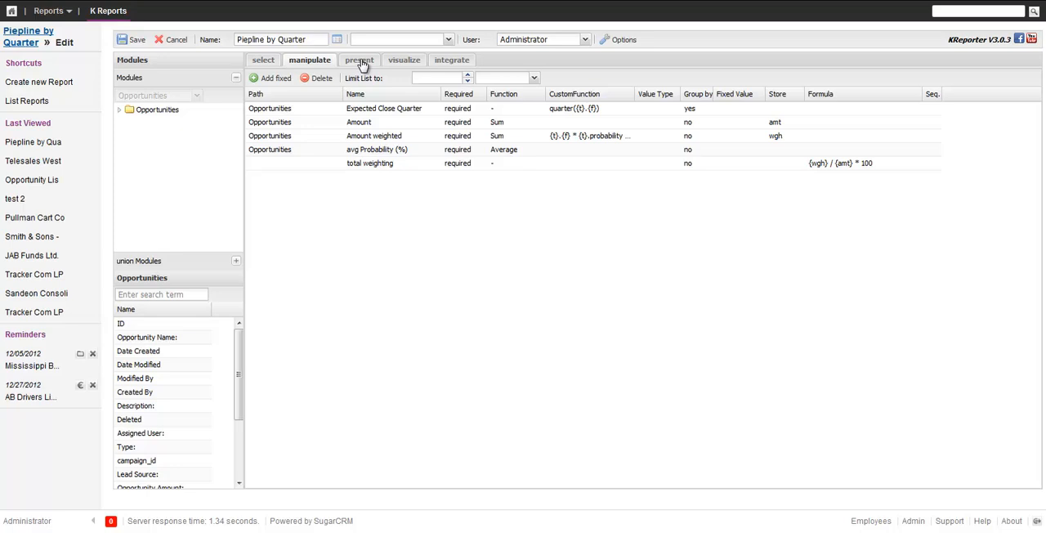
Format the total weighting column as a percentage in the present settings
{"action": "left_click", "coordinate": [359, 60]}
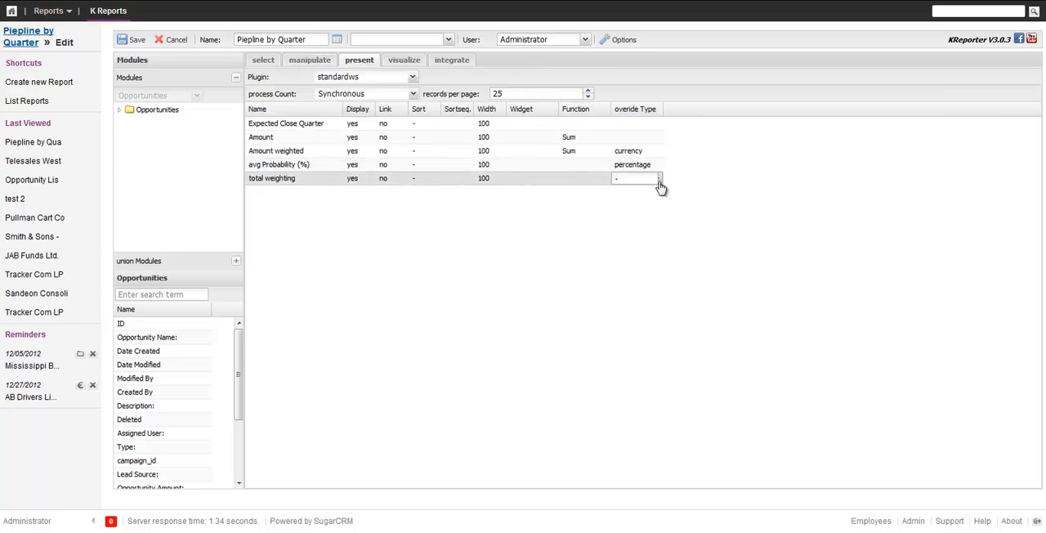
{"action": "left_click", "coordinate": [633, 178]}
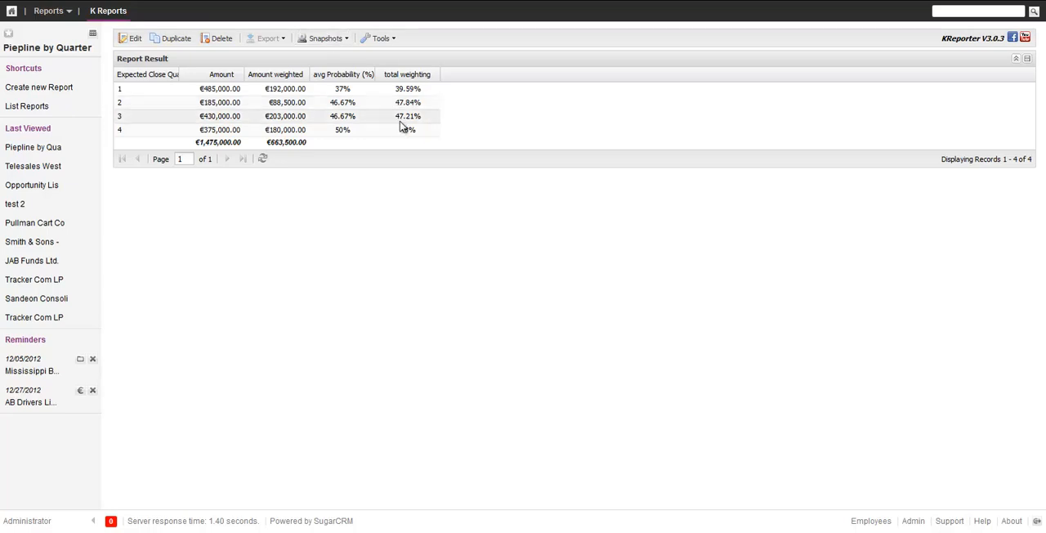
{"action": "mouse_move", "coordinate": [432, 140]}
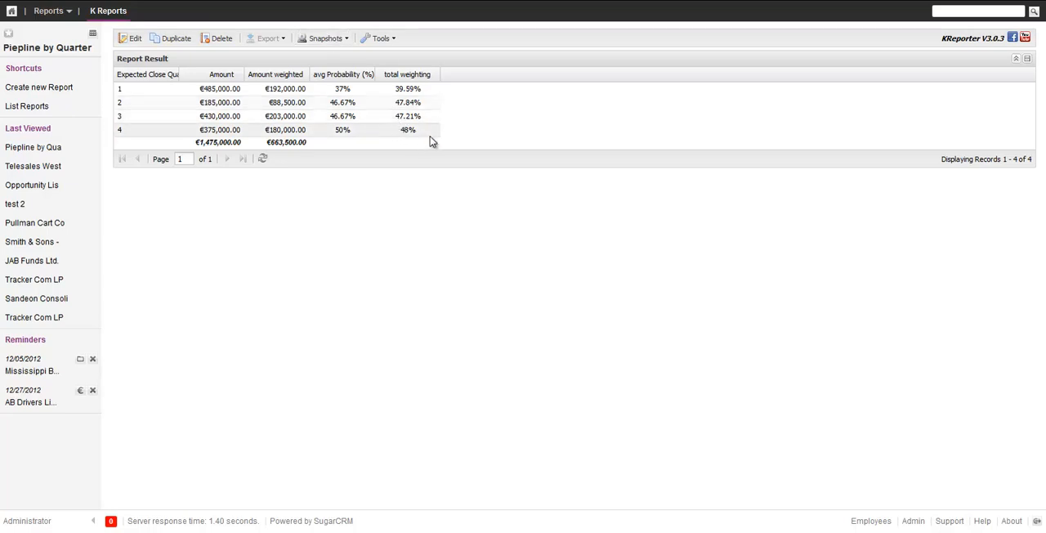
{"action": "mouse_move", "coordinate": [393, 102]}
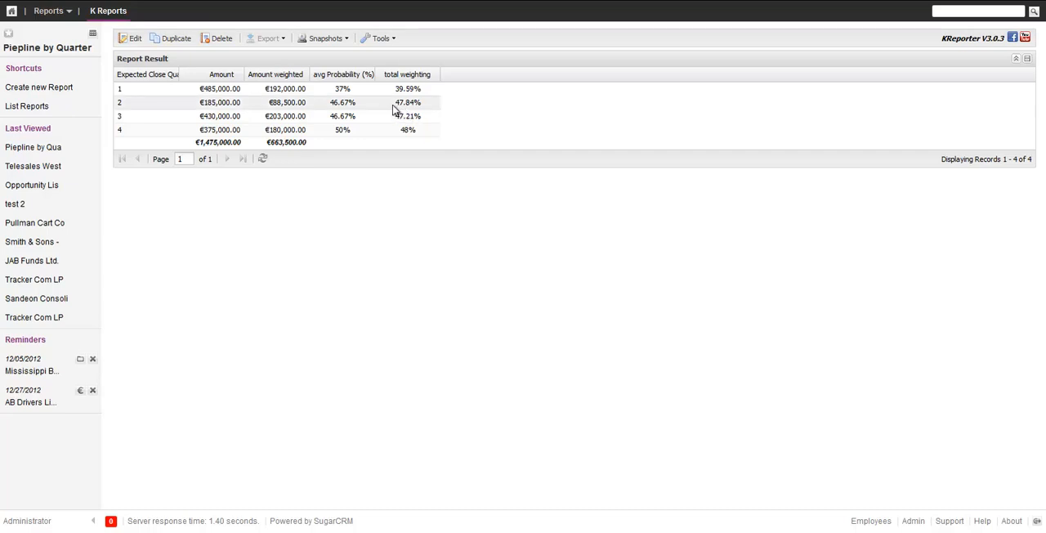
{"action": "mouse_move", "coordinate": [342, 88]}
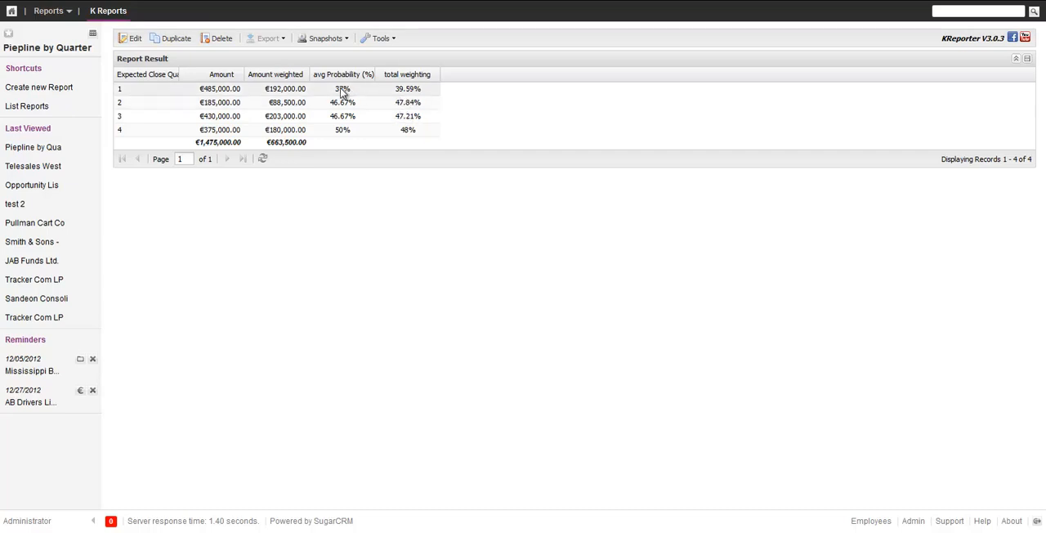
{"action": "mouse_move", "coordinate": [431, 94]}
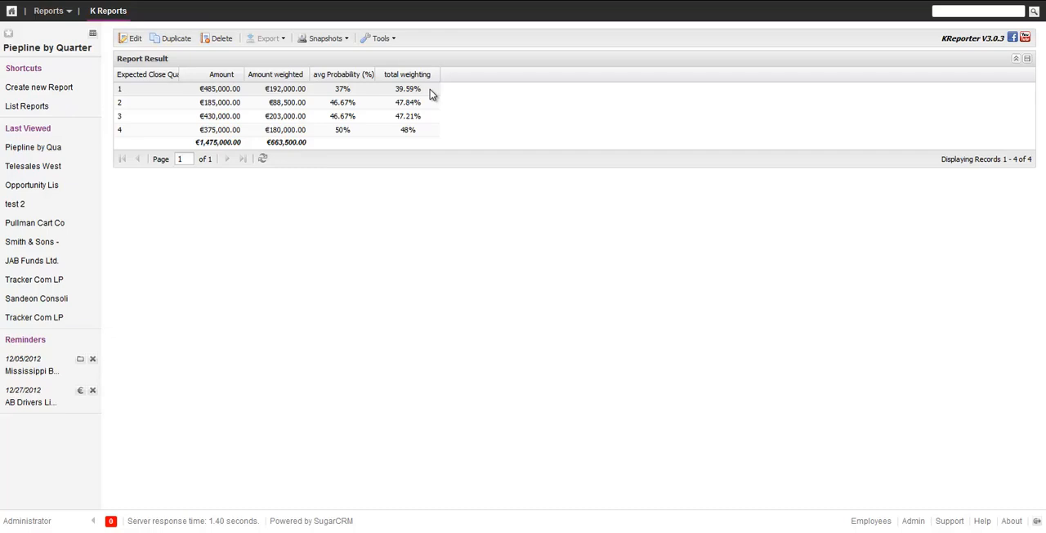
{"action": "mouse_move", "coordinate": [322, 130]}
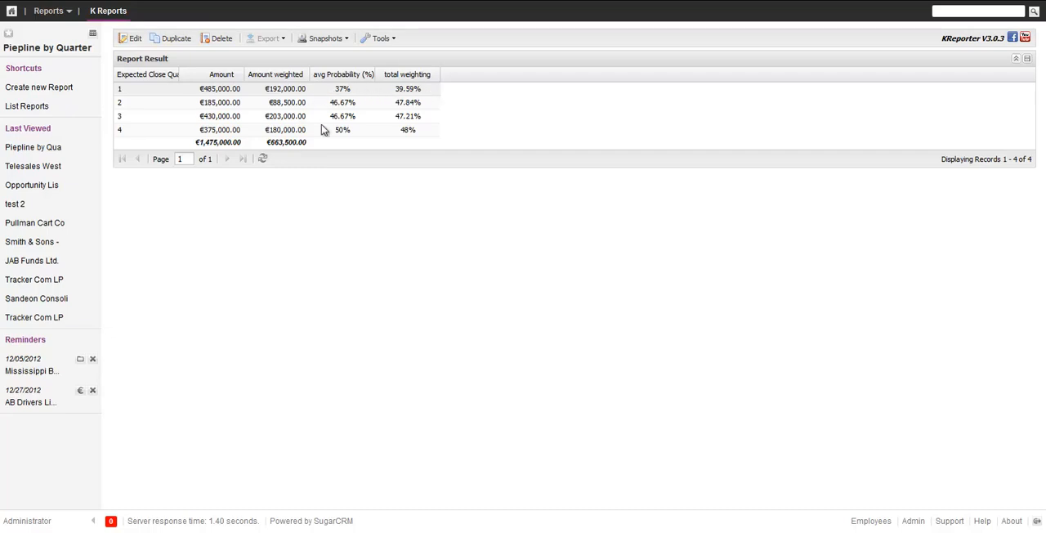
{"action": "mouse_move", "coordinate": [178, 78]}
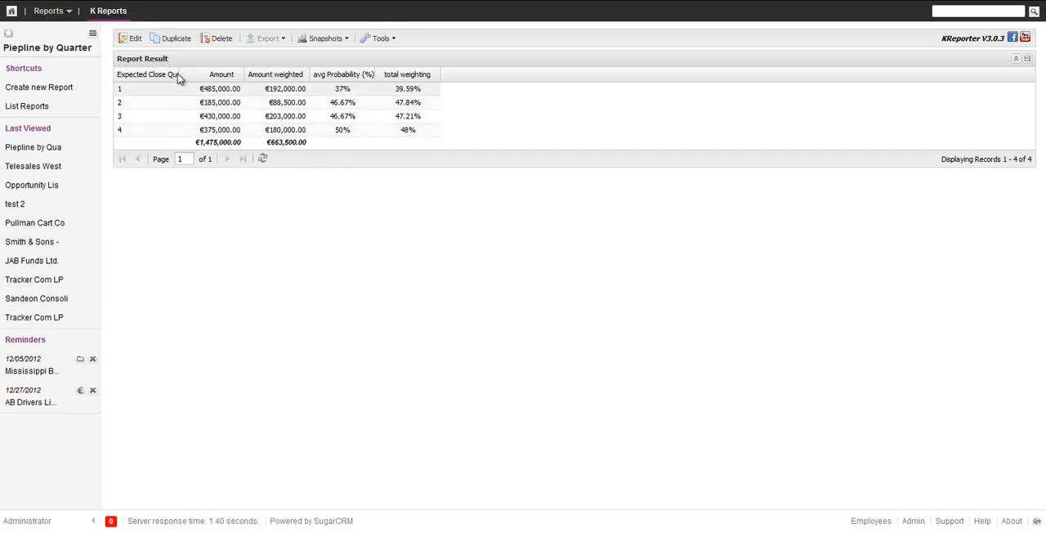
Check the total weighting percentages (39.59% to 48%) and reopen the report for editing
{"action": "left_click", "coordinate": [132, 37]}
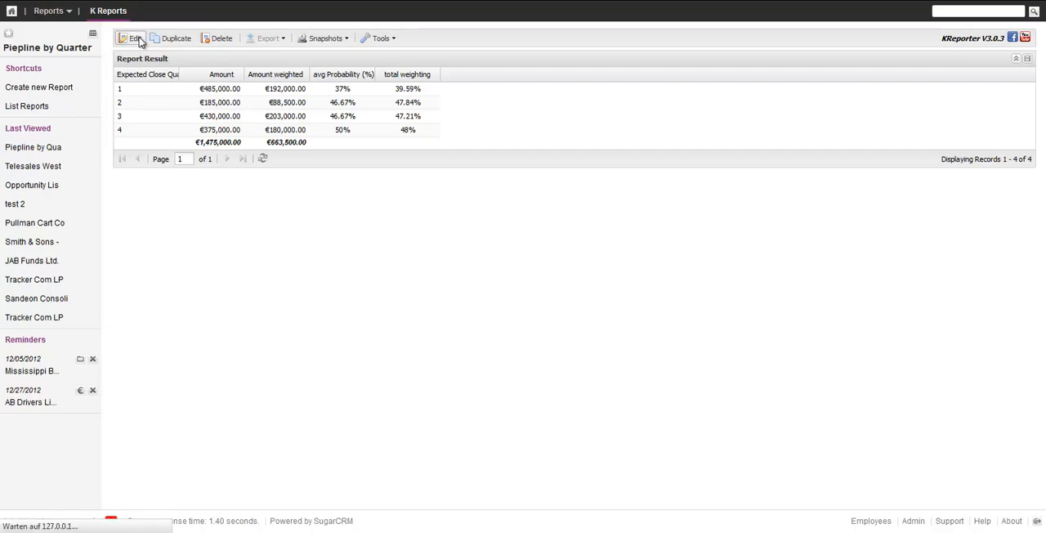
{"action": "mouse_move", "coordinate": [514, 23]}
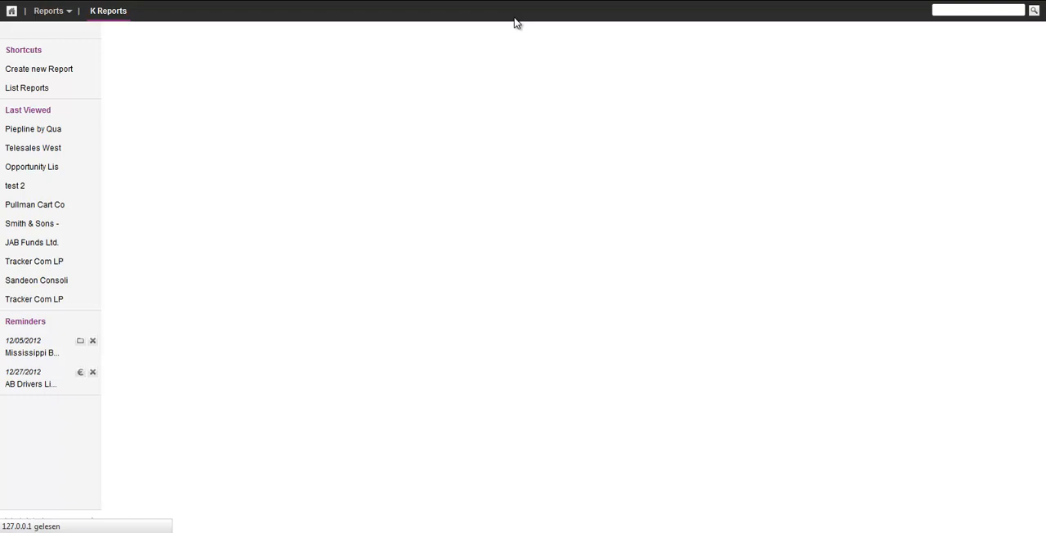
Set the chart to a single layout using FusionCharts with two dimensional (values) data
{"action": "left_click", "coordinate": [33, 129]}
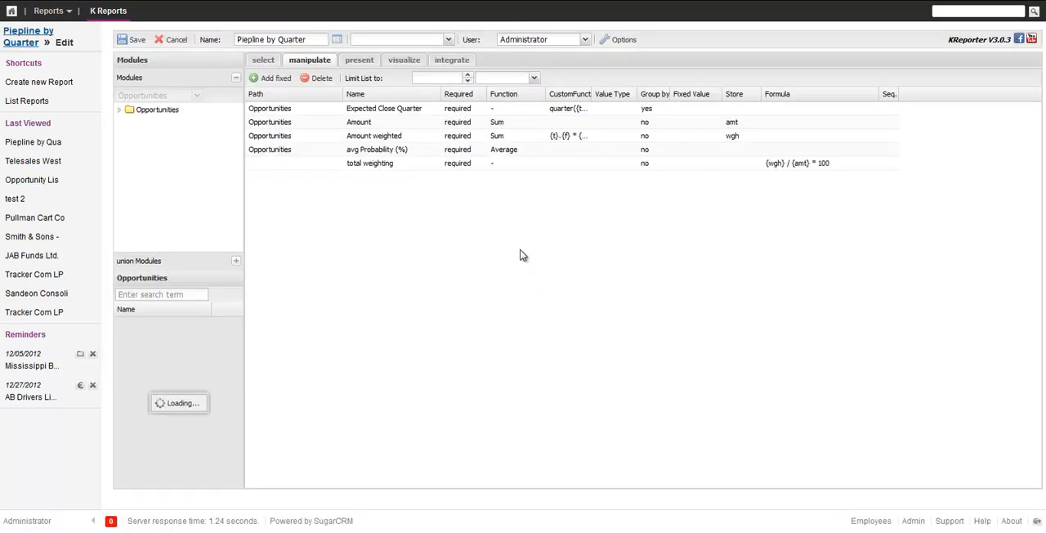
{"action": "left_click", "coordinate": [403, 60]}
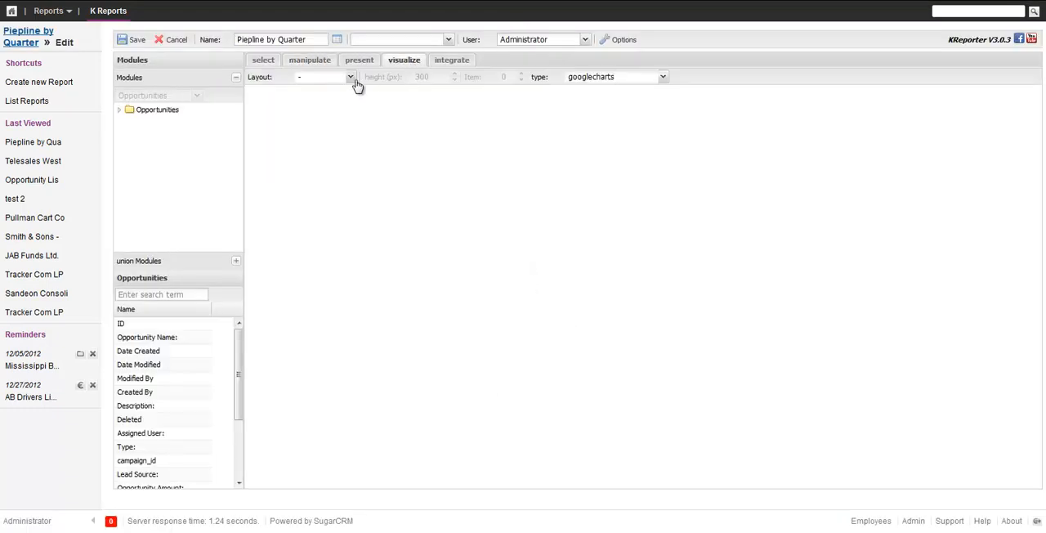
{"action": "left_click", "coordinate": [323, 76]}
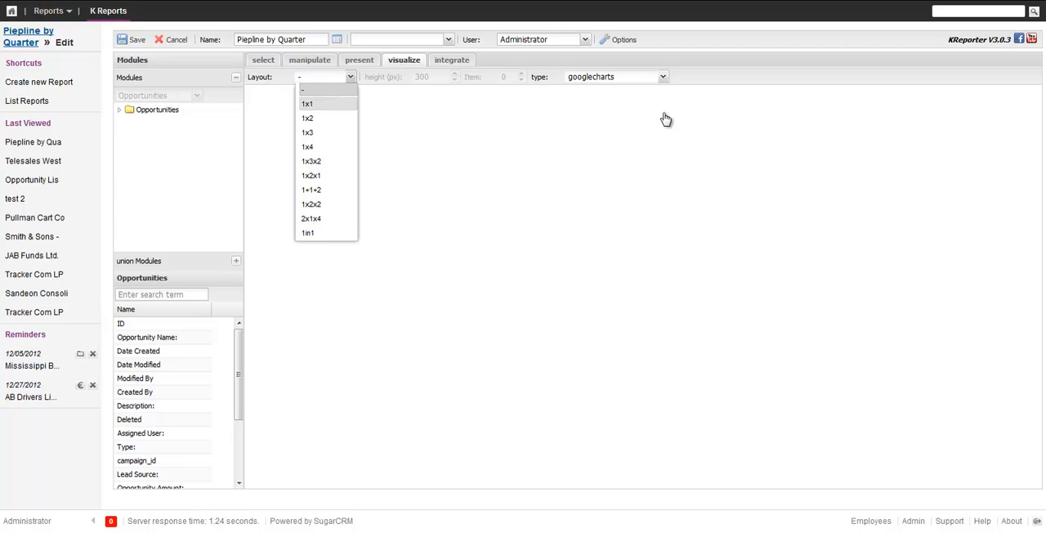
{"action": "left_click", "coordinate": [307, 104]}
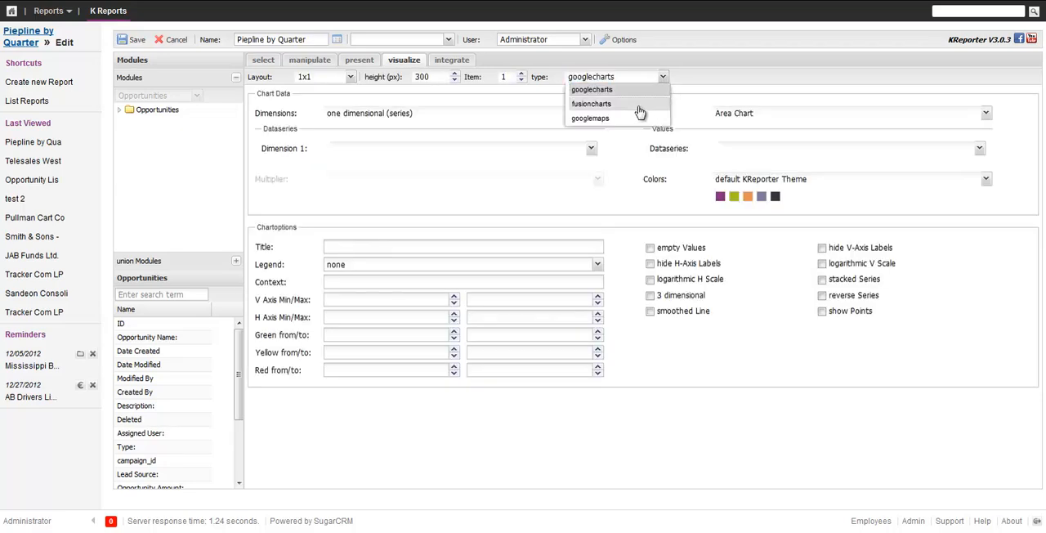
{"action": "left_click", "coordinate": [590, 103]}
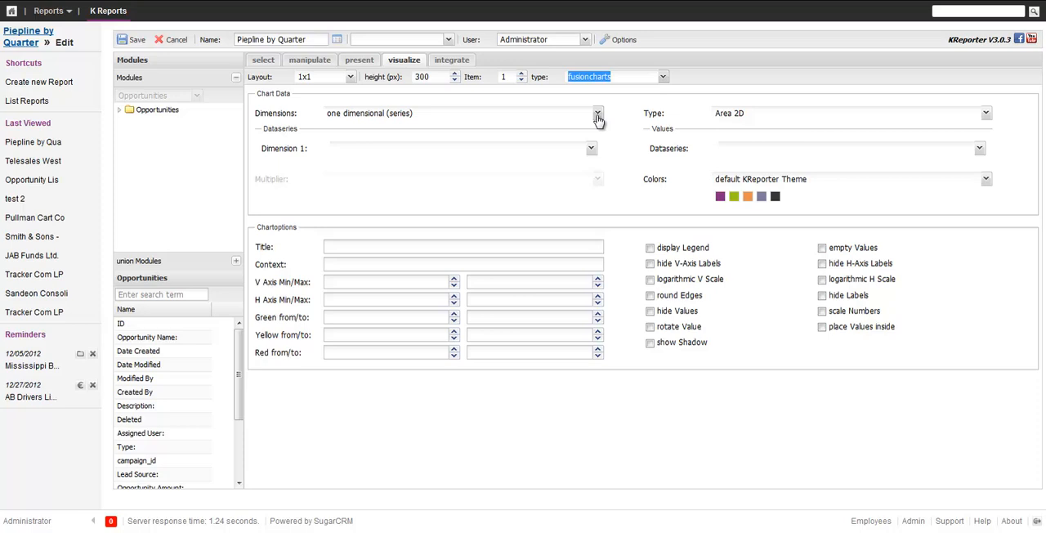
{"action": "left_click", "coordinate": [597, 112]}
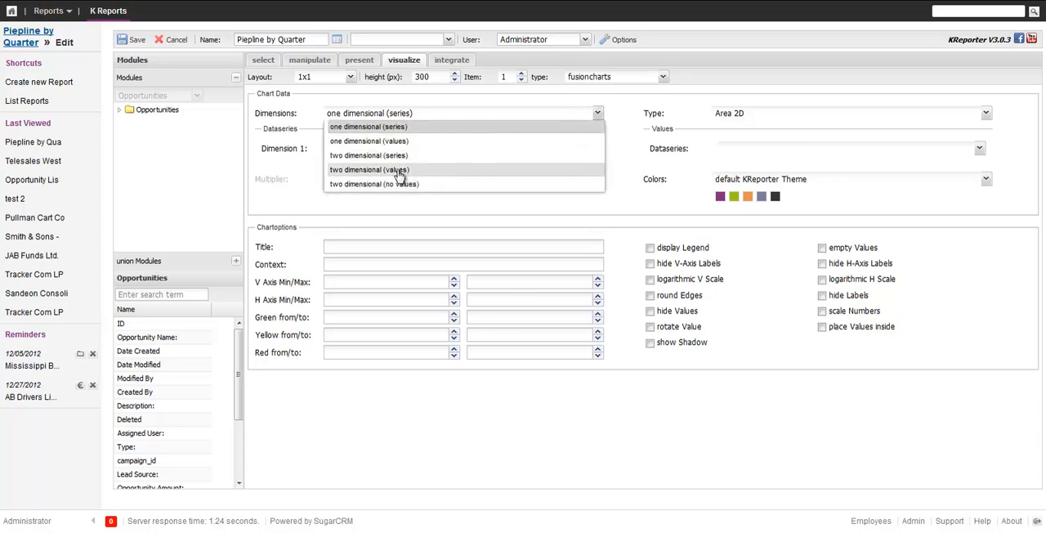
{"action": "left_click", "coordinate": [368, 169]}
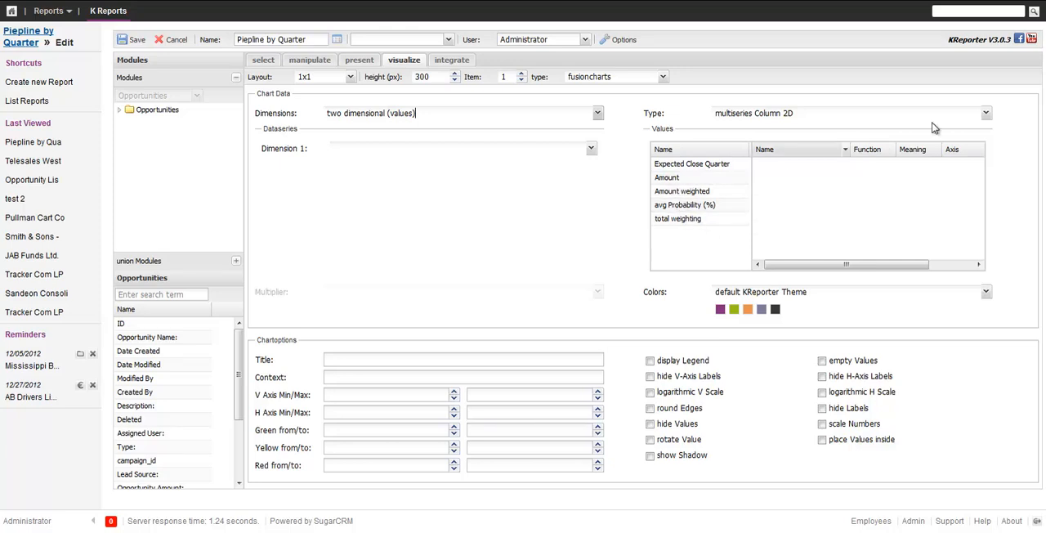
Choose the multiseries Combination dual chart type with Dimension 1 Expected Close Quarter
{"action": "left_click", "coordinate": [985, 113]}
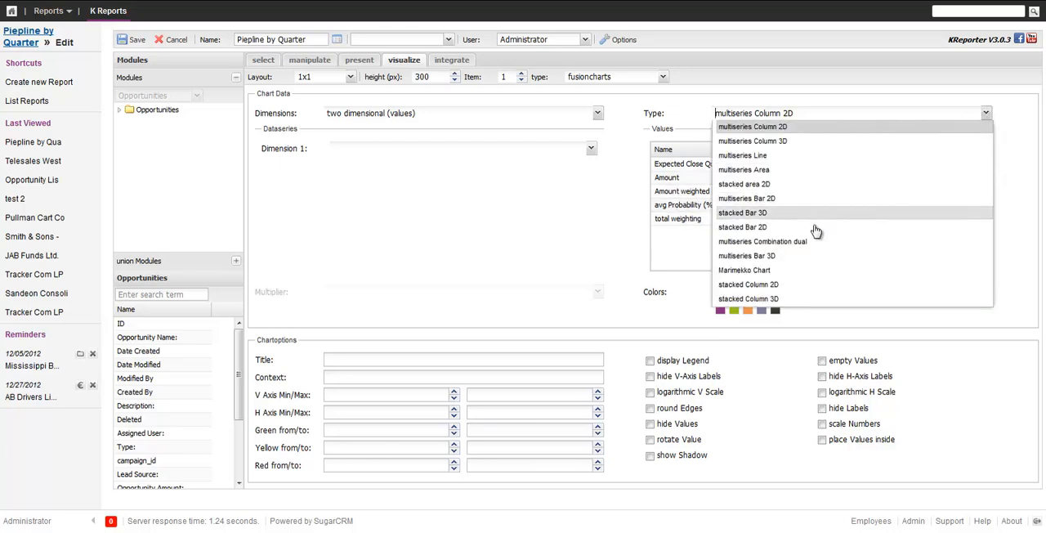
{"action": "mouse_move", "coordinate": [809, 241]}
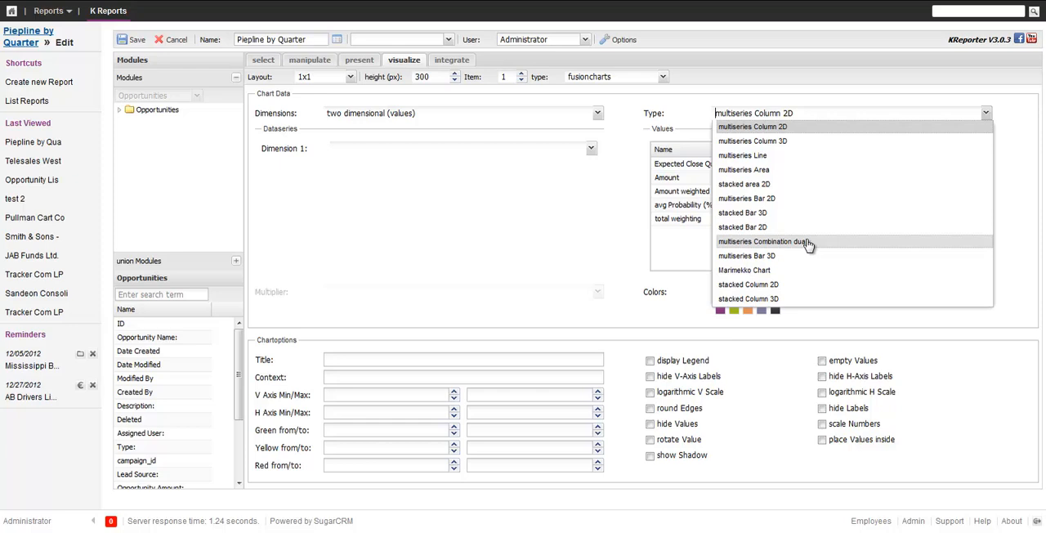
{"action": "left_click", "coordinate": [761, 241]}
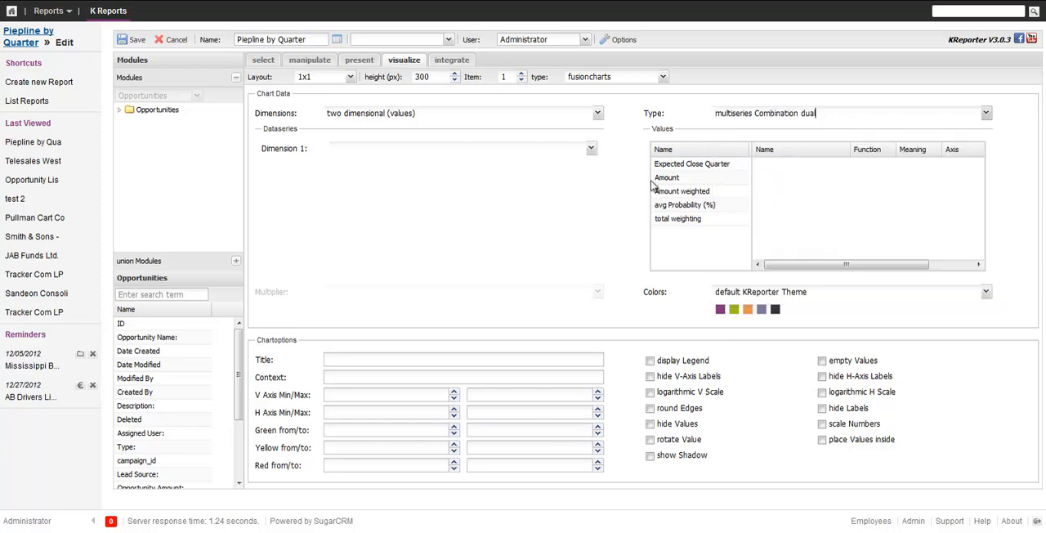
{"action": "left_click", "coordinate": [590, 148]}
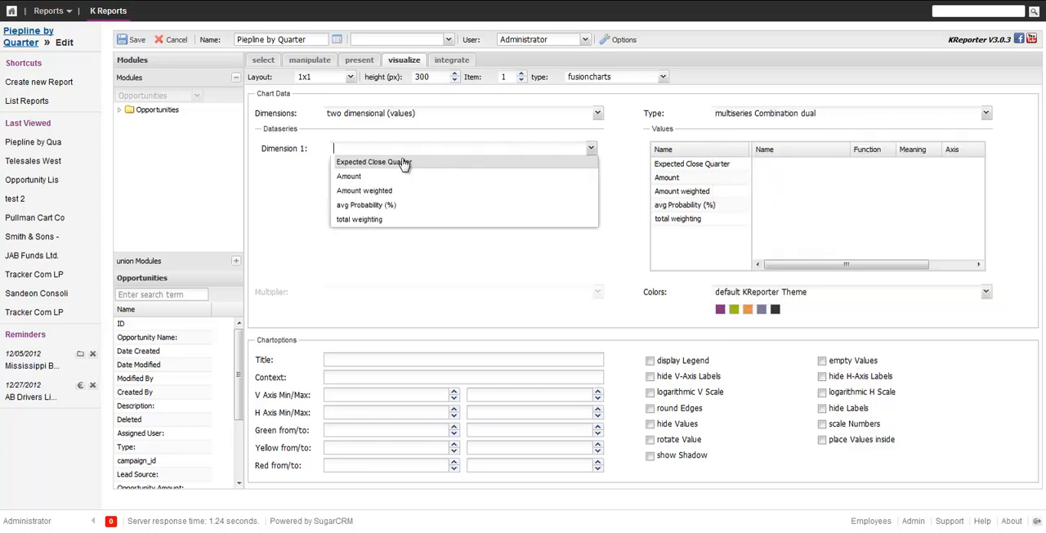
{"action": "left_click", "coordinate": [373, 161]}
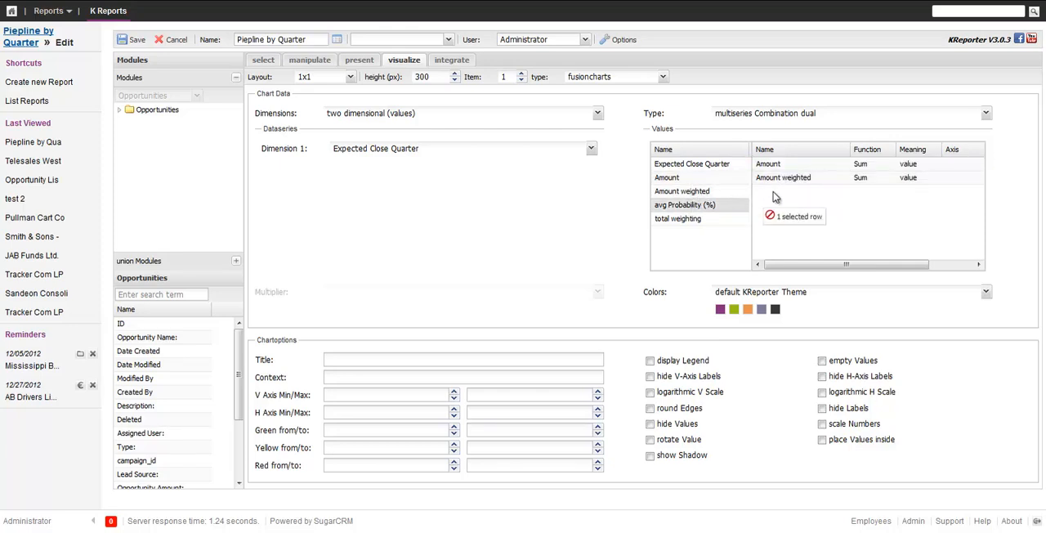
Plot avg Probability (%) and total weighting as secondary-axis lines, with legend and rounded edges enabled
{"action": "left_click", "coordinate": [677, 218]}
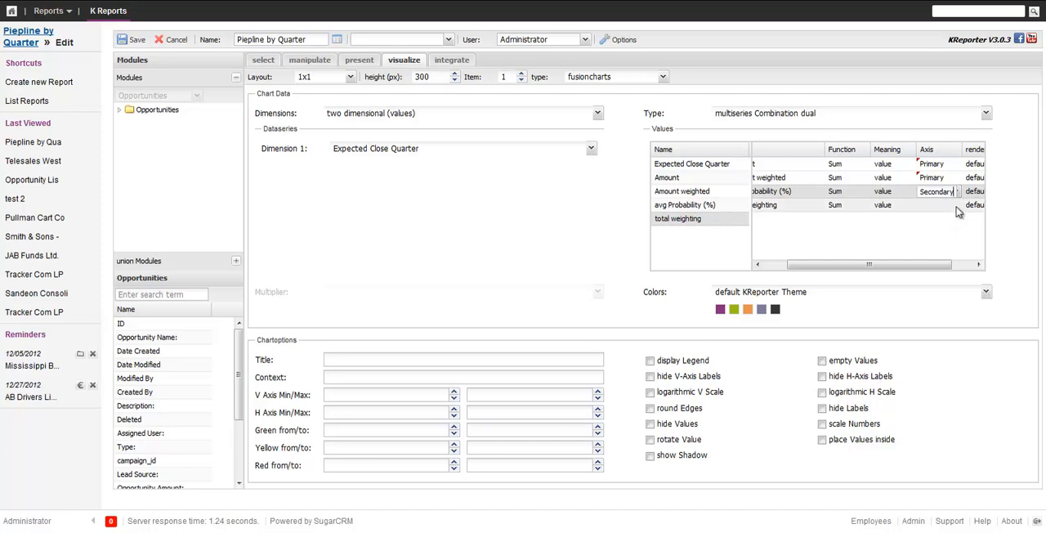
{"action": "left_click", "coordinate": [937, 205]}
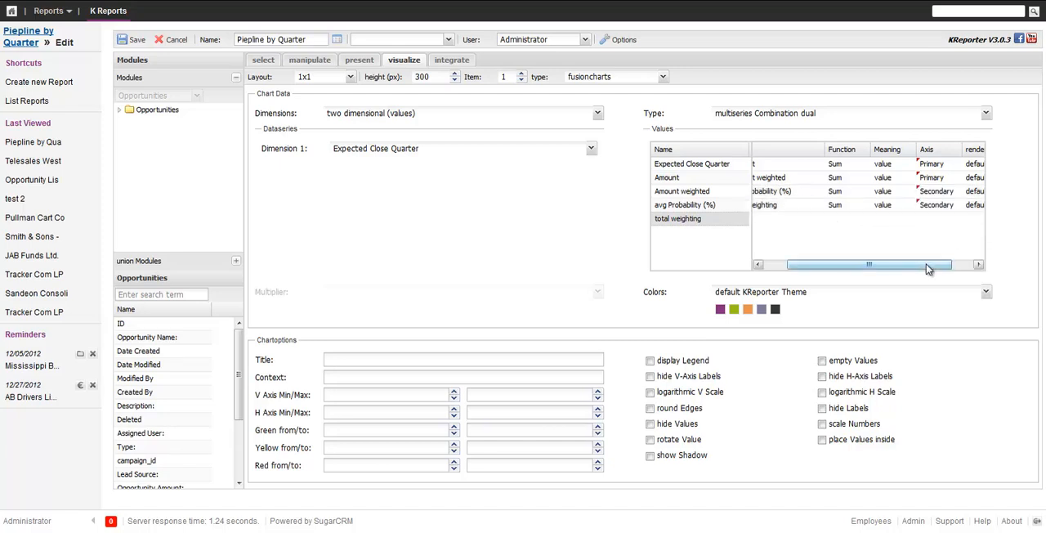
{"action": "left_click_drag", "start_coordinate": [869, 264], "coordinate": [891, 263]}
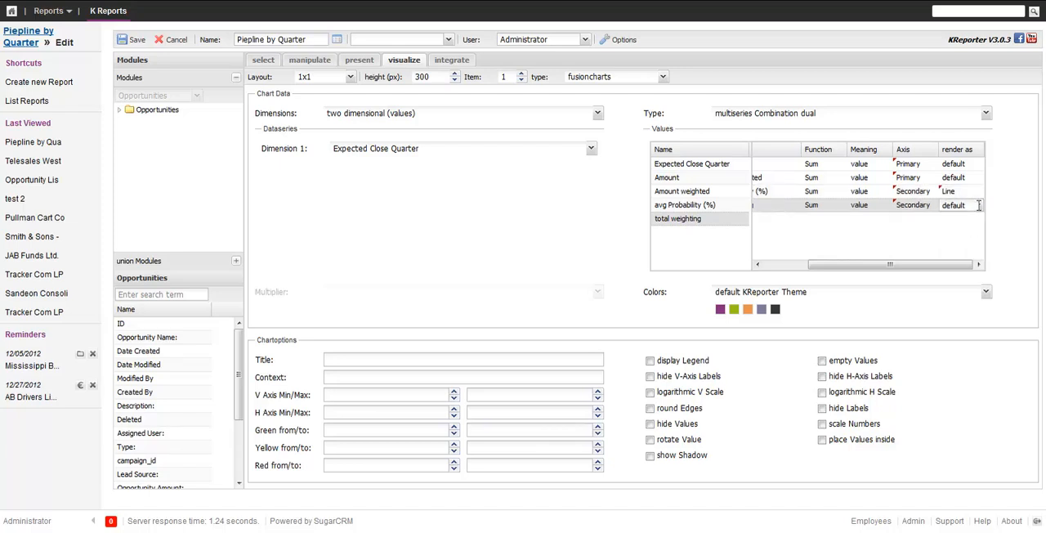
{"action": "left_click", "coordinate": [960, 204]}
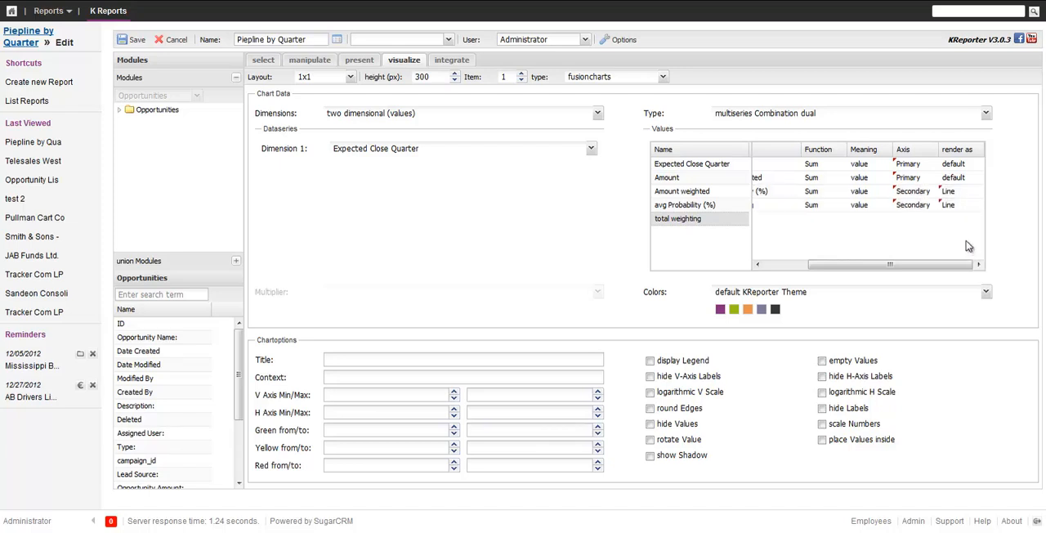
{"action": "left_click", "coordinate": [649, 360]}
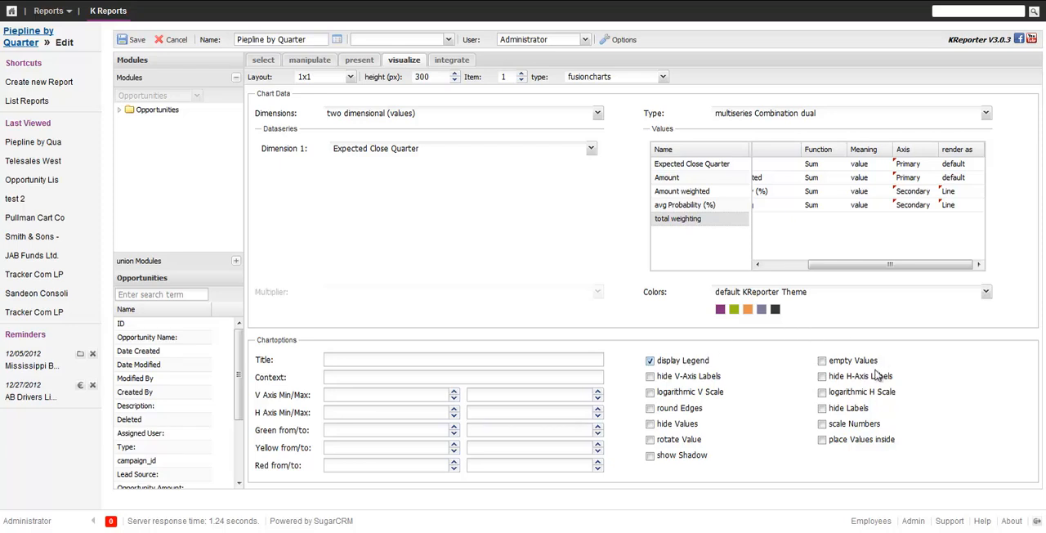
{"action": "left_click", "coordinate": [649, 408]}
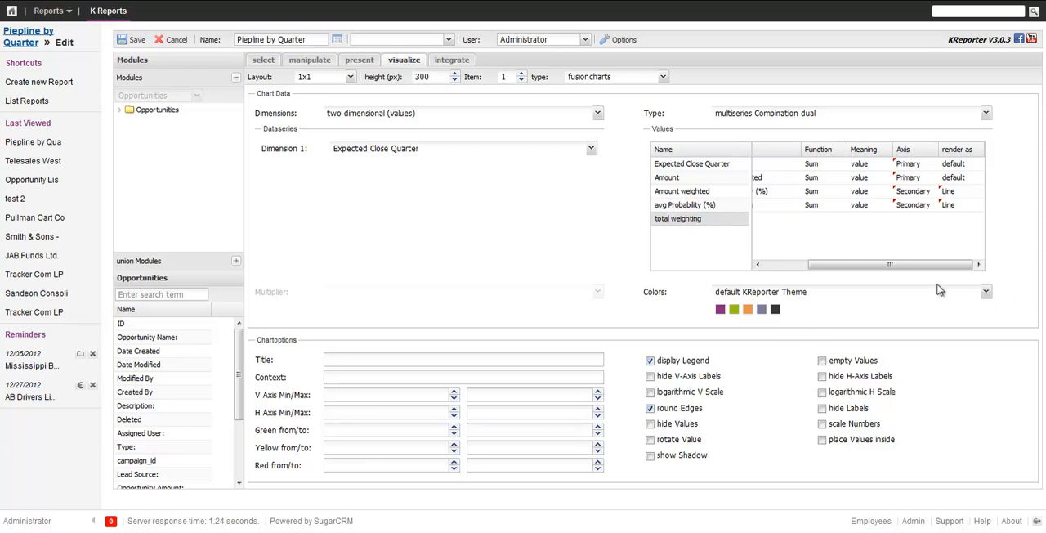
{"action": "mouse_move", "coordinate": [431, 325]}
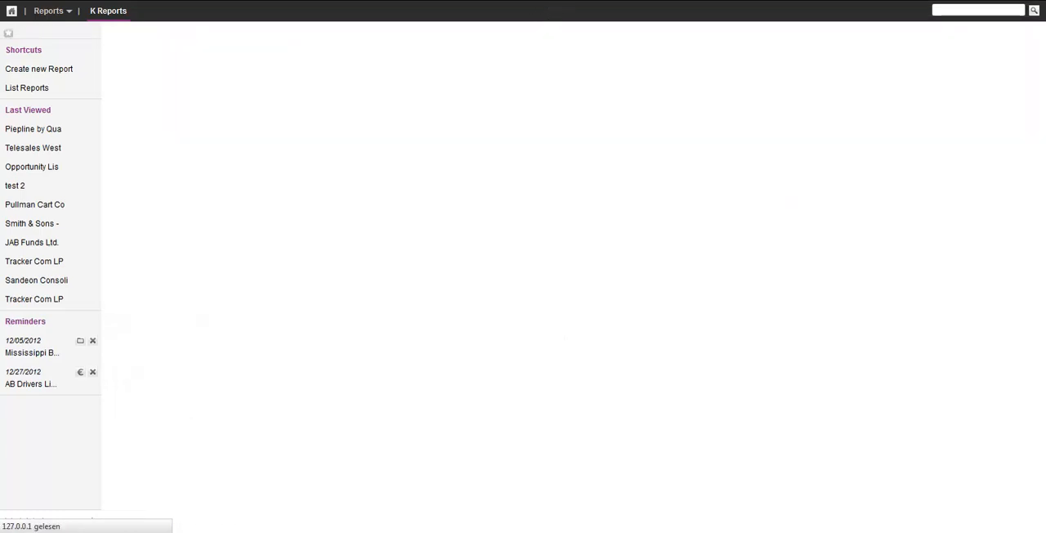
Check the chart's quarterly column and line values, then reopen the report for editing
{"action": "left_click", "coordinate": [32, 128]}
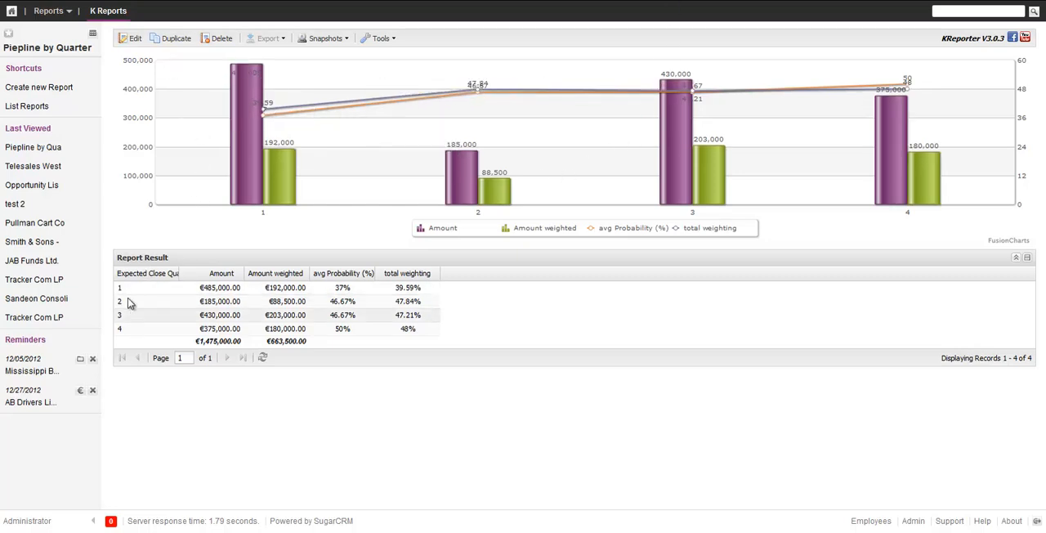
{"action": "mouse_move", "coordinate": [325, 298]}
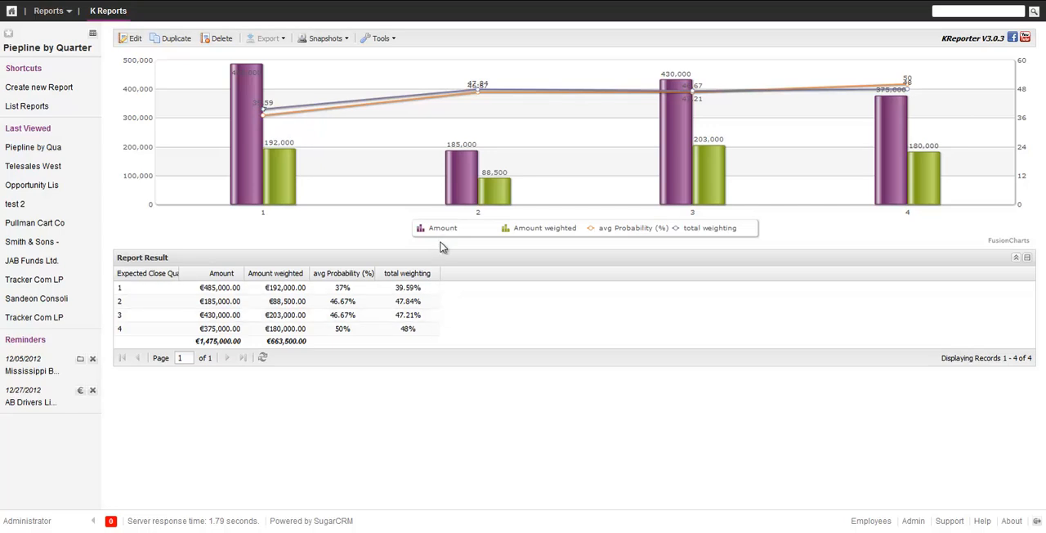
{"action": "mouse_move", "coordinate": [237, 78]}
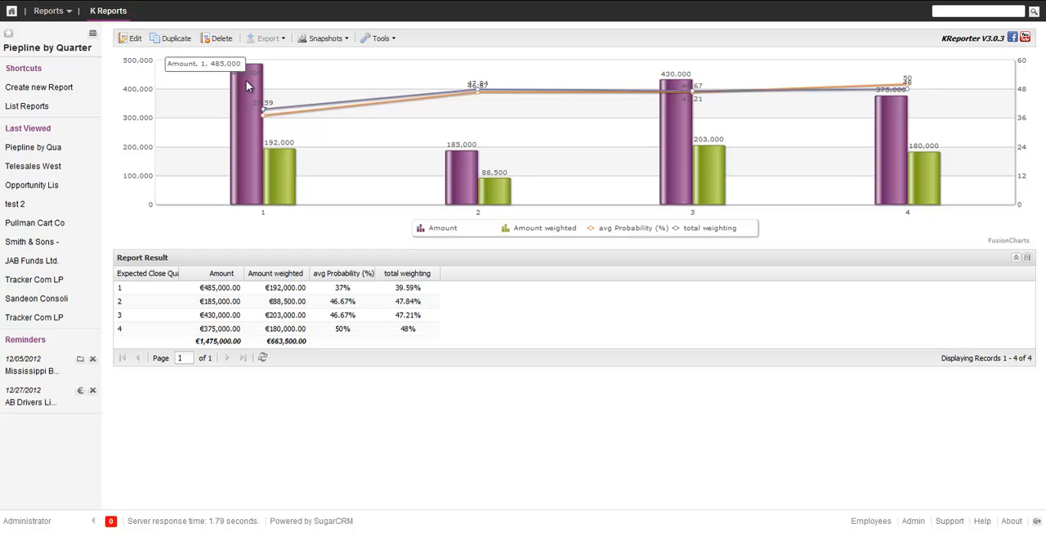
{"action": "mouse_move", "coordinate": [927, 190]}
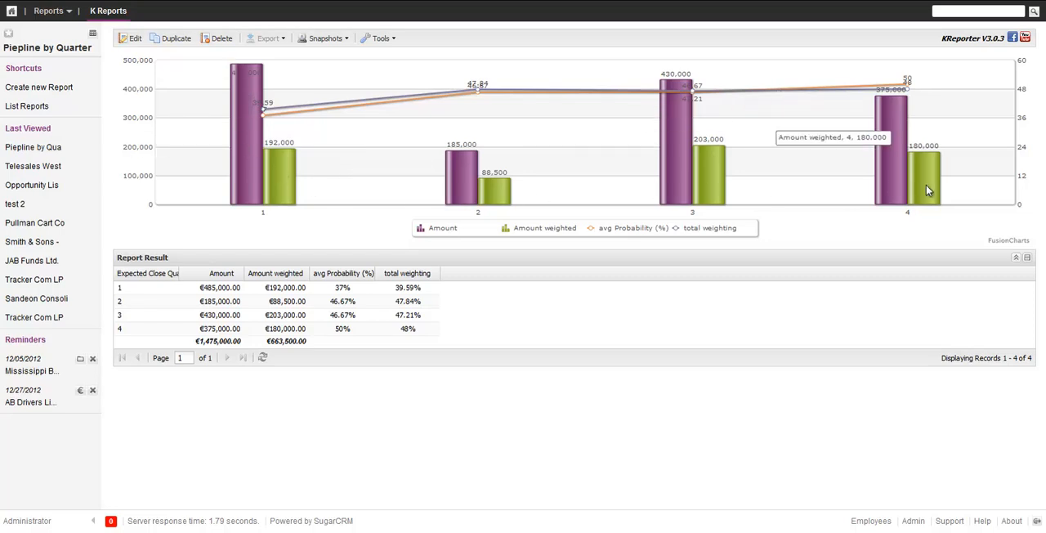
{"action": "mouse_move", "coordinate": [945, 161]}
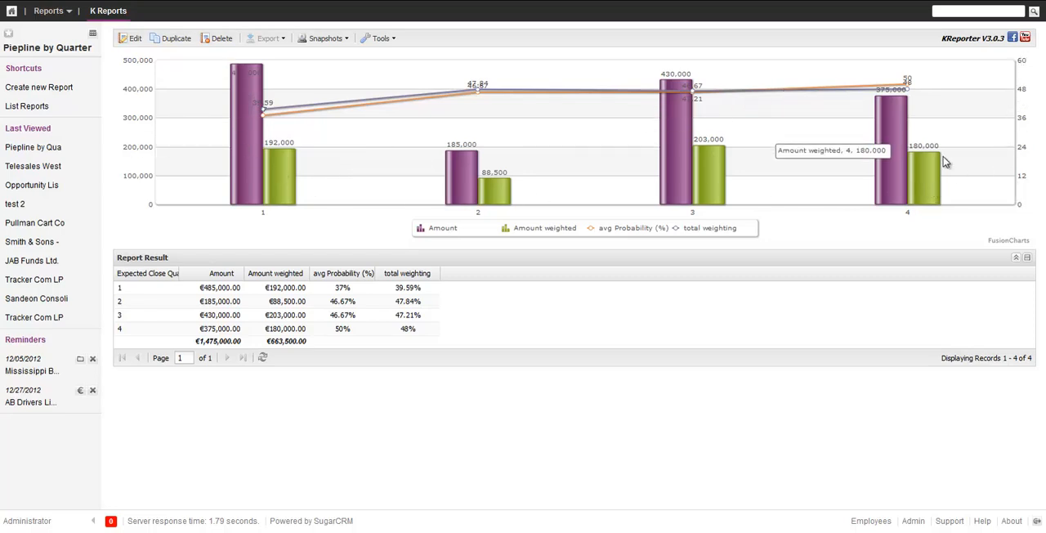
{"action": "mouse_move", "coordinate": [985, 81]}
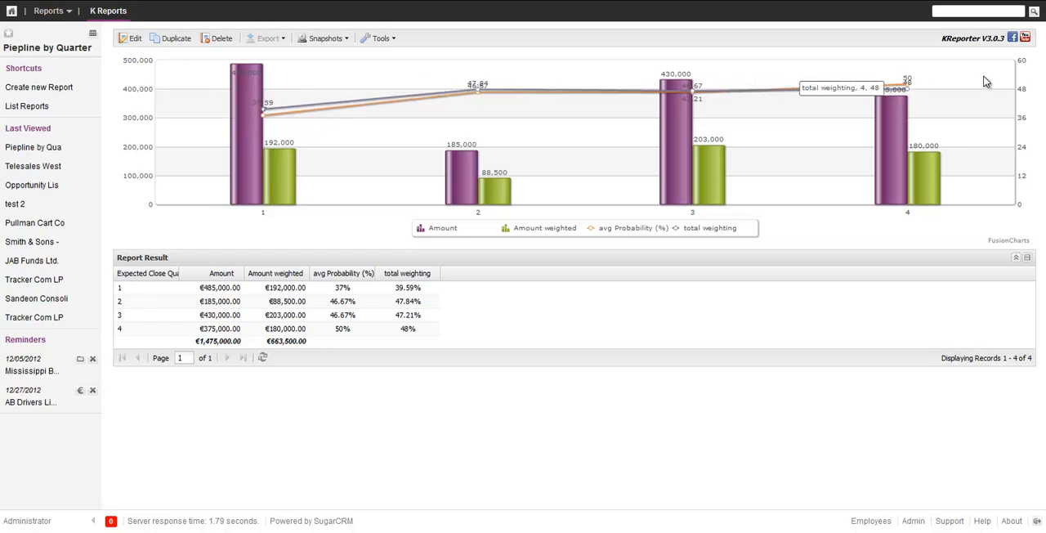
{"action": "mouse_move", "coordinate": [509, 105]}
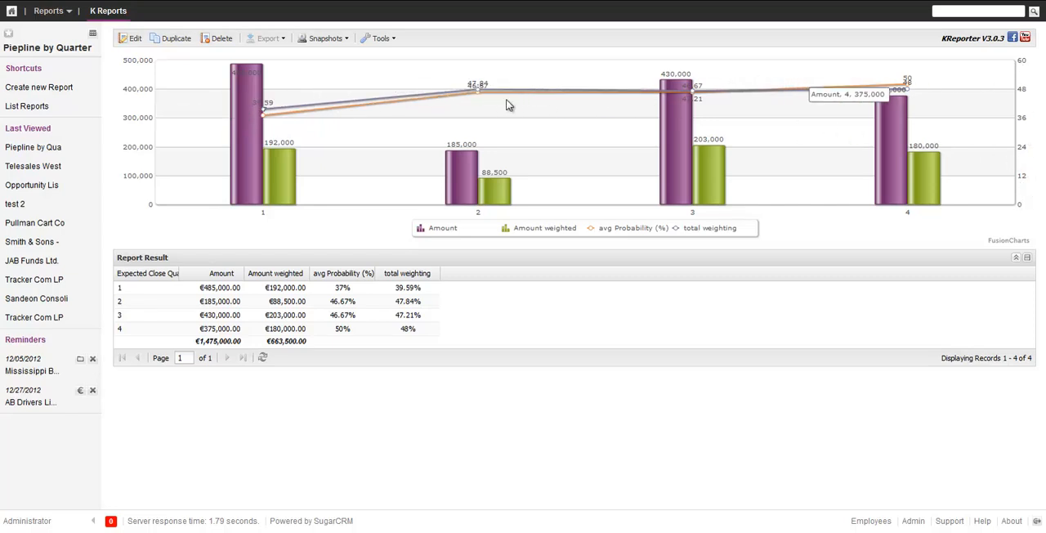
{"action": "mouse_move", "coordinate": [359, 292]}
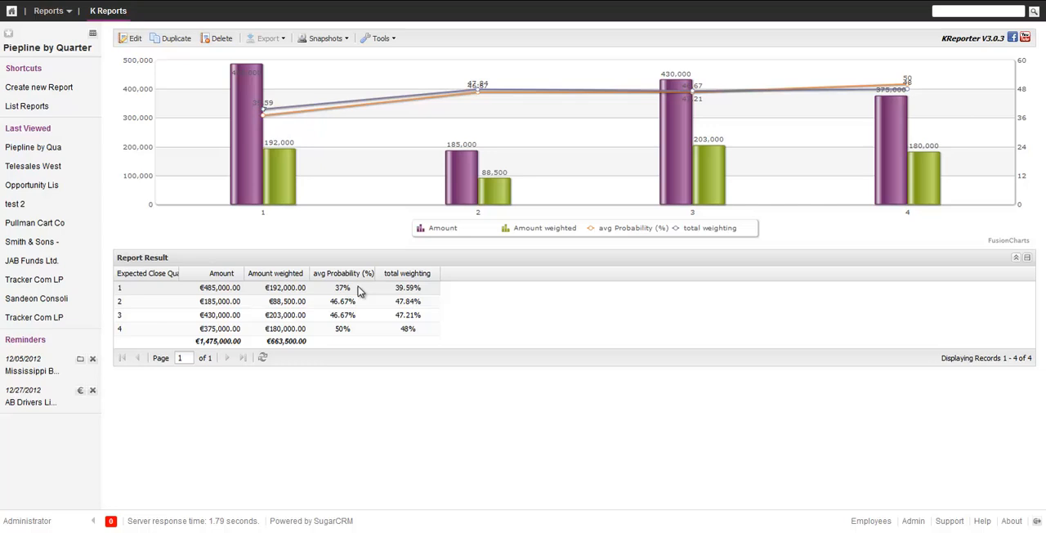
{"action": "mouse_move", "coordinate": [417, 333]}
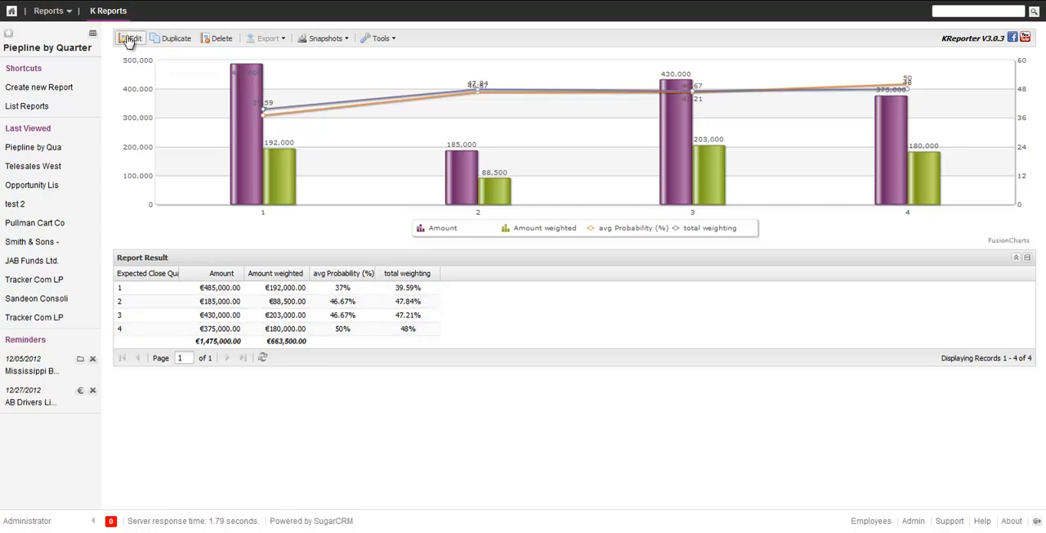
{"action": "left_click", "coordinate": [133, 37]}
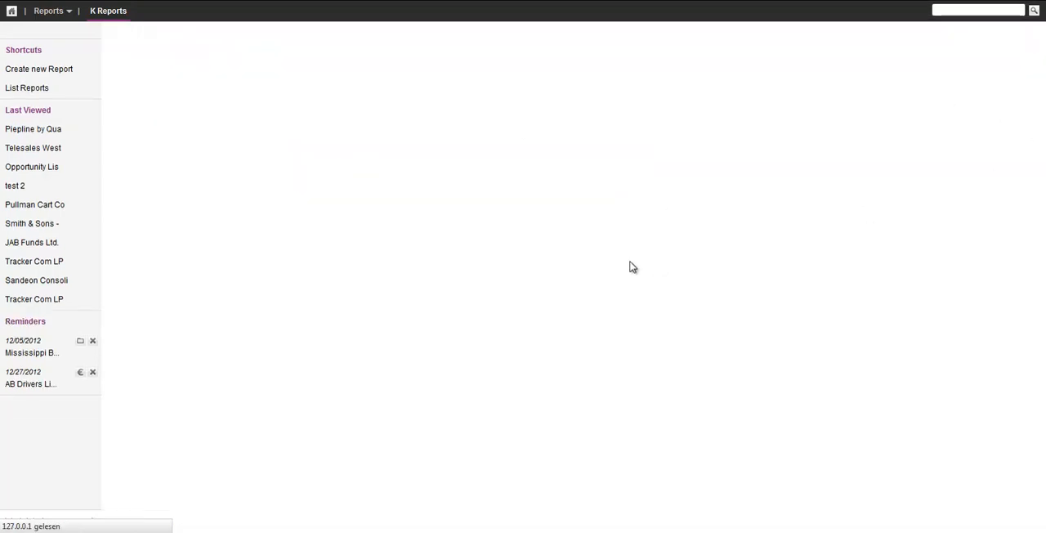
Set the chart's axis range to minimum 30 and maximum 60
{"action": "left_click", "coordinate": [33, 128]}
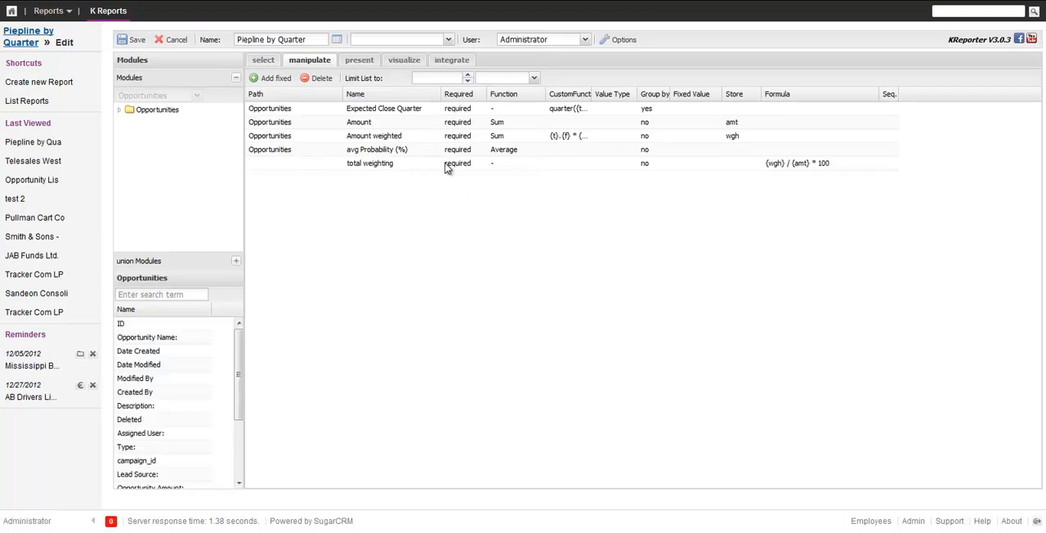
{"action": "left_click", "coordinate": [404, 60]}
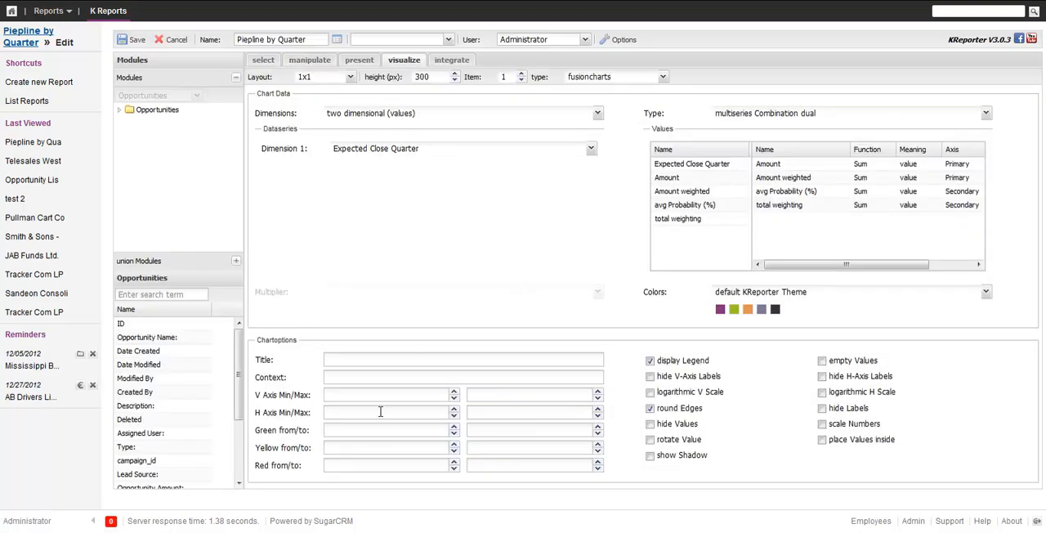
{"action": "type", "text": "30"}
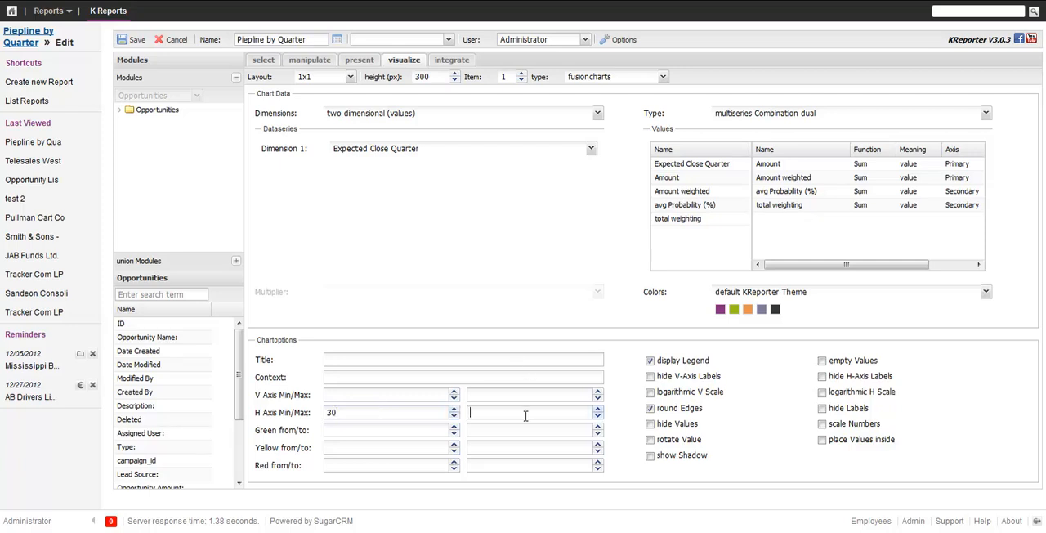
{"action": "type", "text": "60"}
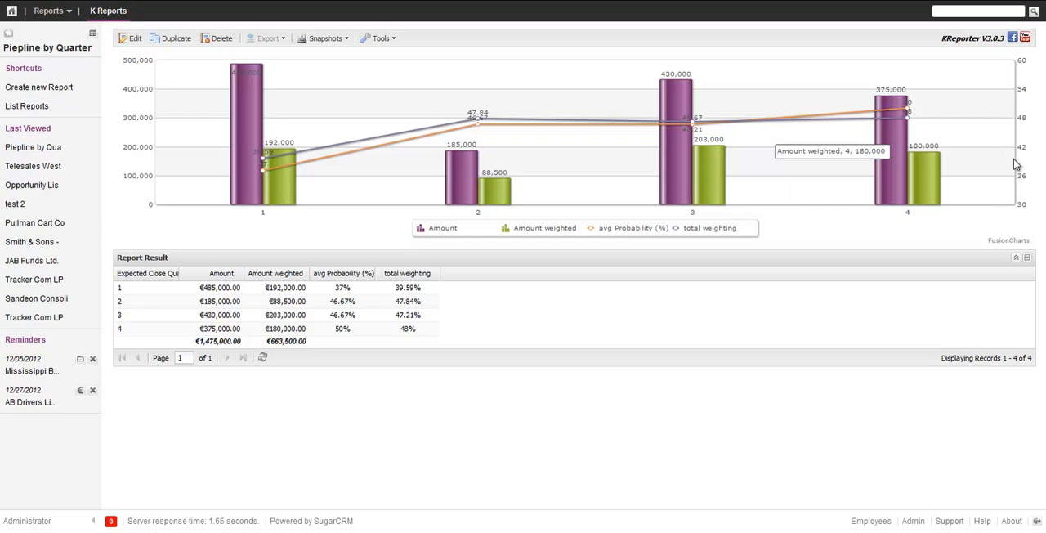
{"action": "mouse_move", "coordinate": [303, 169]}
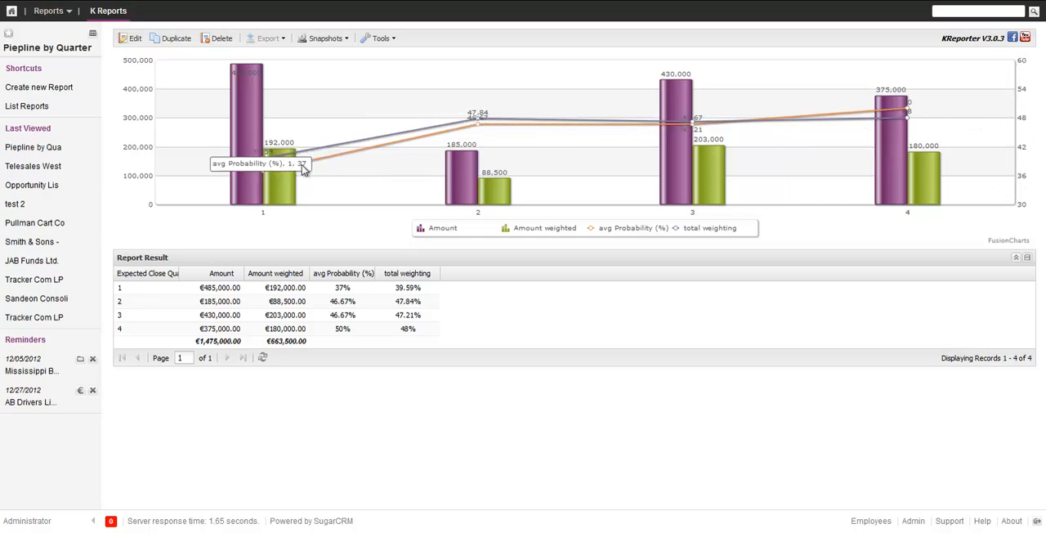